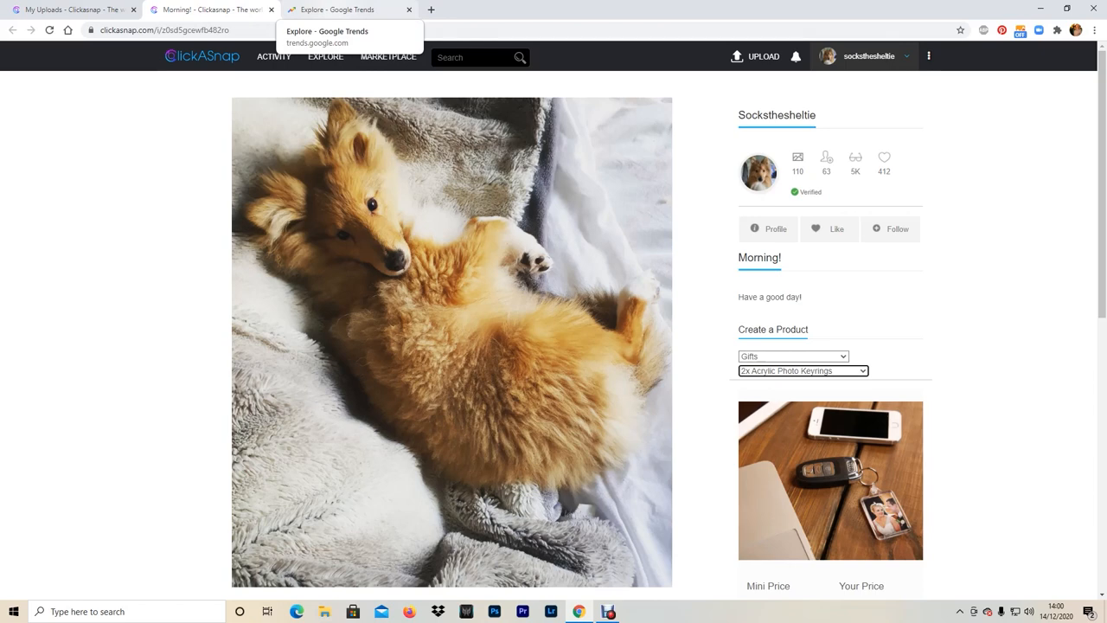
- Browse the puppy photo's product options (keyrings, mugs, magnets, mouse mats, jigsaws), then switch to Google Trends
click(794, 356)
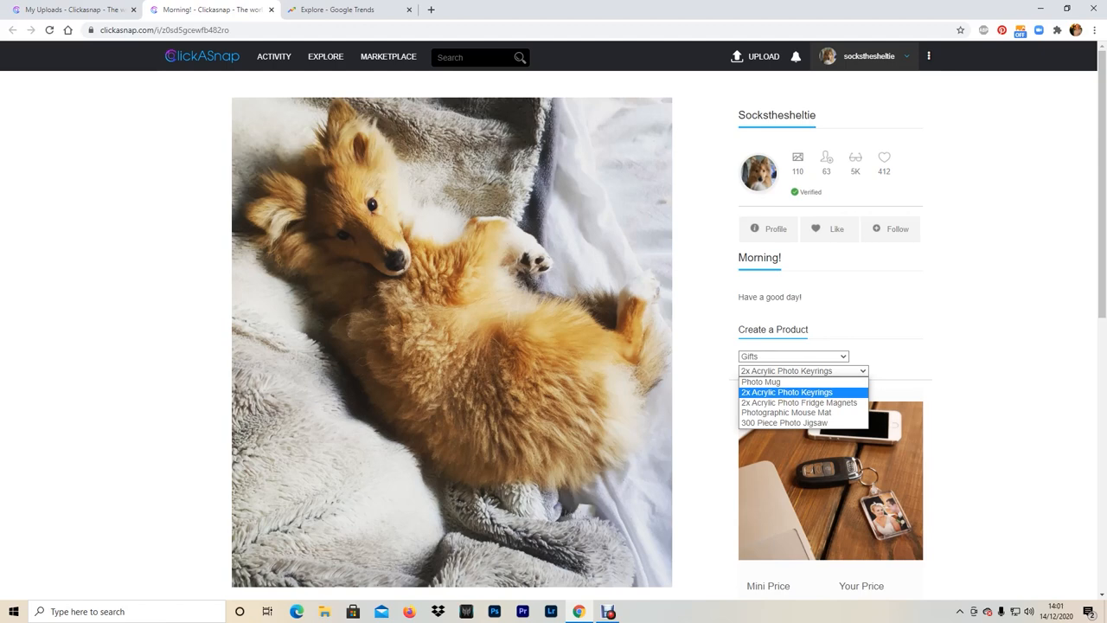
click(354, 10)
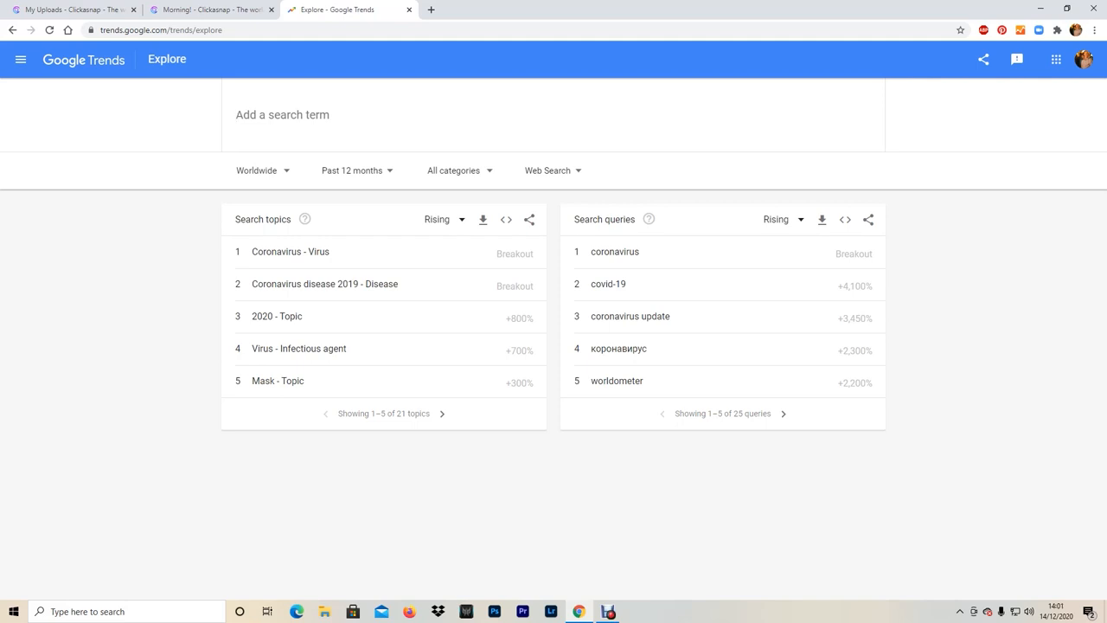
- Search Google Trends for 'photo mugs', checking it against the ClickASnap photo page
text(photo mugs)
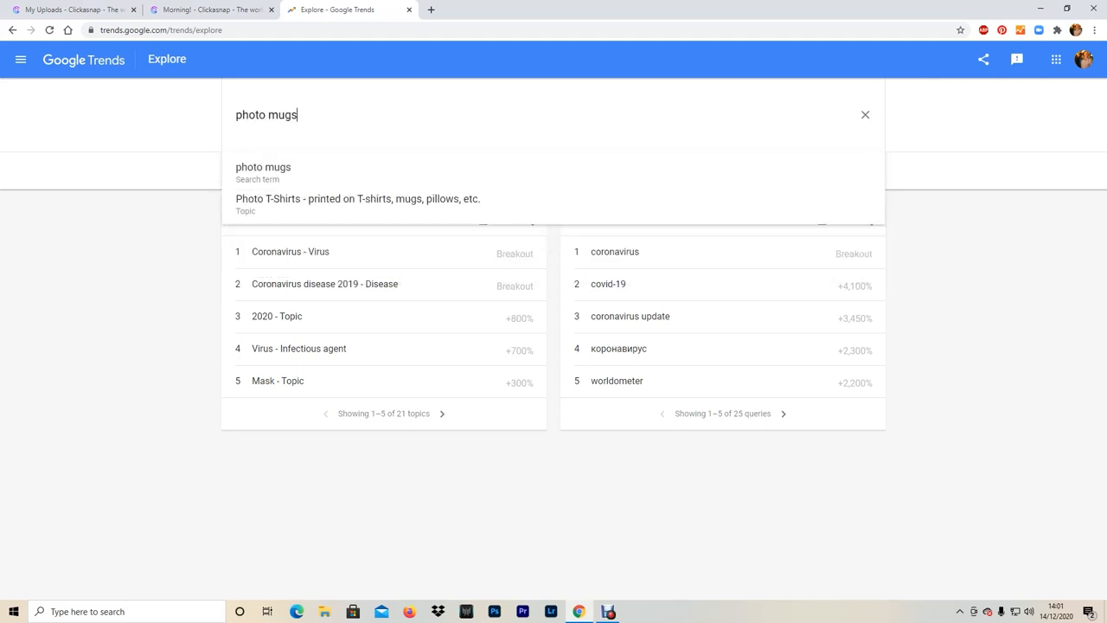
click(263, 173)
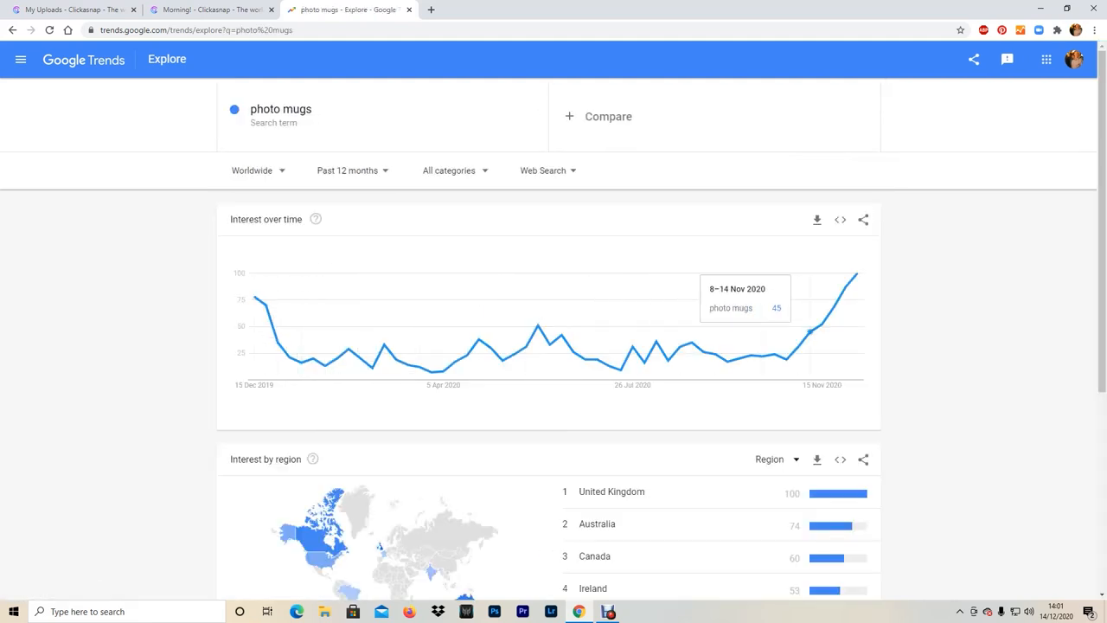
mouse_move(864, 272)
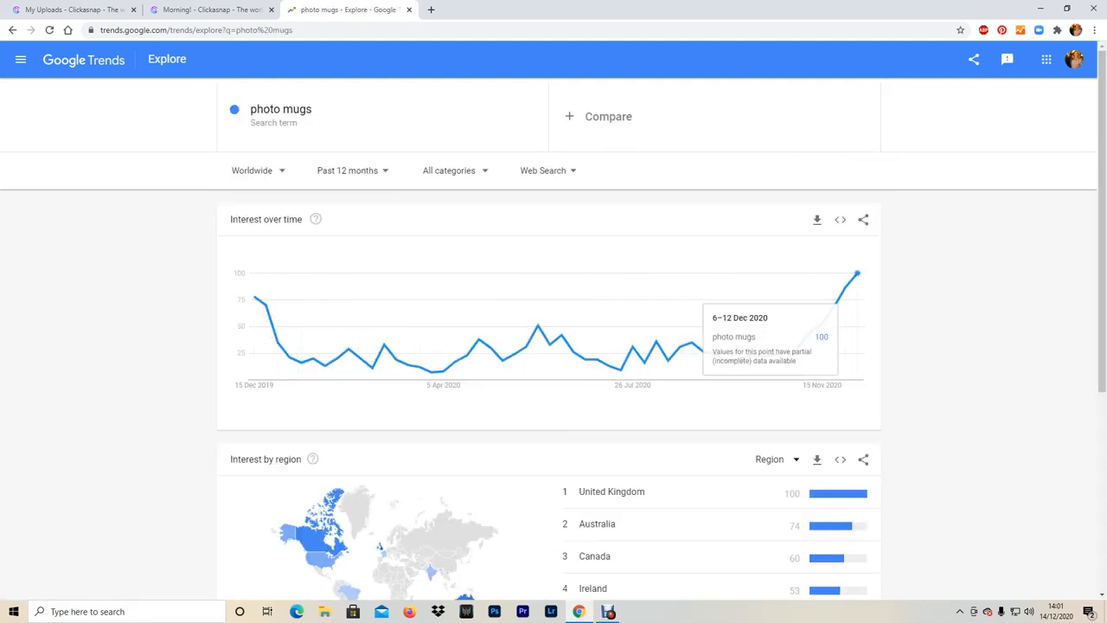
click(212, 10)
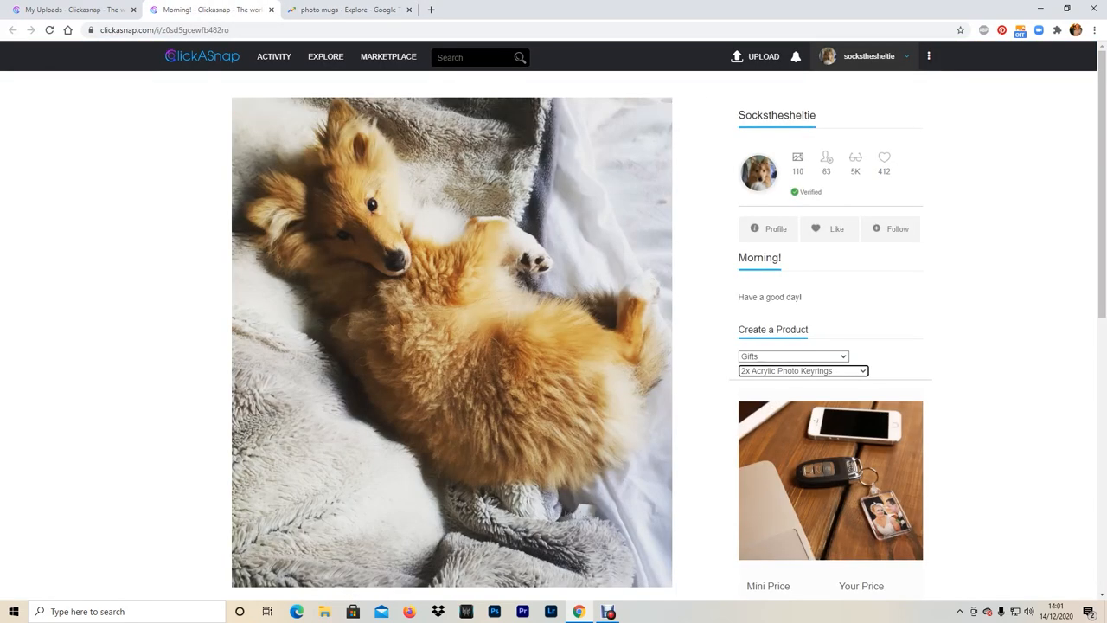
click(353, 9)
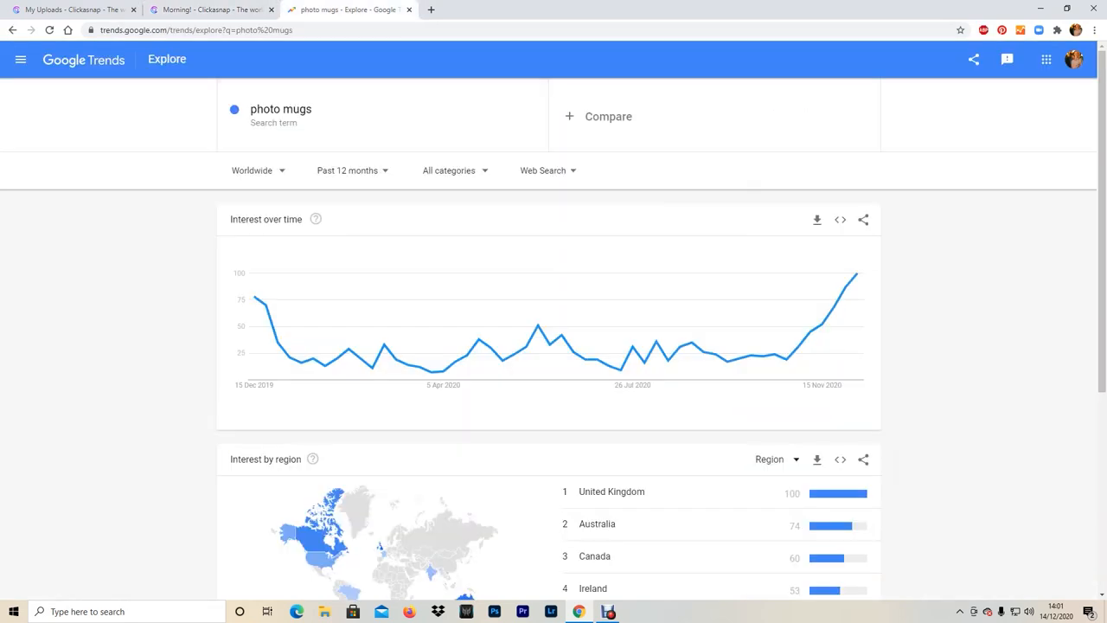
- Add 'photo keyrings' and 'photo fridge magnets' to the comparison
text(photo keyrings)
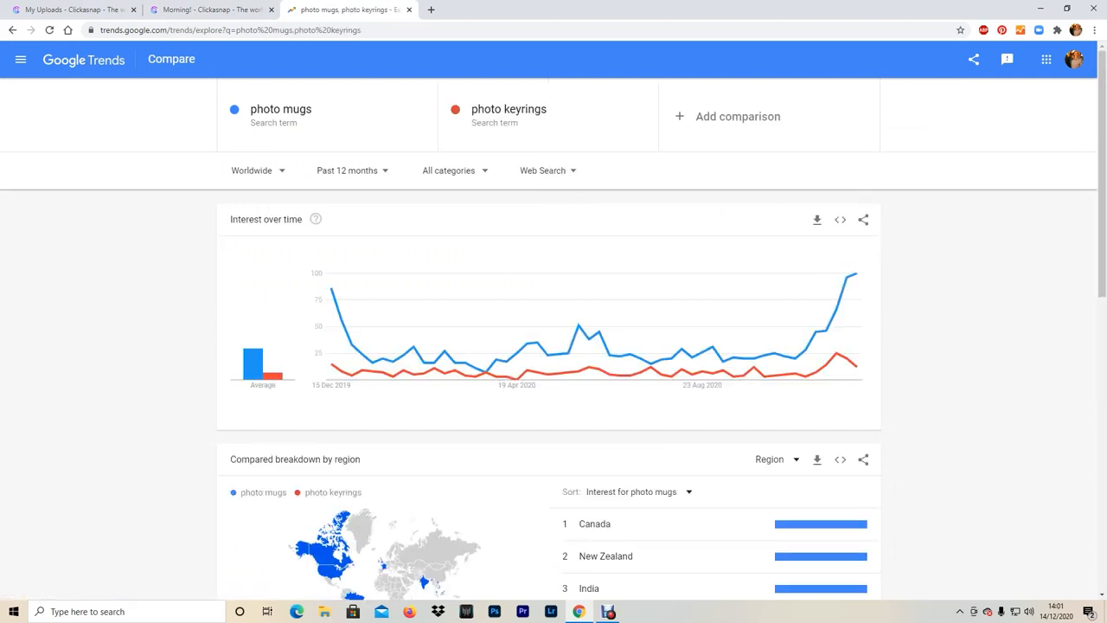
click(208, 10)
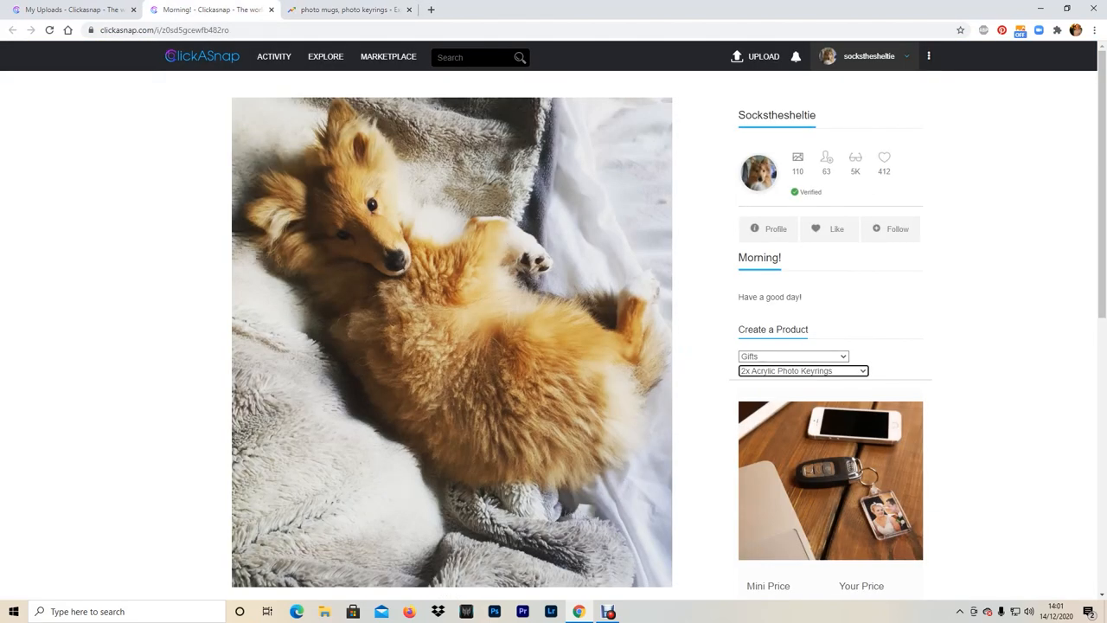
click(802, 370)
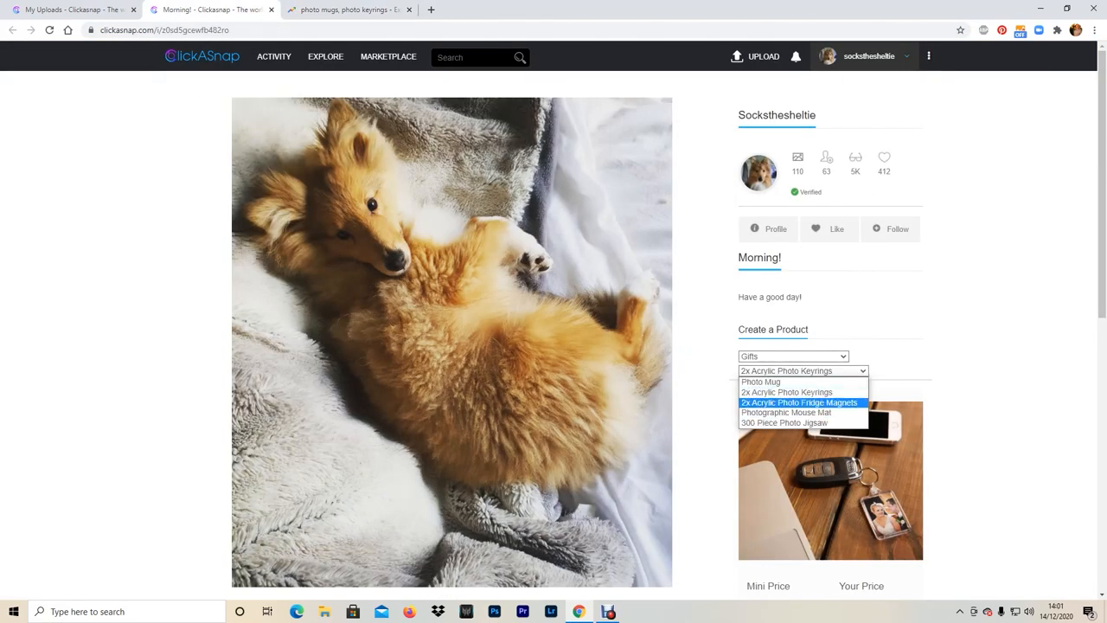
click(350, 10)
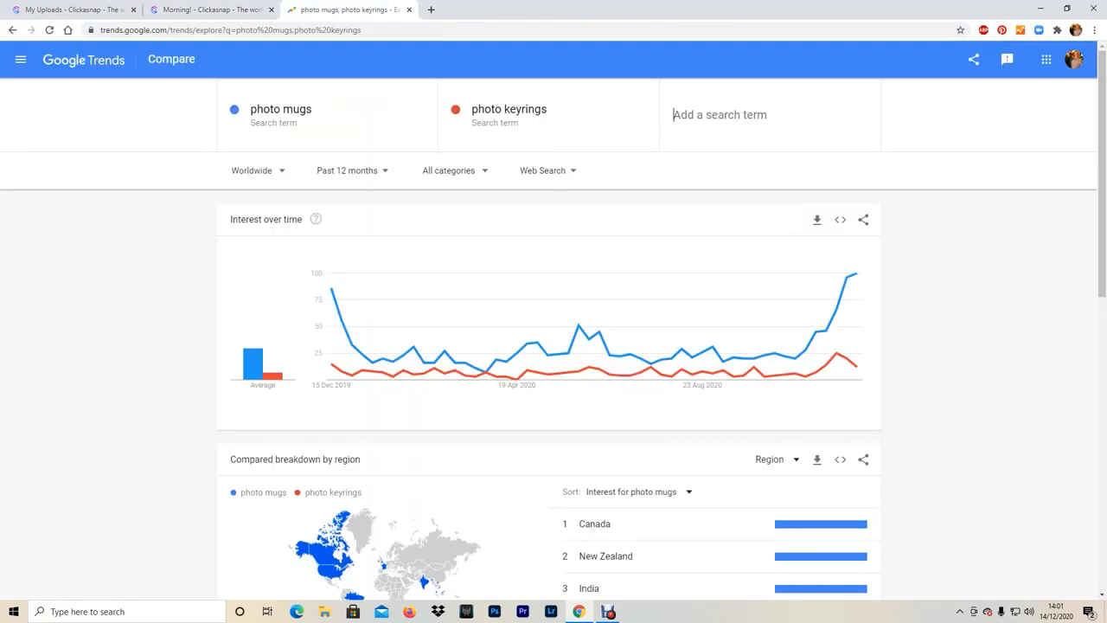
text(photo fridge ma)
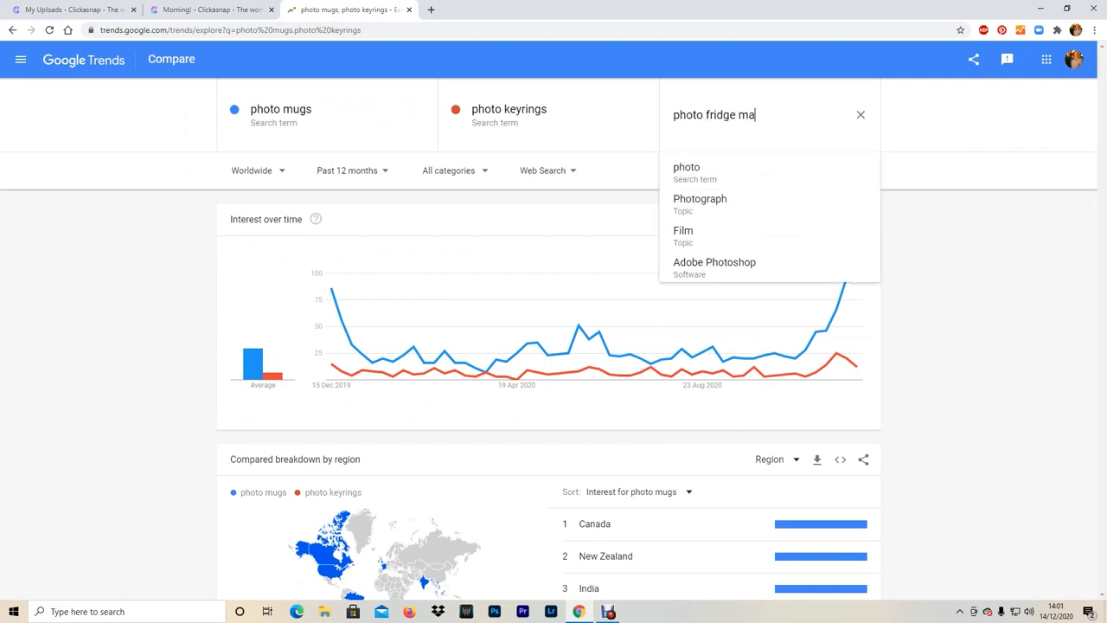
text(gnets)
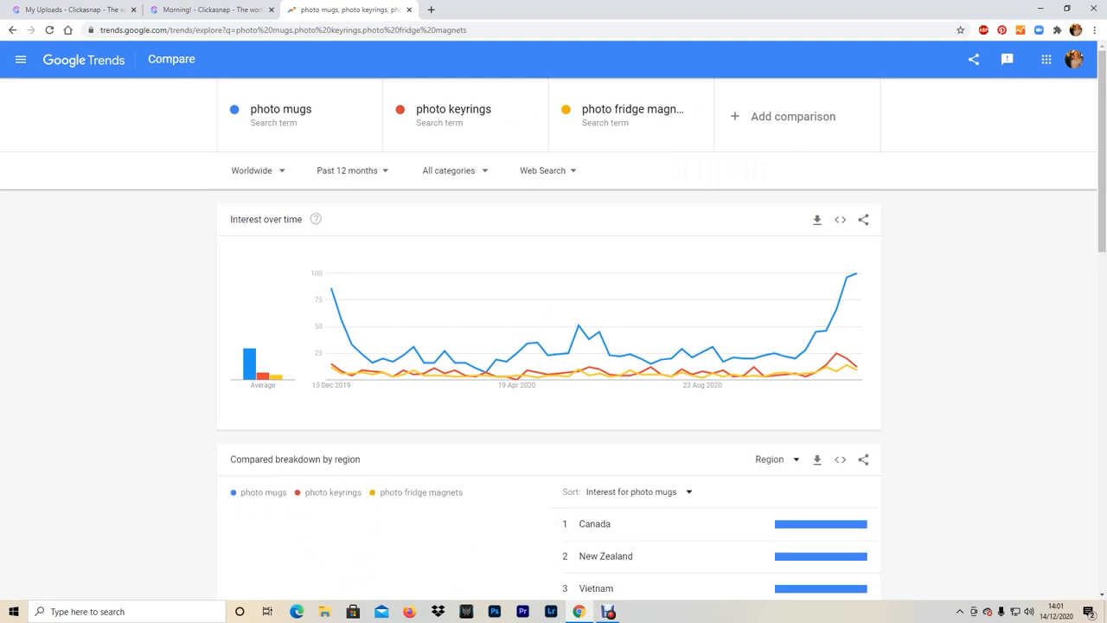
- Add 'photographic mouse mat' and 'photo jigsaw' after checking ClickASnap's product names
click(208, 15)
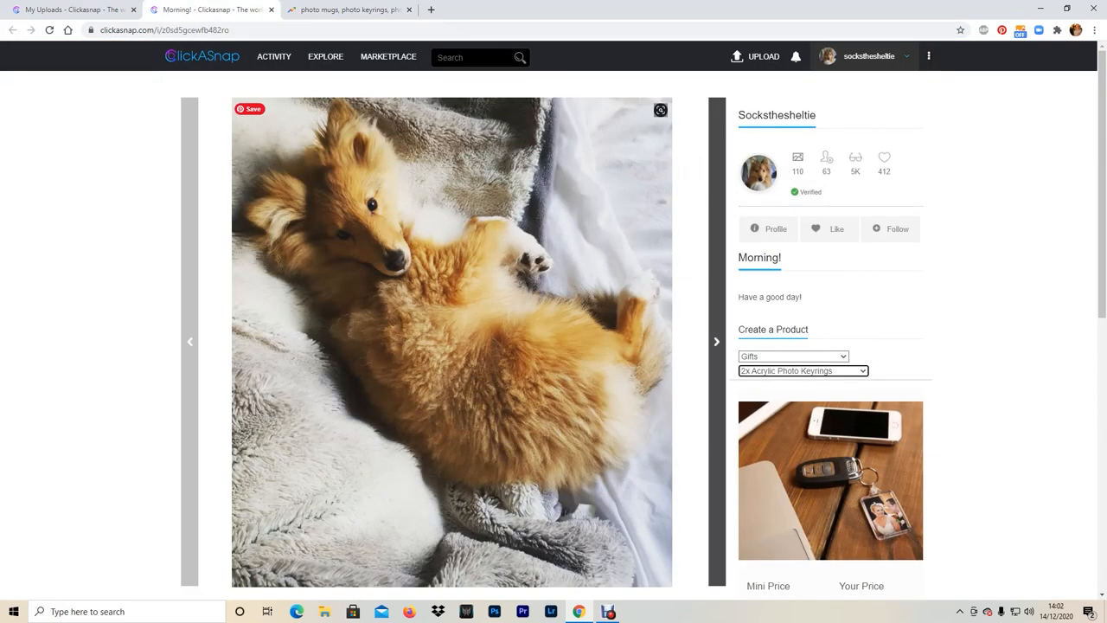
click(801, 370)
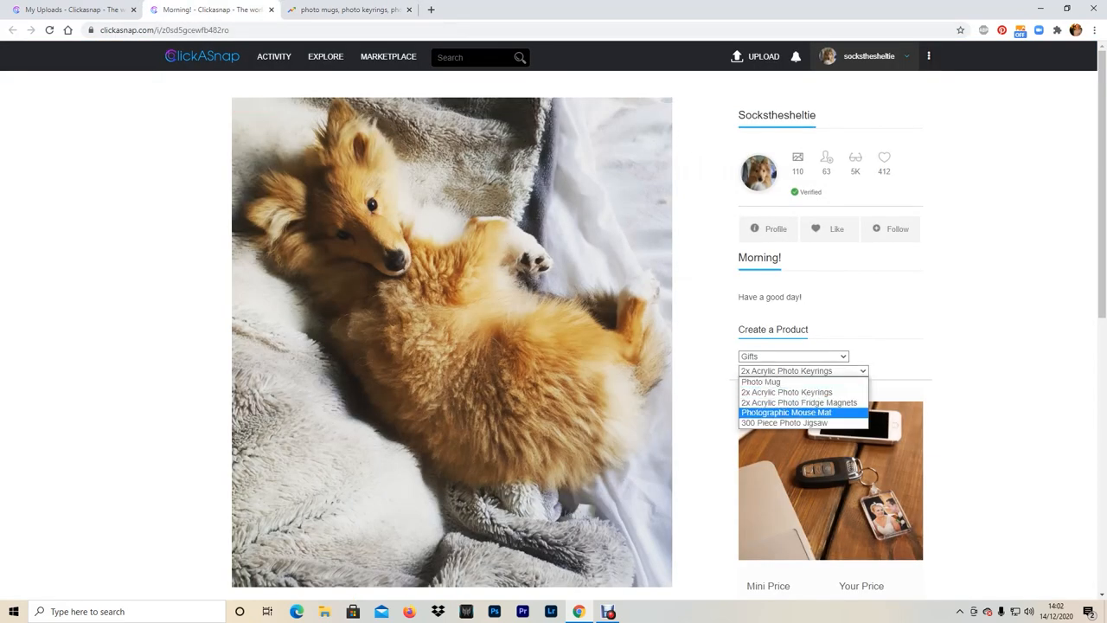
click(357, 10)
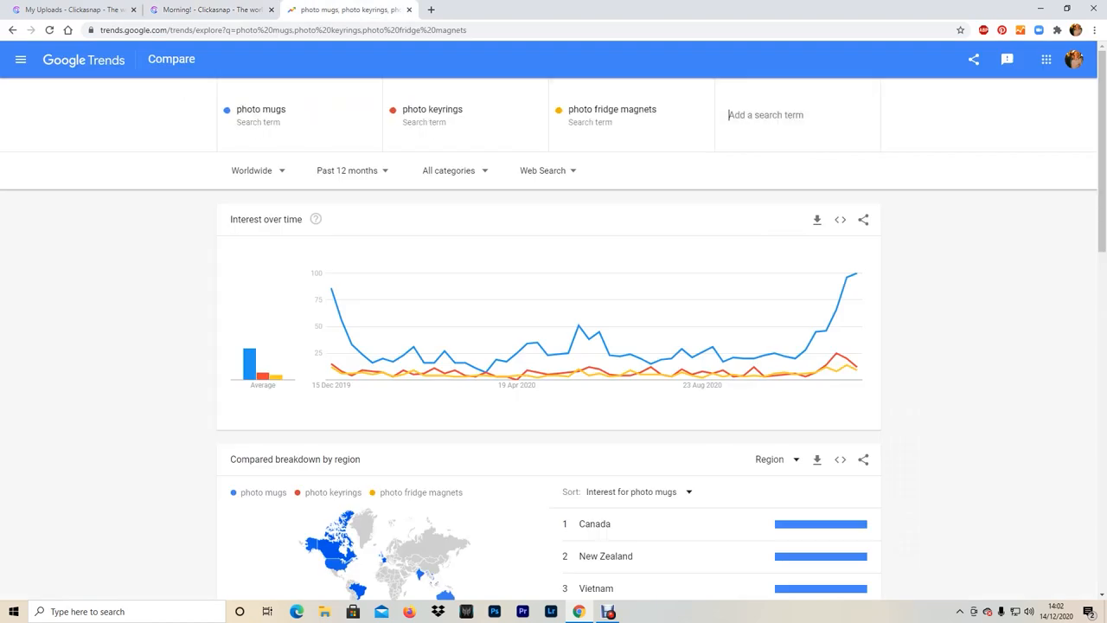
text(photographic m)
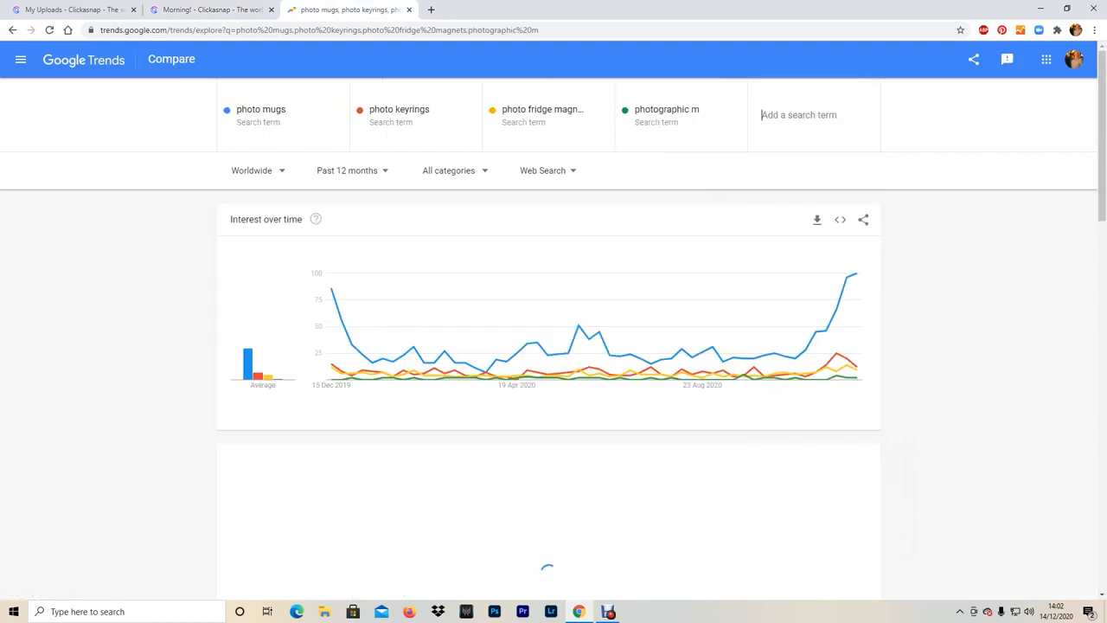
click(663, 115)
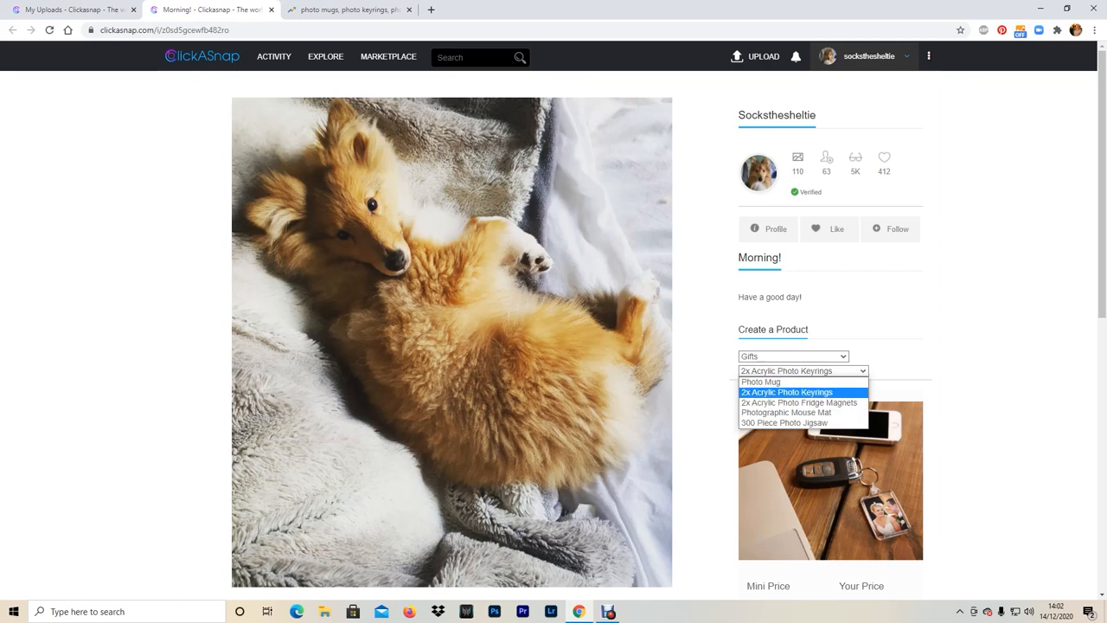
click(357, 10)
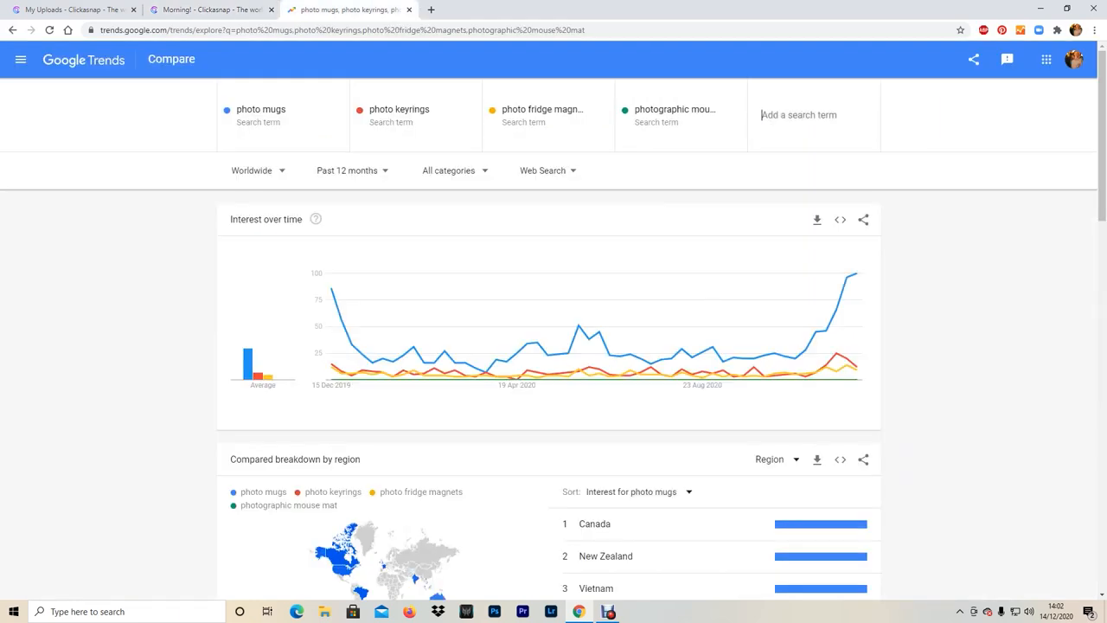
text(photo jigsaw)
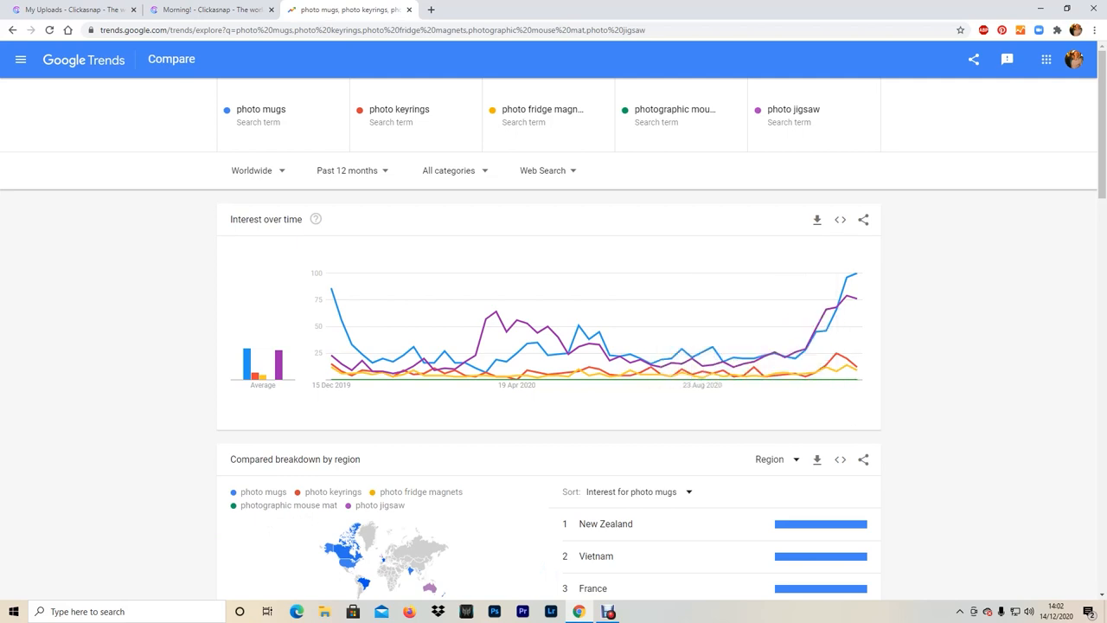
scroll(down, 3)
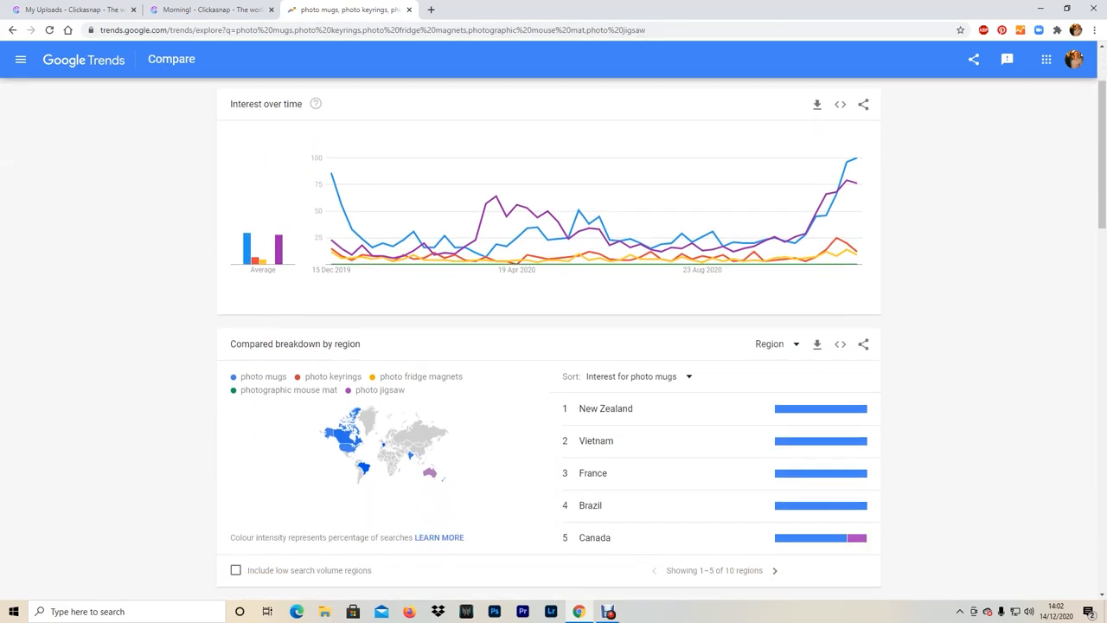
click(208, 9)
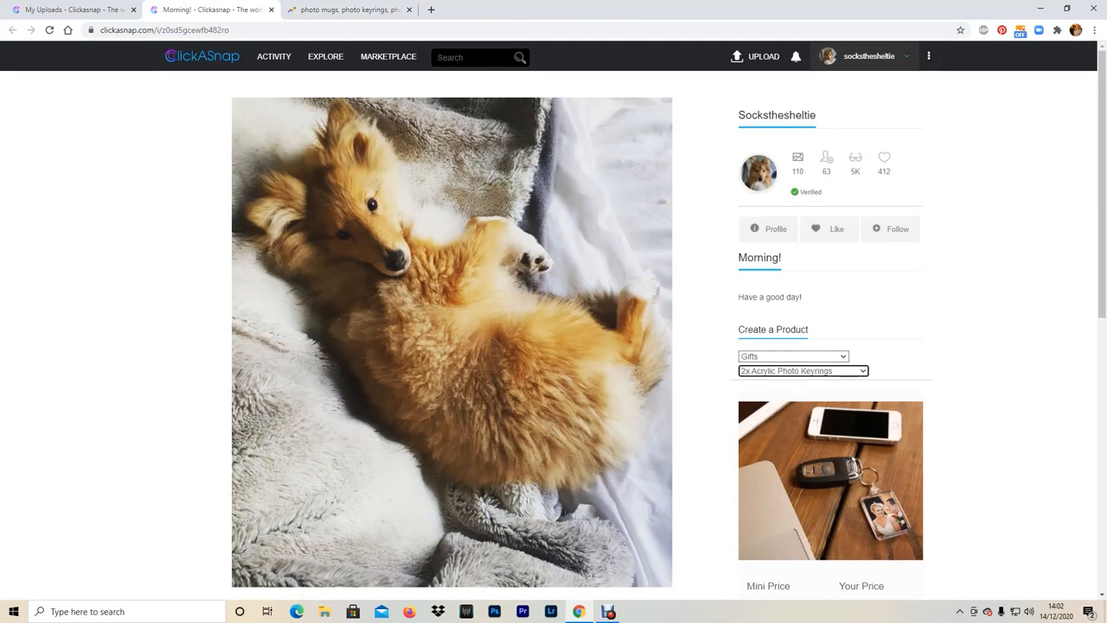
scroll(down, 3)
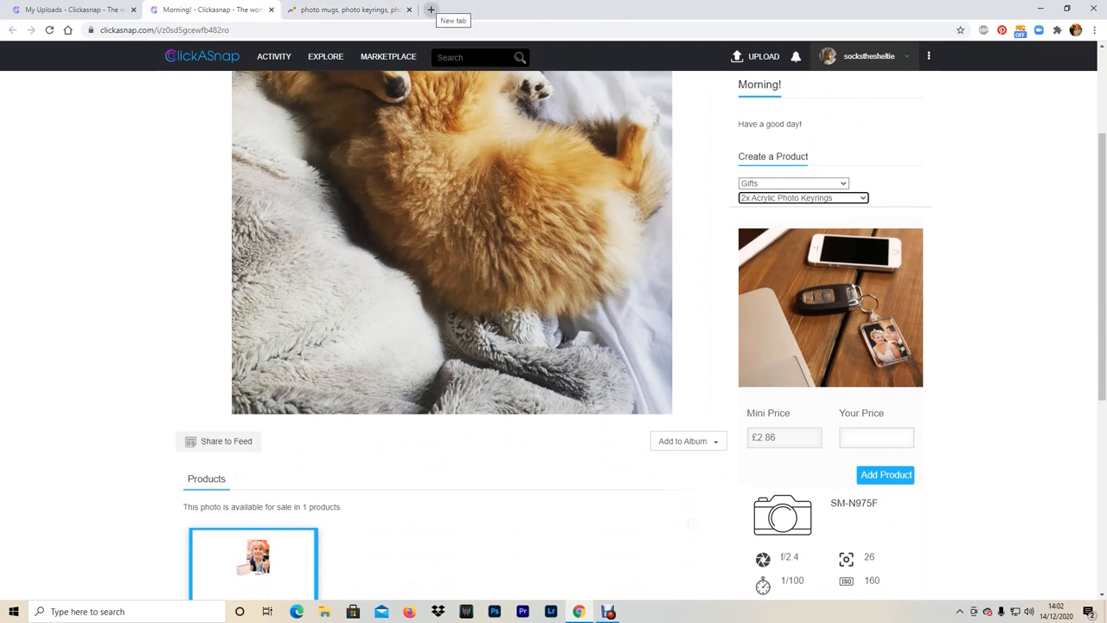
- Remove keyrings, fridge magnets and mouse mat, leaving photo mugs versus photo jigsaw
click(349, 9)
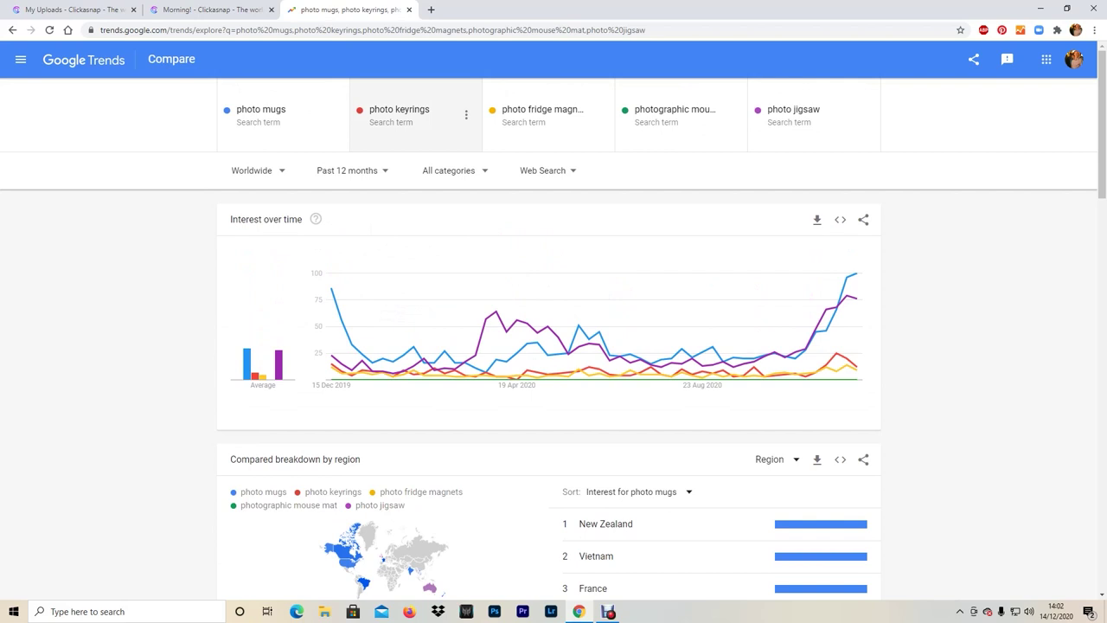
click(442, 114)
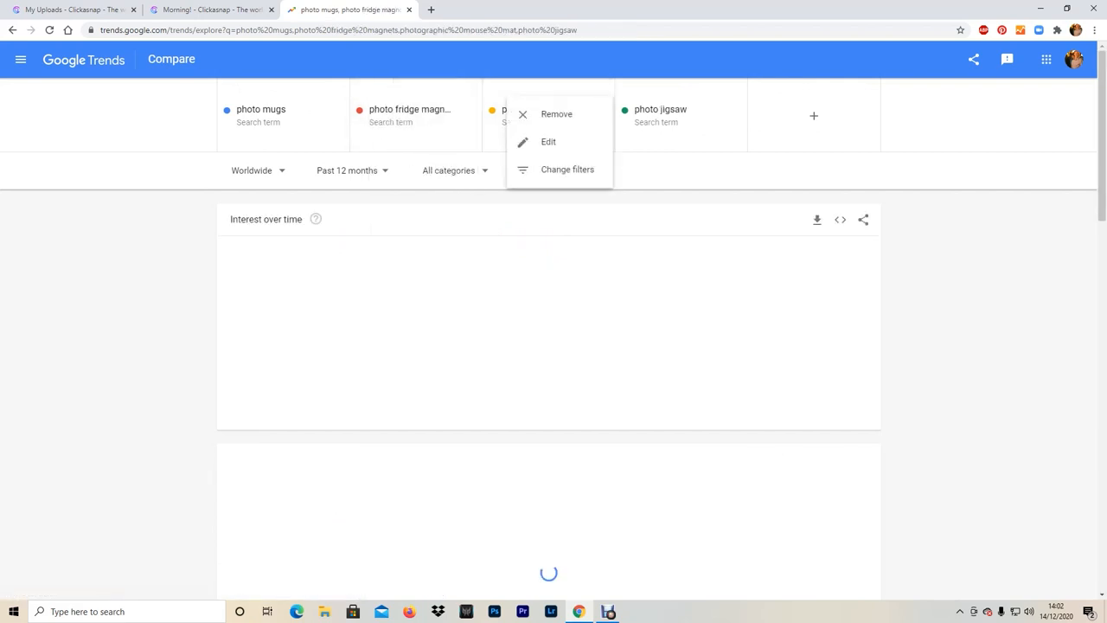
click(557, 113)
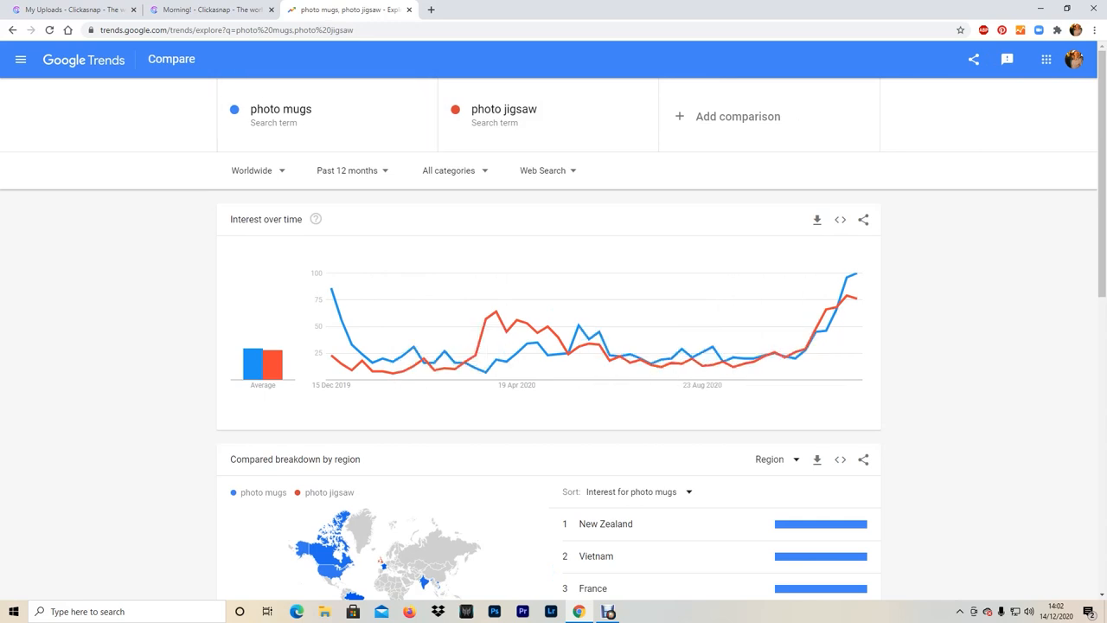
click(437, 10)
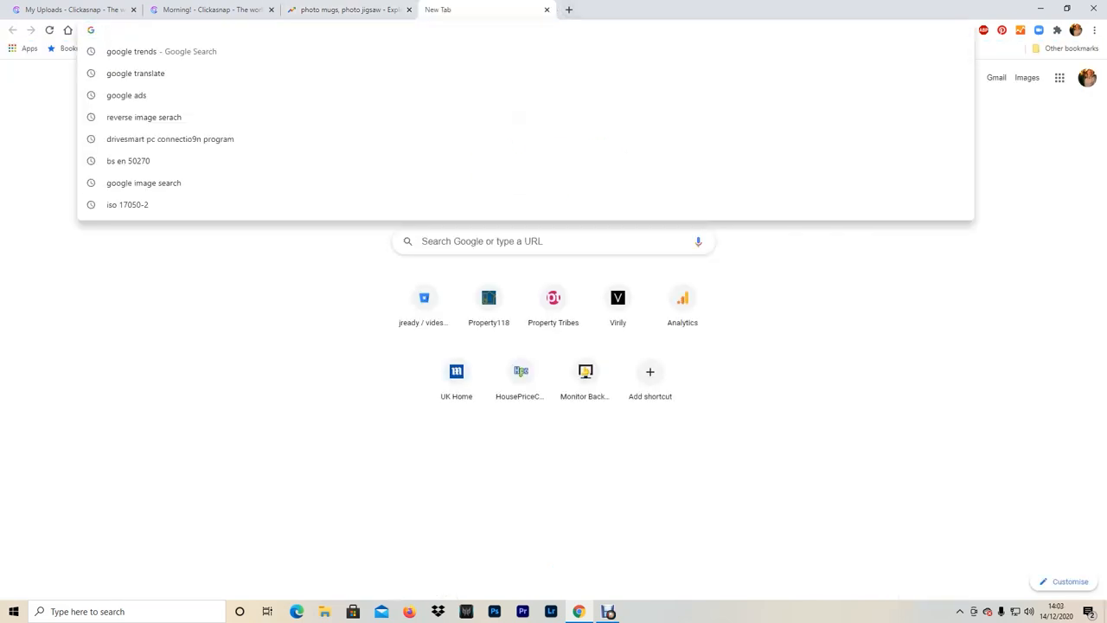
- Search Google for 'photo jigsaw' and scroll through competitor listings and Shopping ads
text(p)
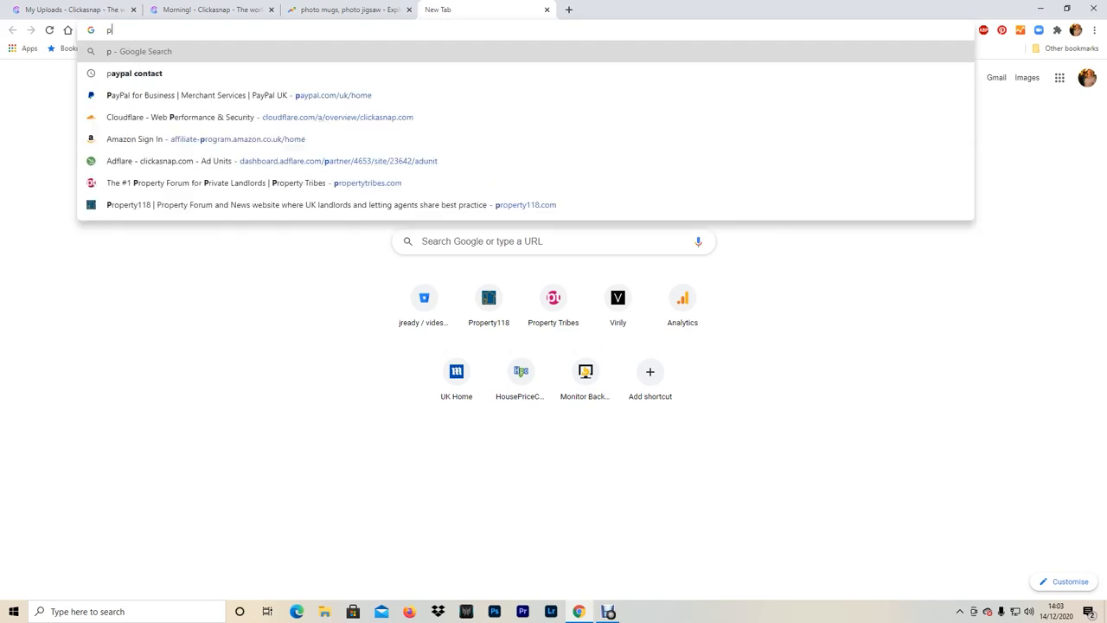
text(hoto jigsaw)
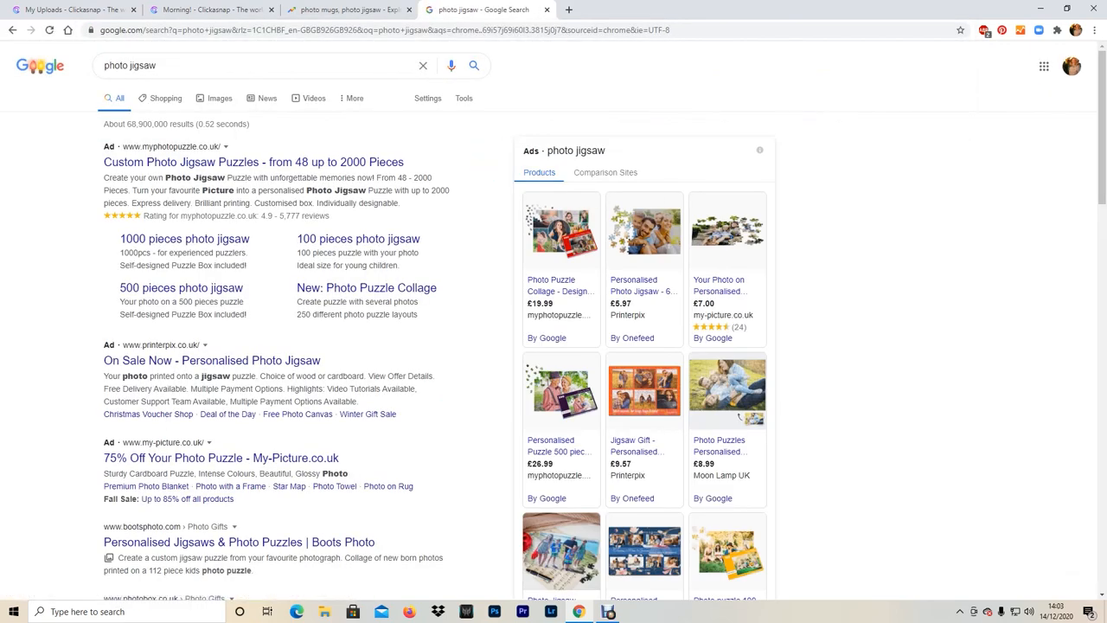
click(242, 66)
text(300 piece )
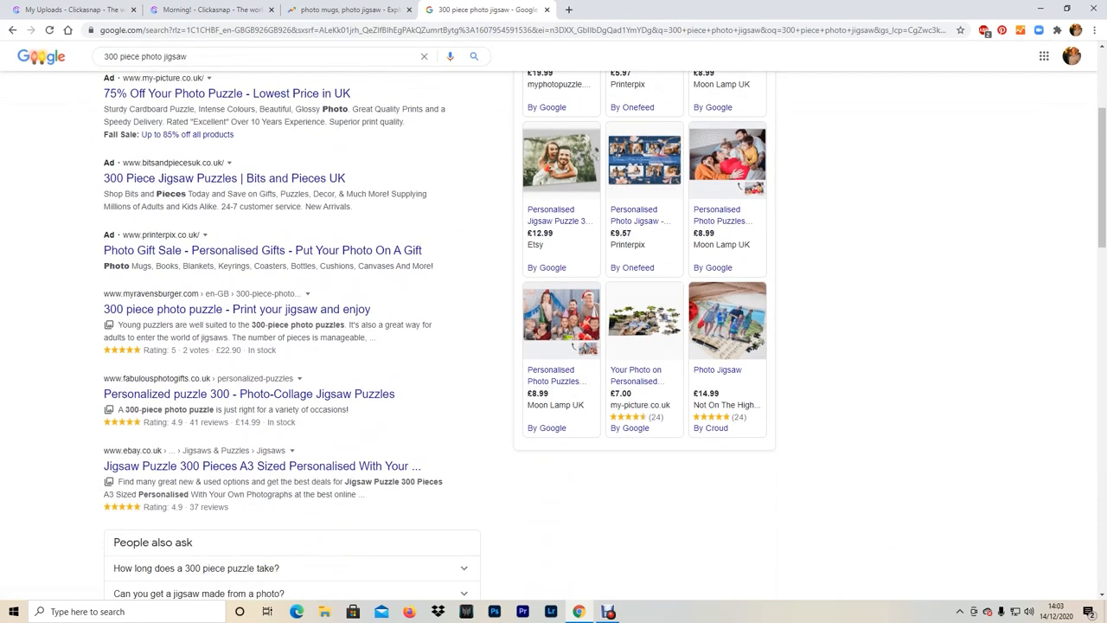
scroll(down, 3)
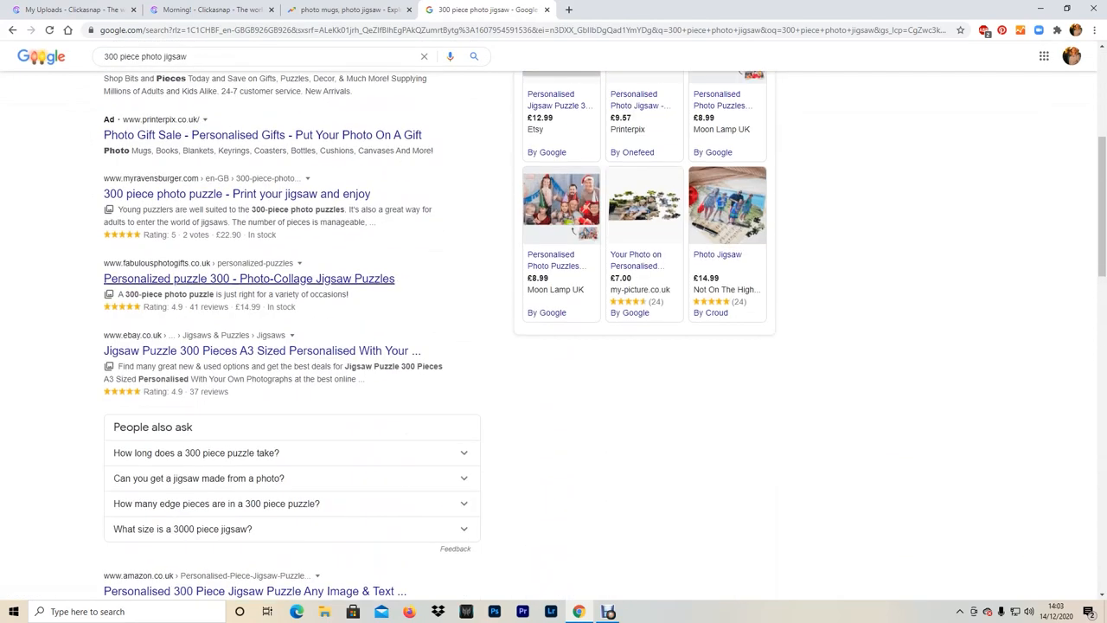
scroll(down, 3)
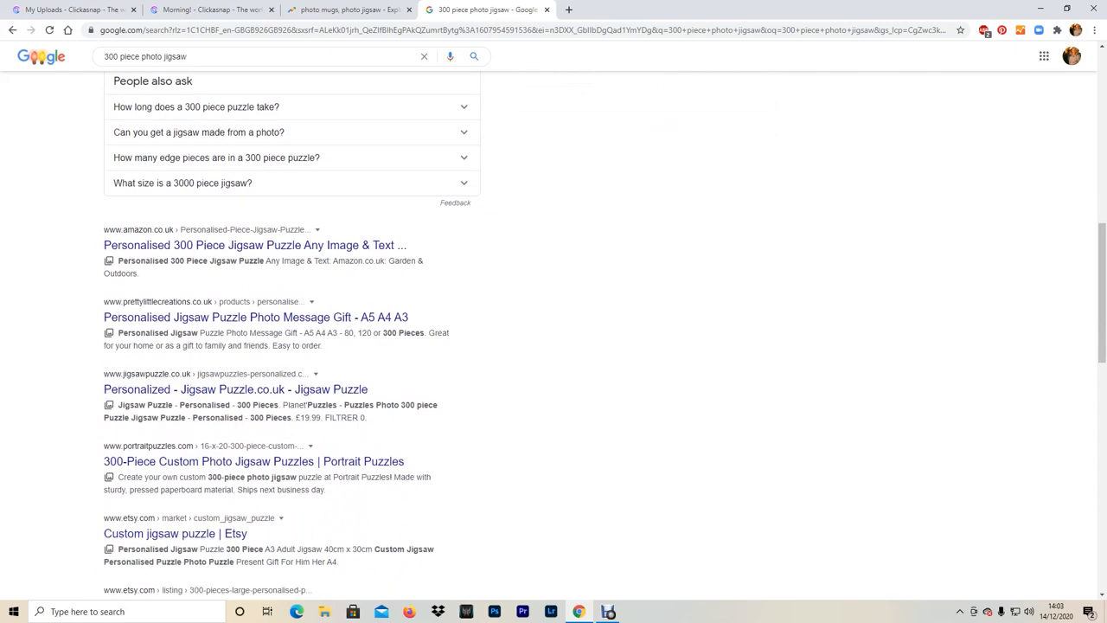
scroll(down, 3)
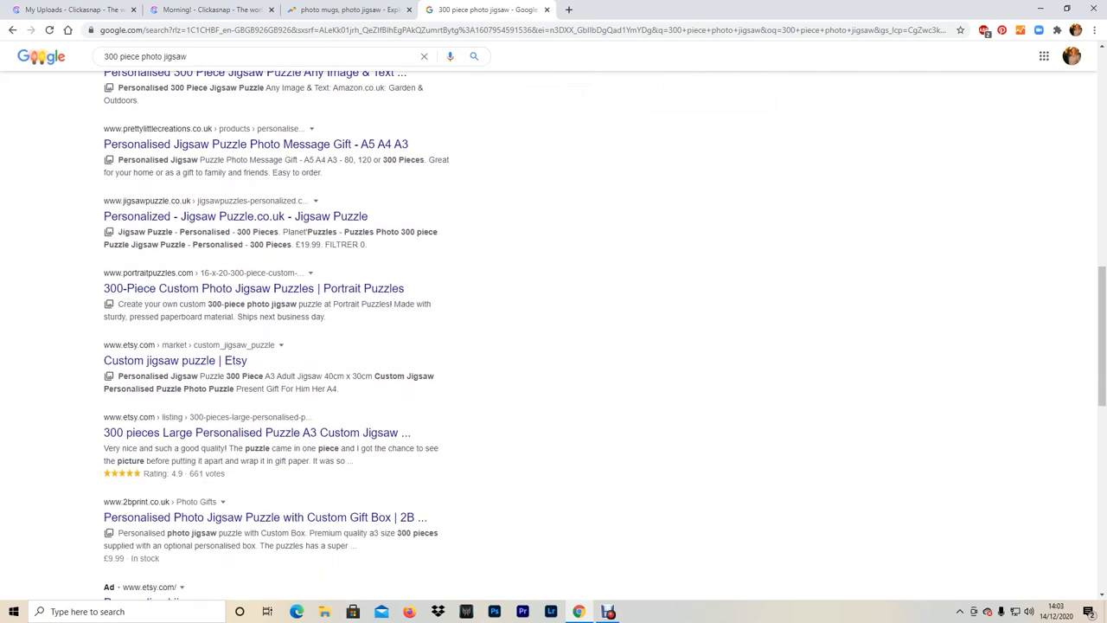
scroll(down, 3)
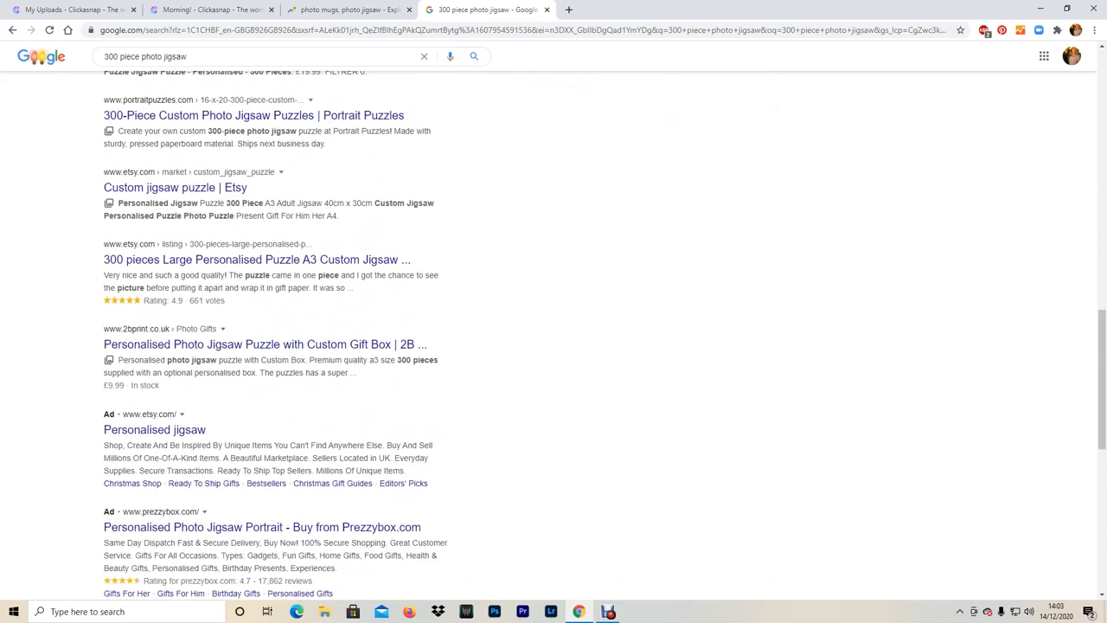
scroll(down, 3)
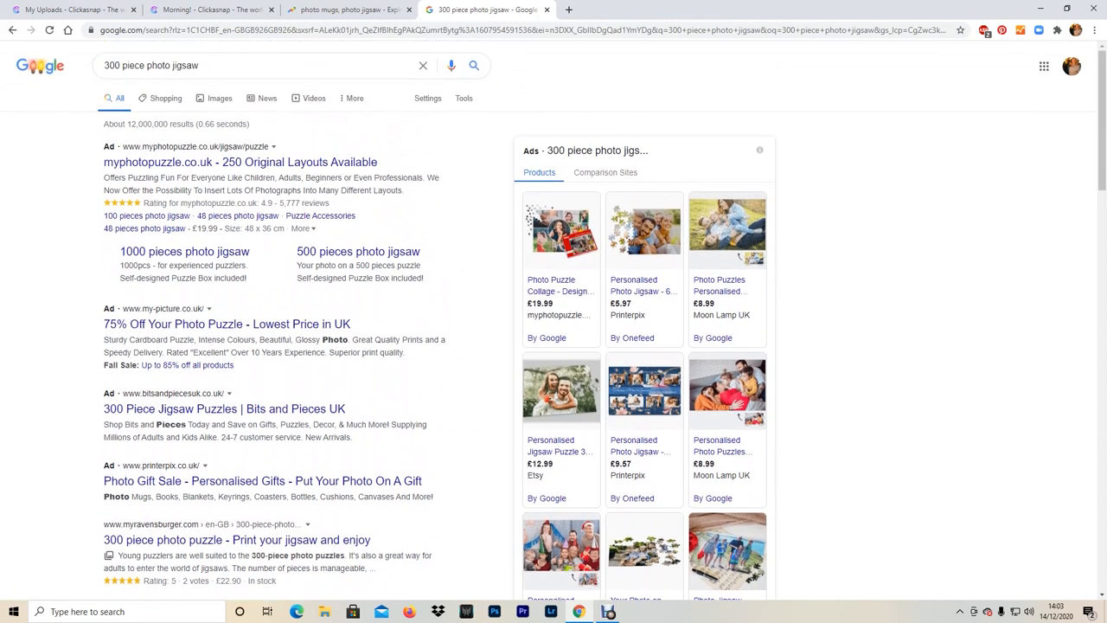
click(208, 15)
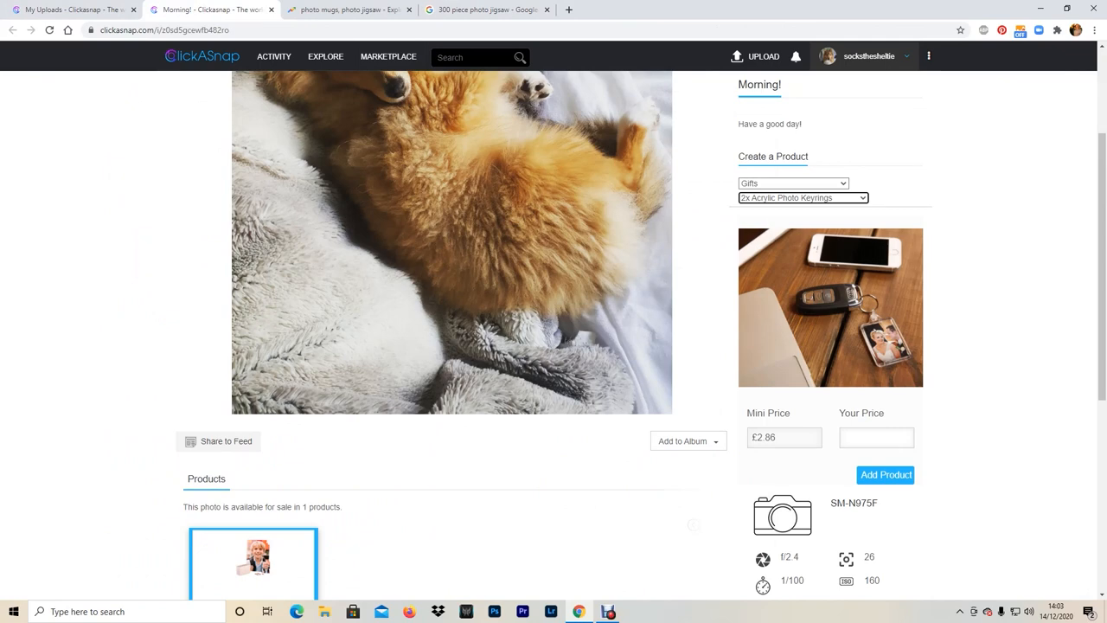
- Create a 300 Piece Photo Jigsaw product for the puppy photo priced at £9.99
click(802, 197)
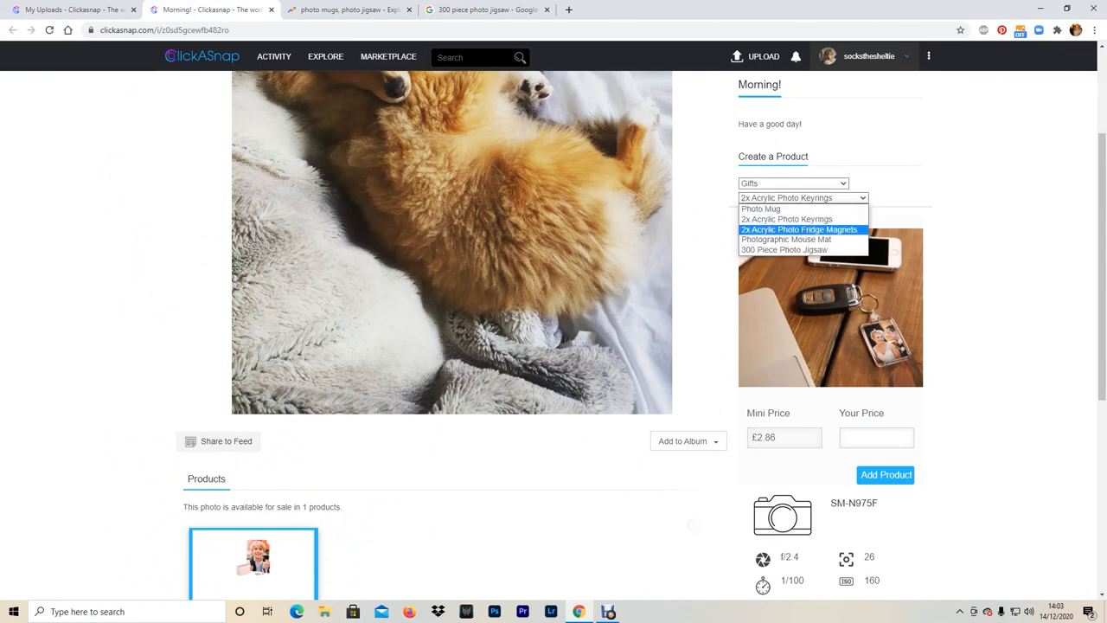
click(783, 249)
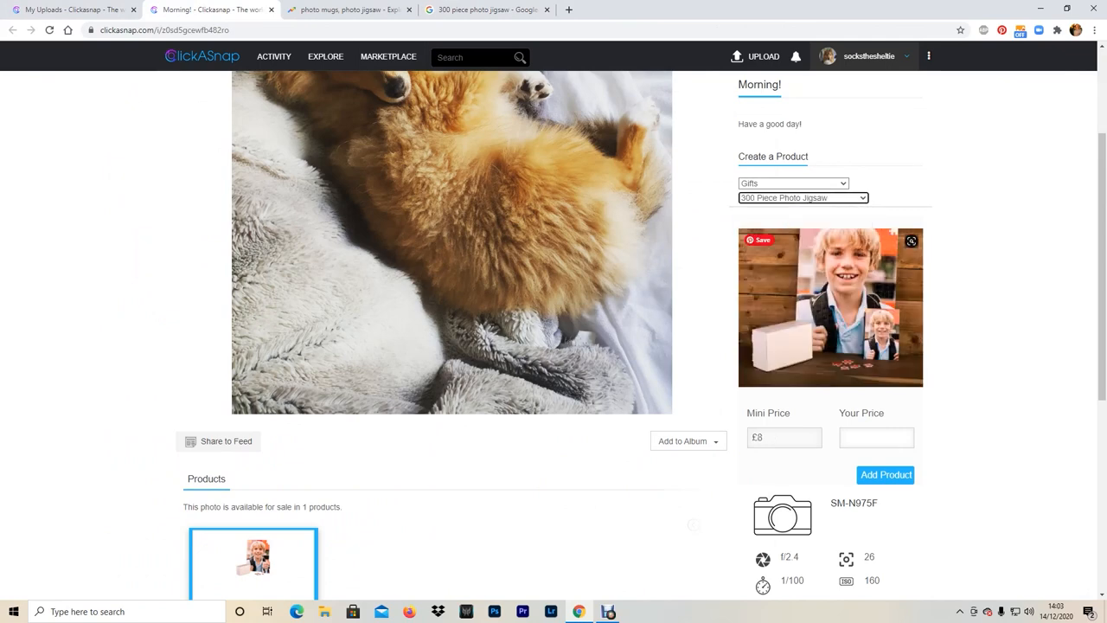
text(9)
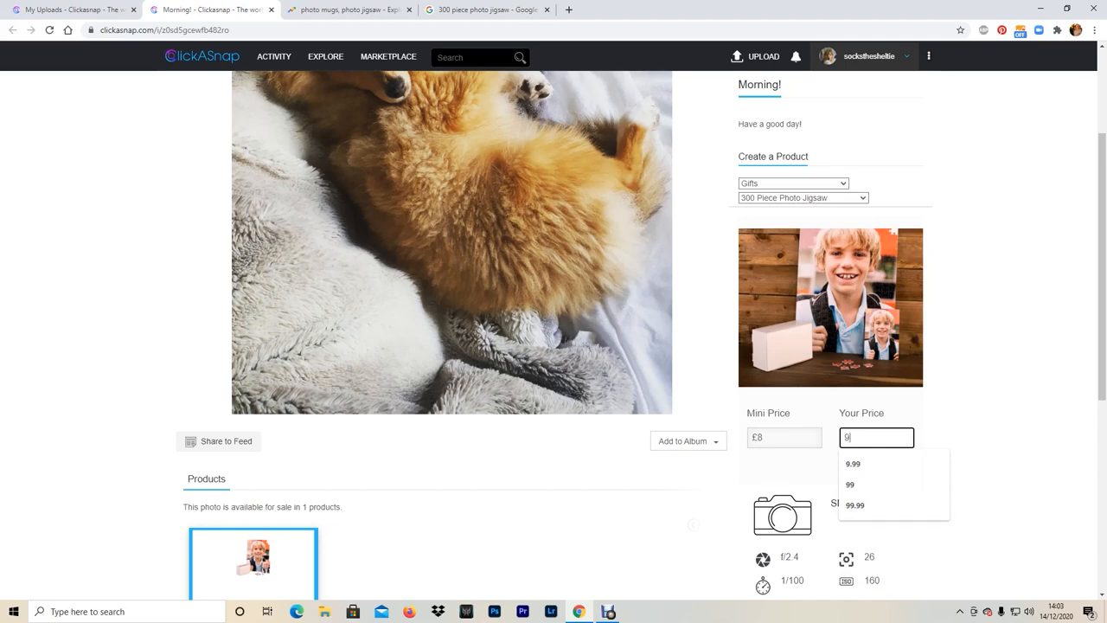
click(852, 464)
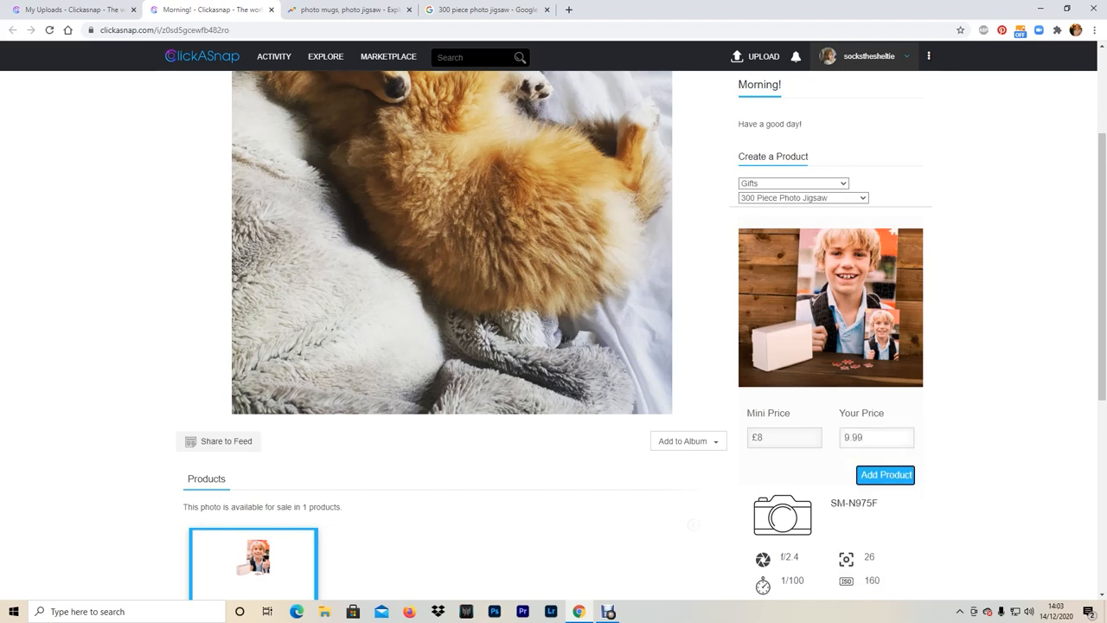
click(886, 475)
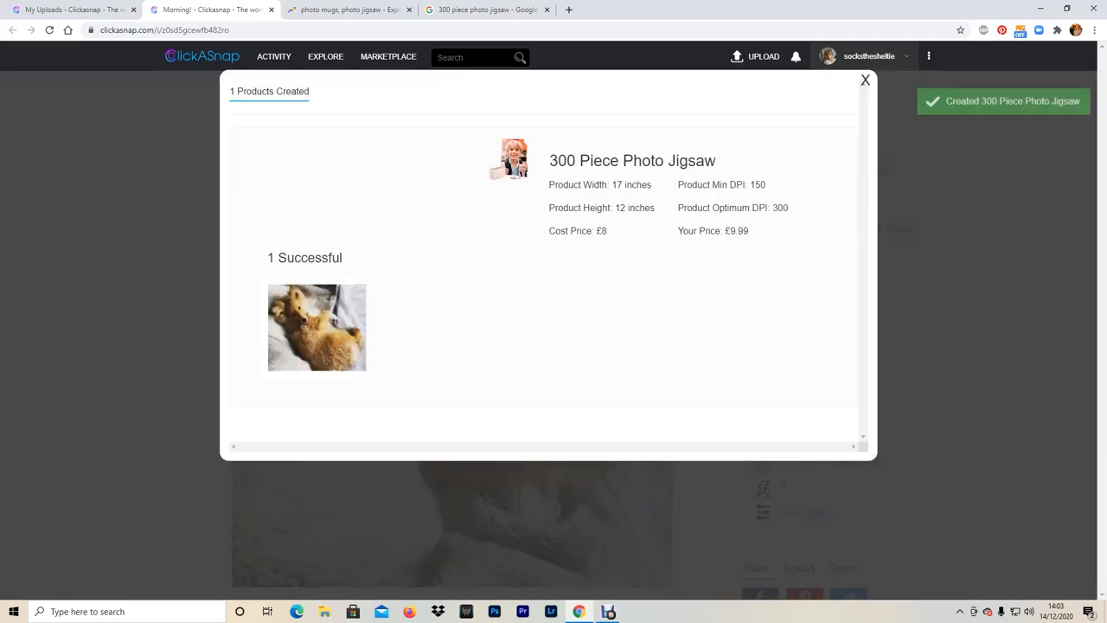
click(865, 80)
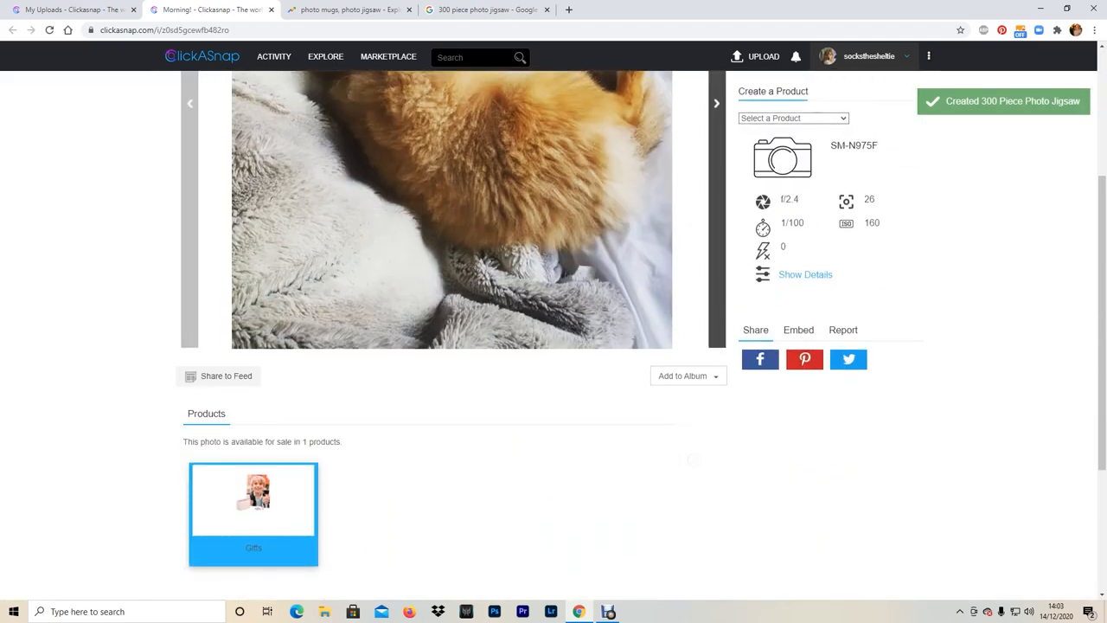
scroll(down, 3)
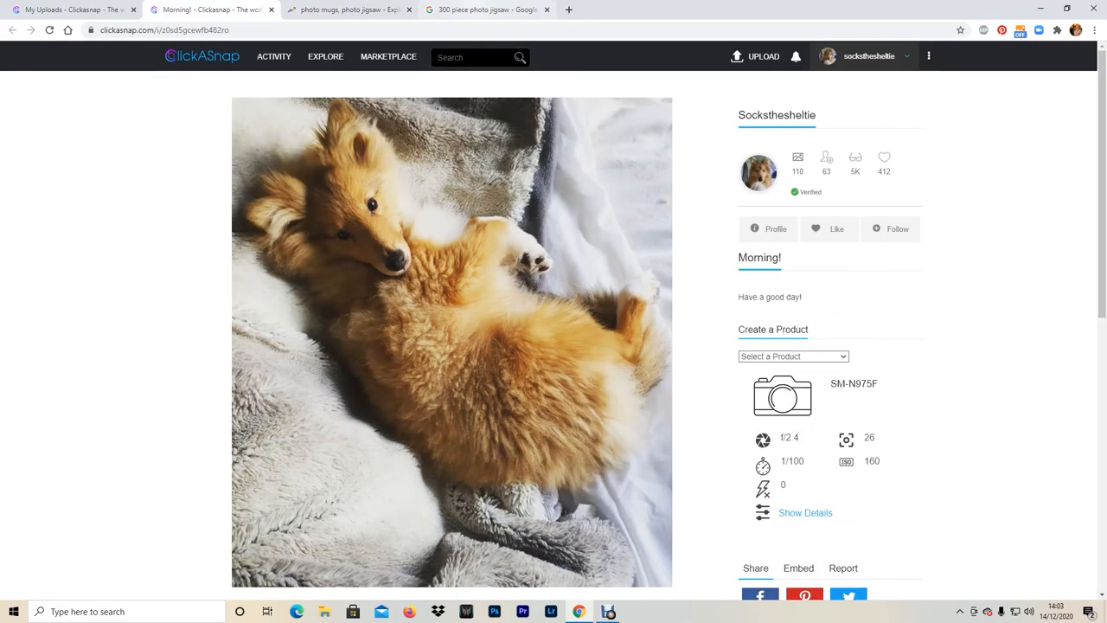
- Search Google for 'photo mug' and scroll through competitor prices
click(484, 10)
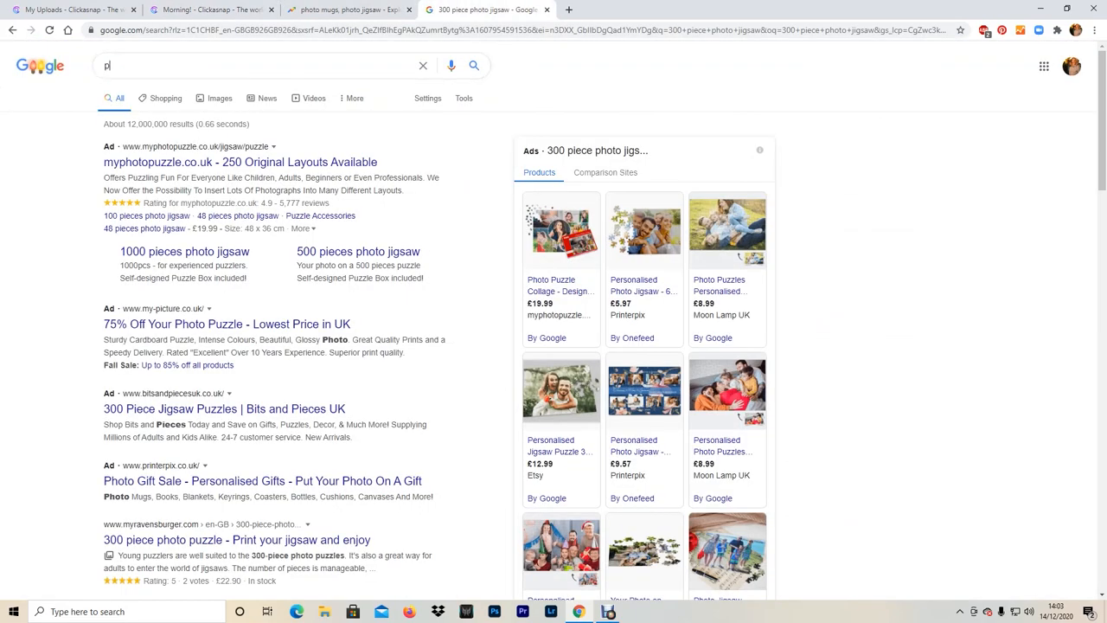
text(photo mug)
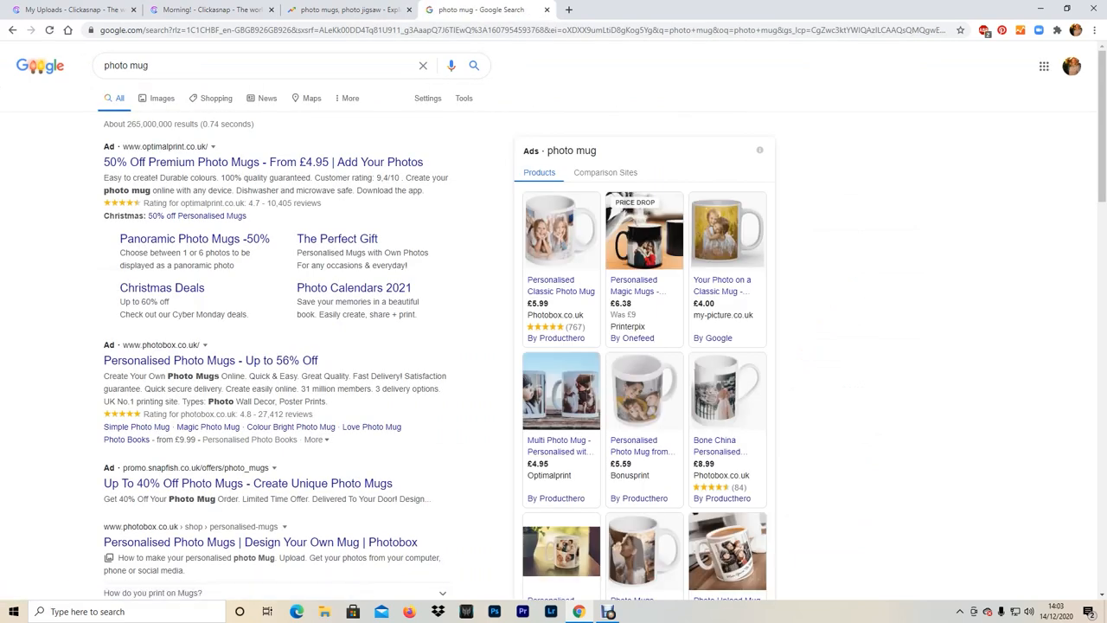
scroll(down, 3)
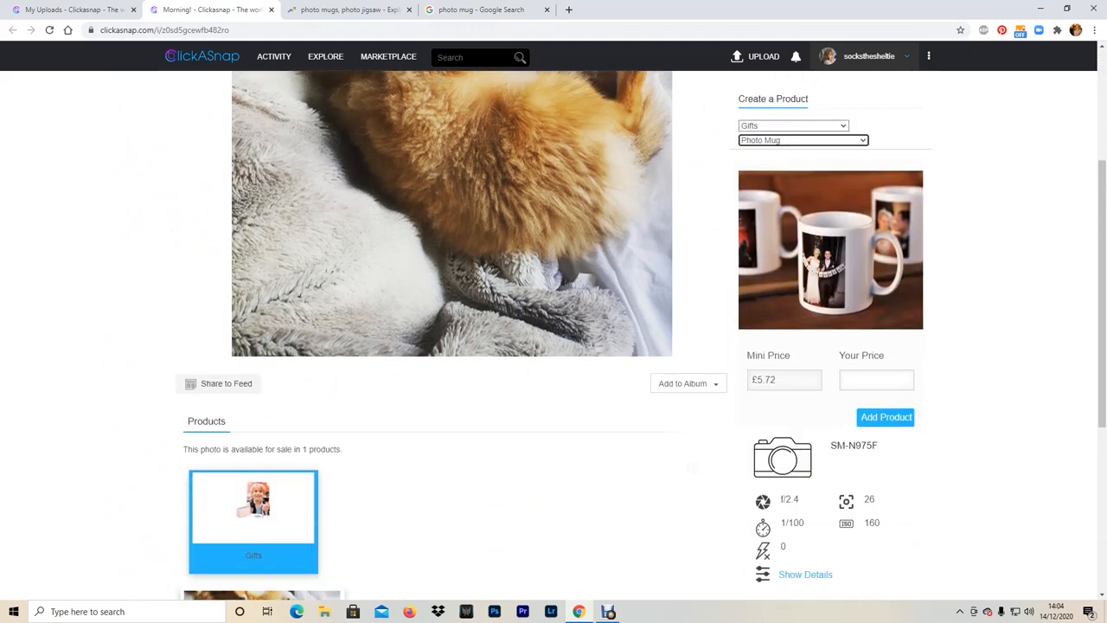
- Add the Photo Mug at a 7.9 price, then start a new Google Ads campaign
text(7.9)
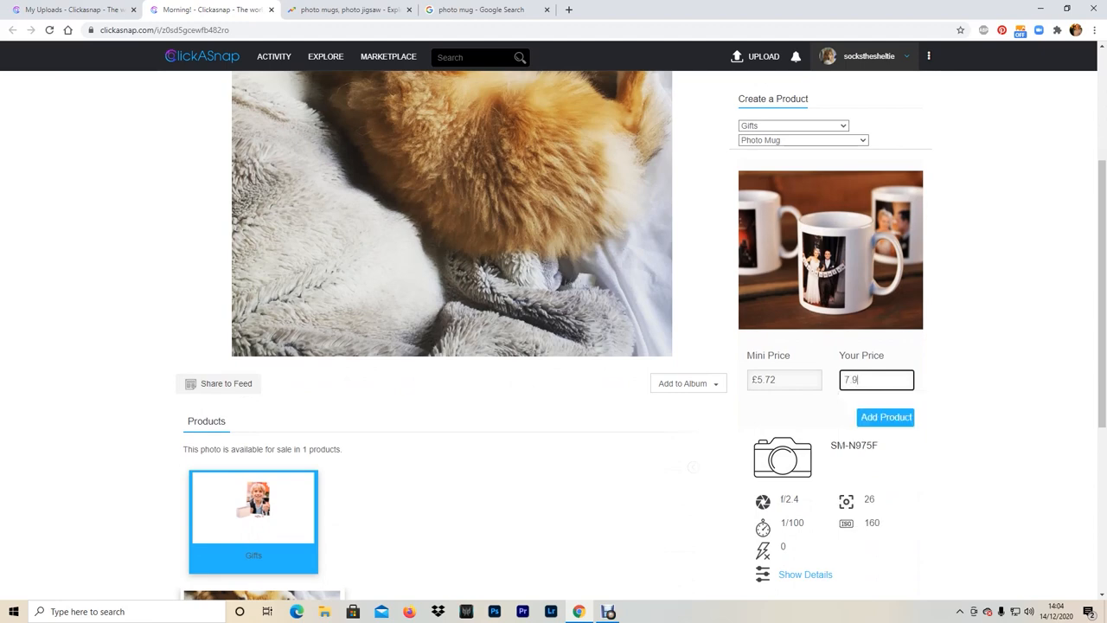
click(886, 417)
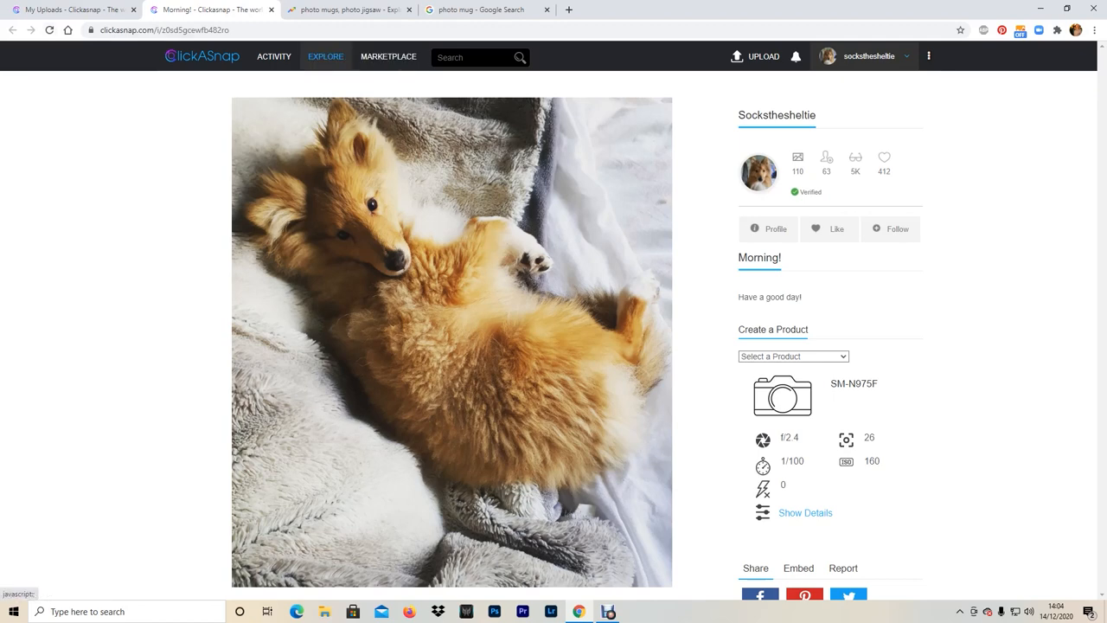
click(165, 42)
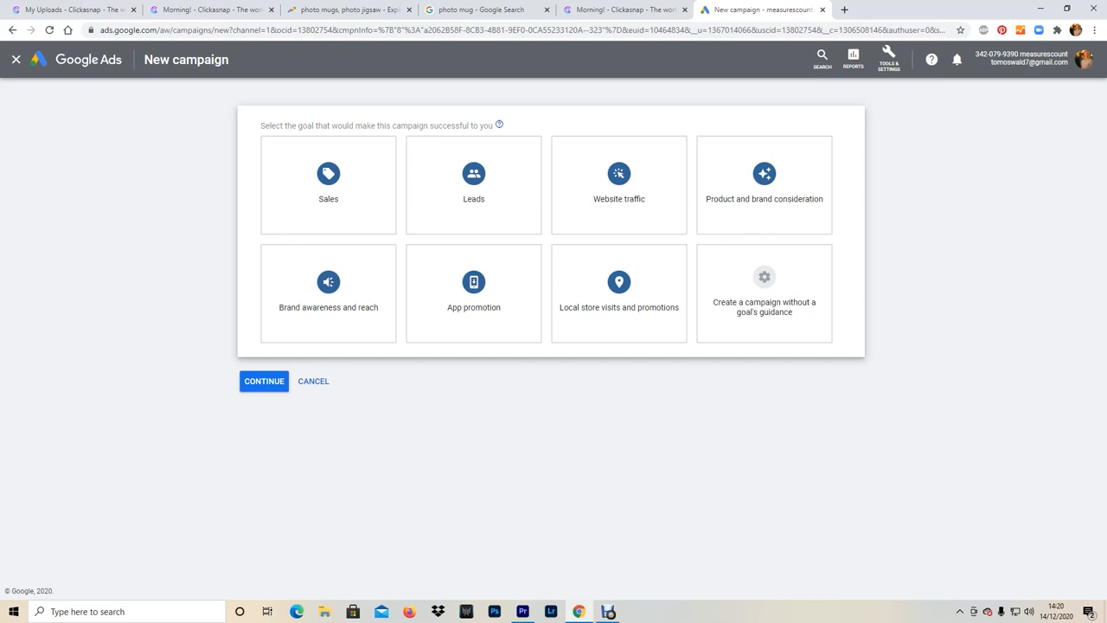
click(327, 184)
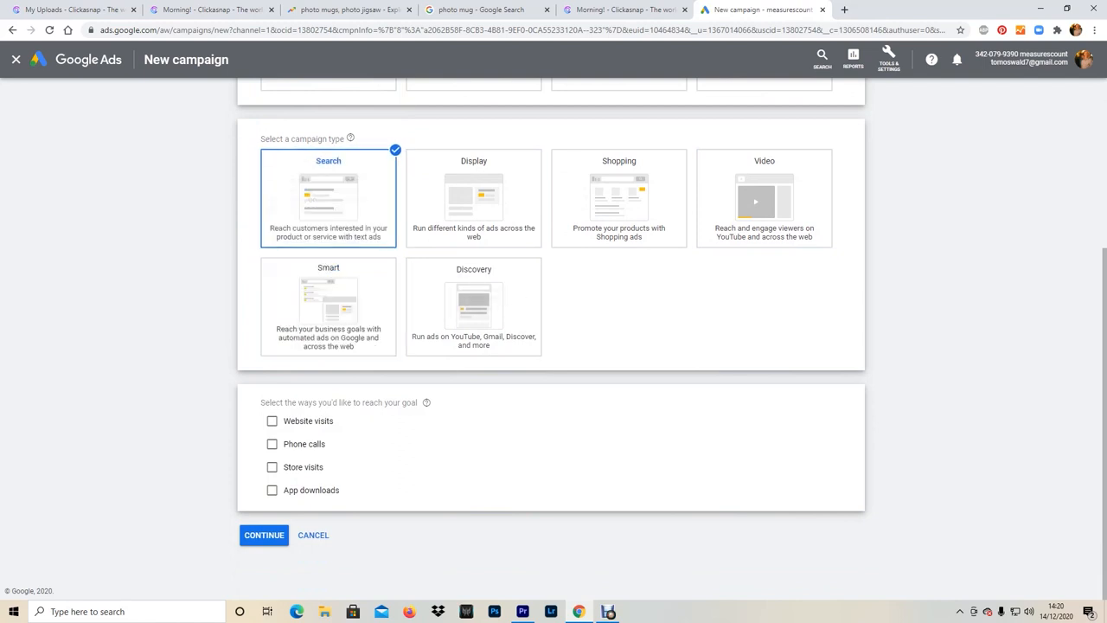
click(270, 421)
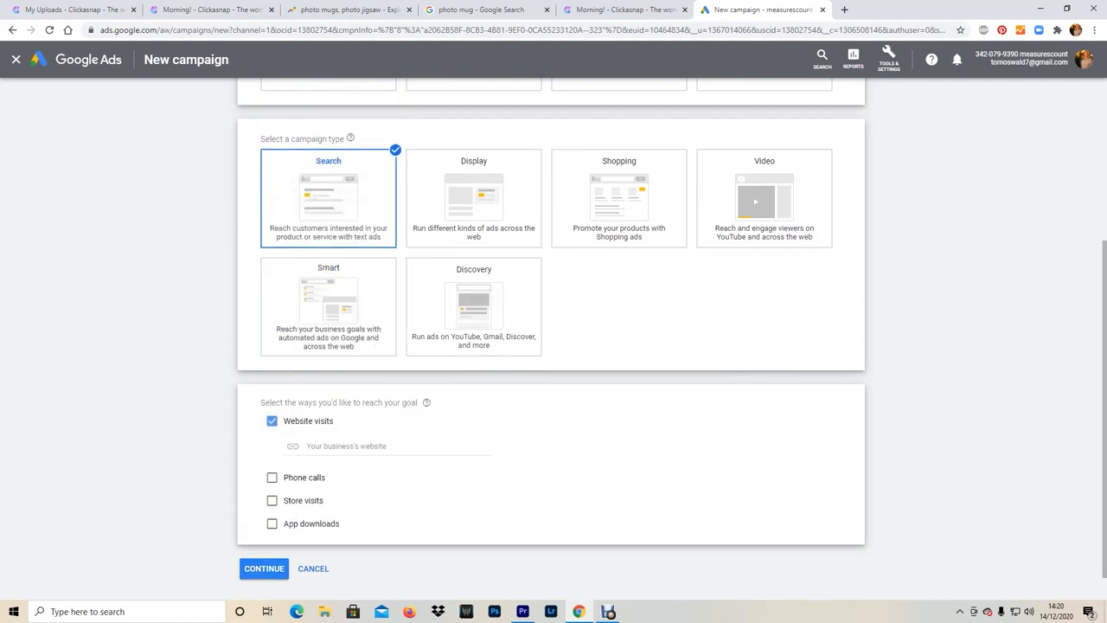
click(385, 446)
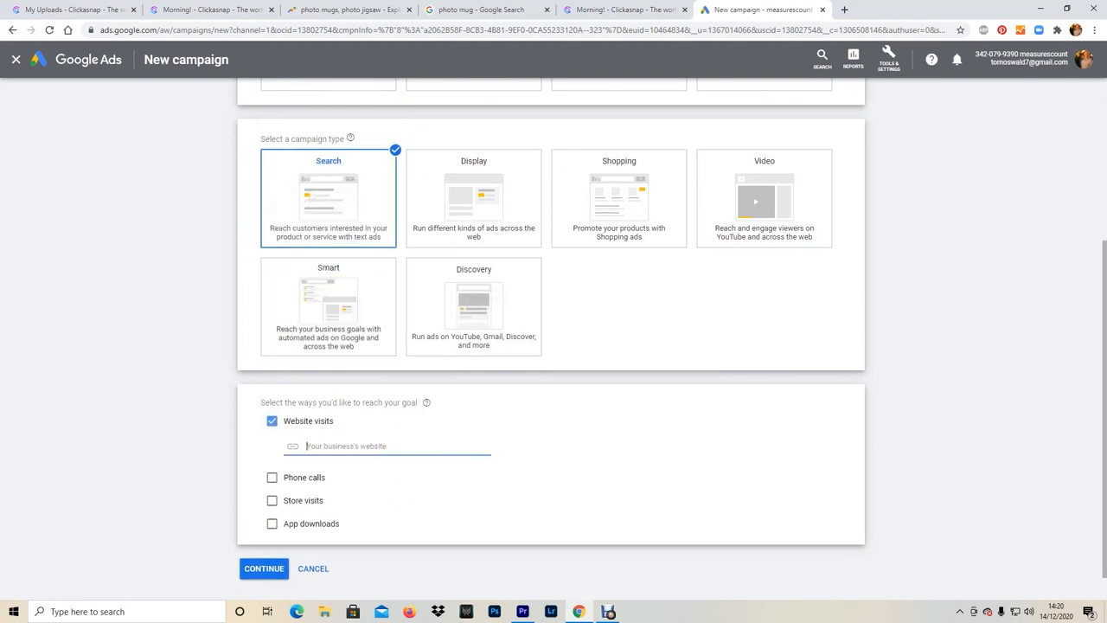
text(Shetland sheepdog)
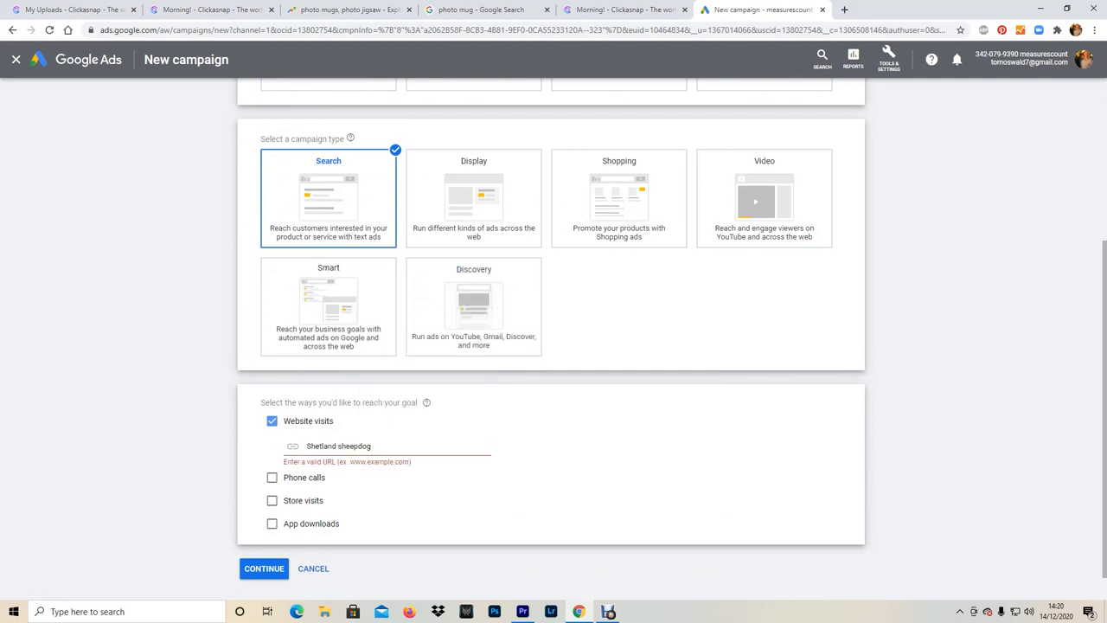
double_click(332, 445)
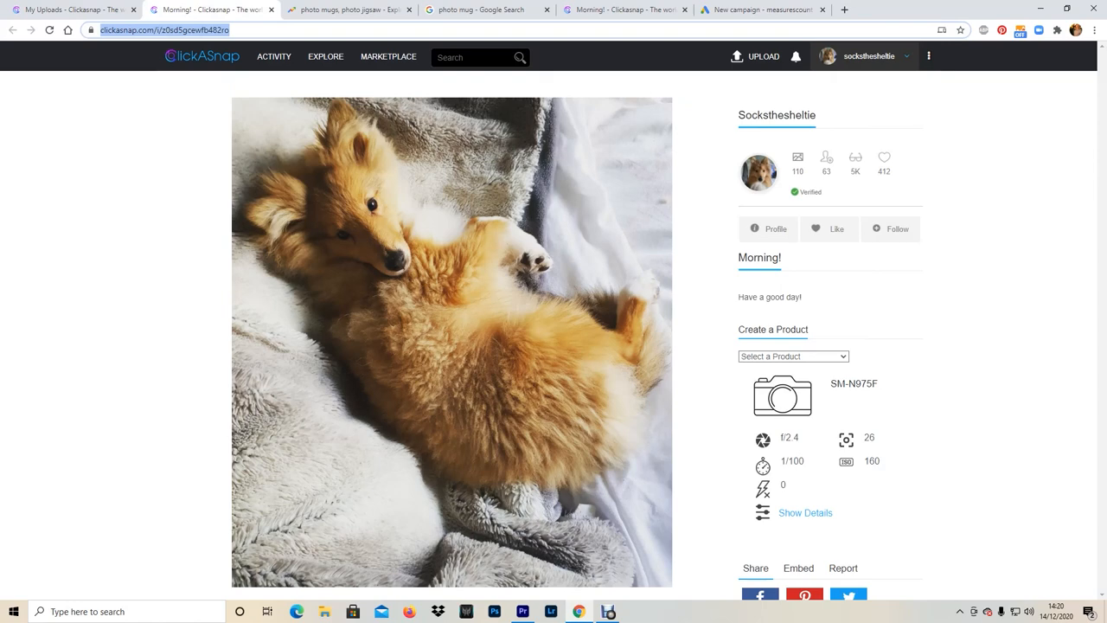
click(770, 10)
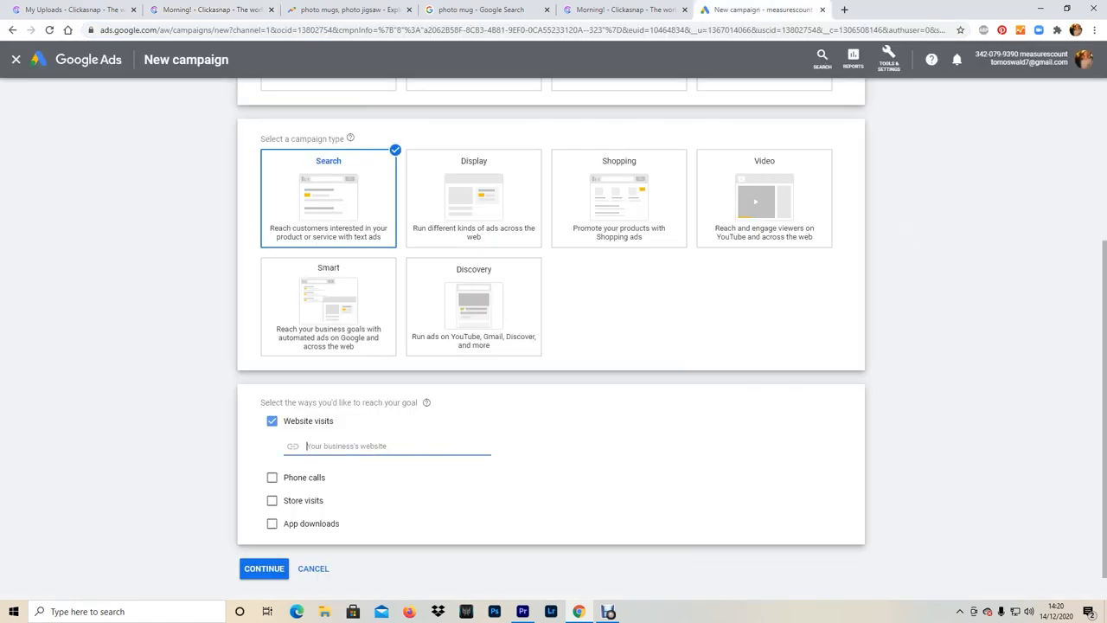
text(https://www.clickasnap.com/i/z0sd5gcewfb482ro)
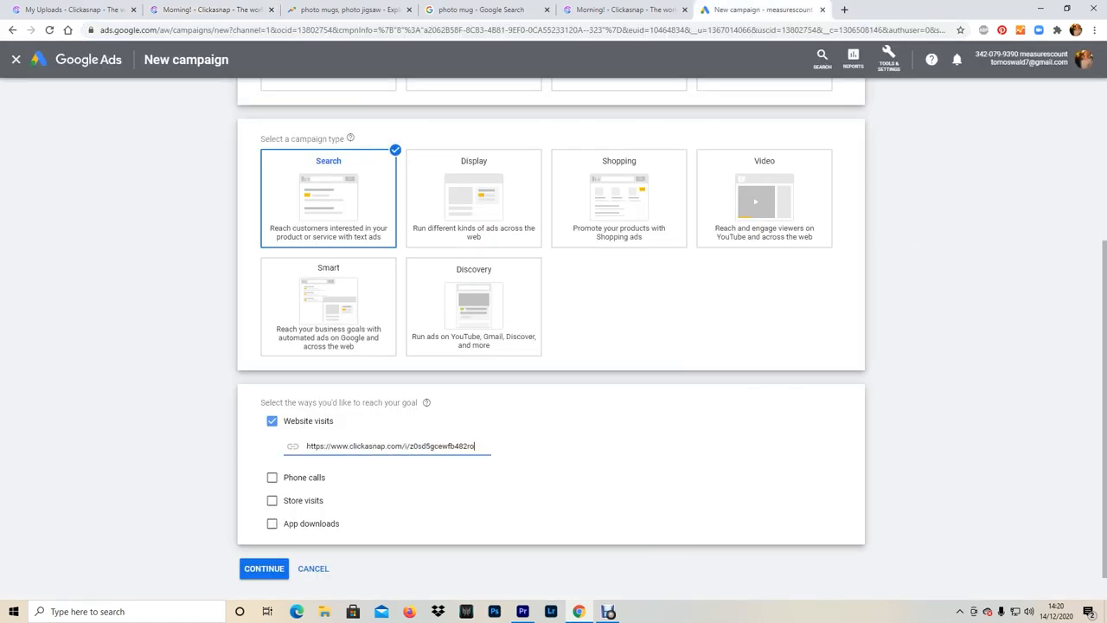
click(262, 569)
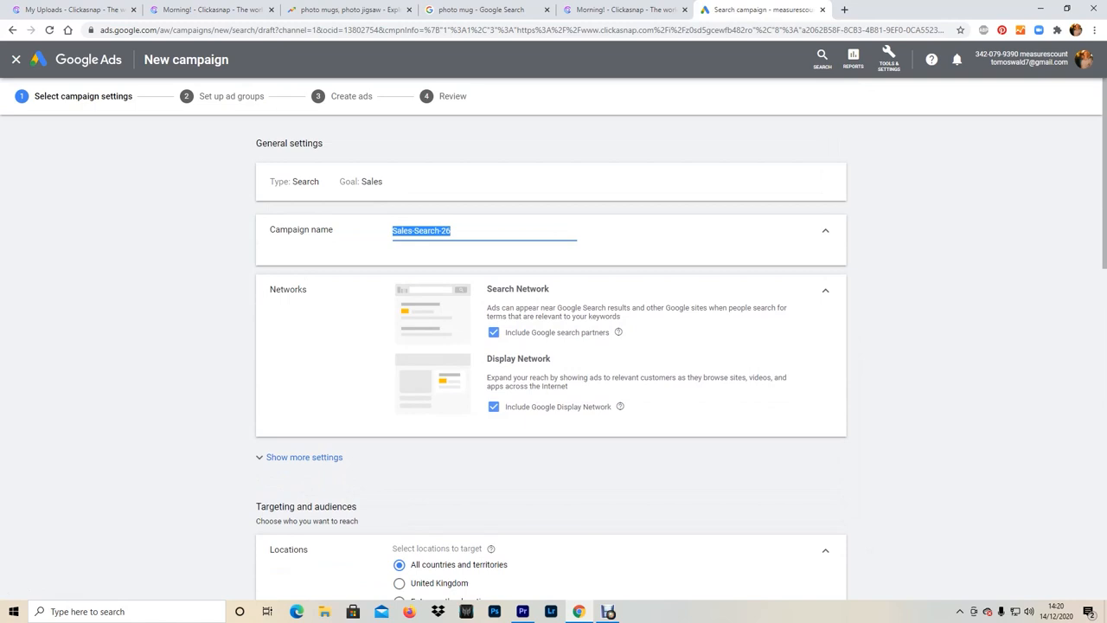
- Name the campaign 'Socks Jigsaw sales' and review the location targeting options
text(Socks Jigsaw sales)
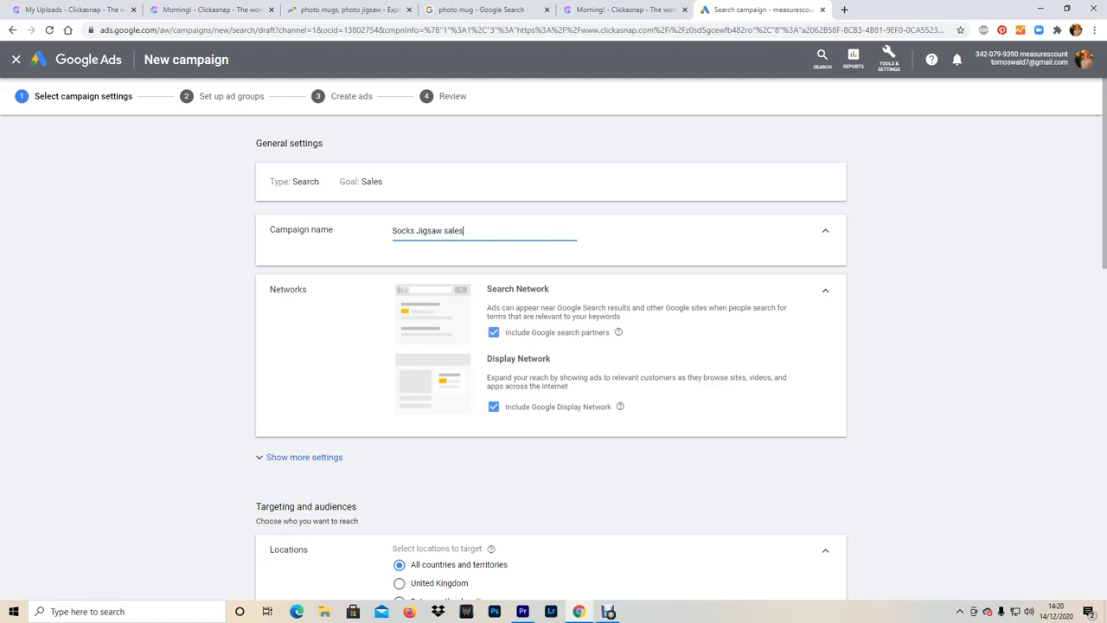
scroll(down, 3)
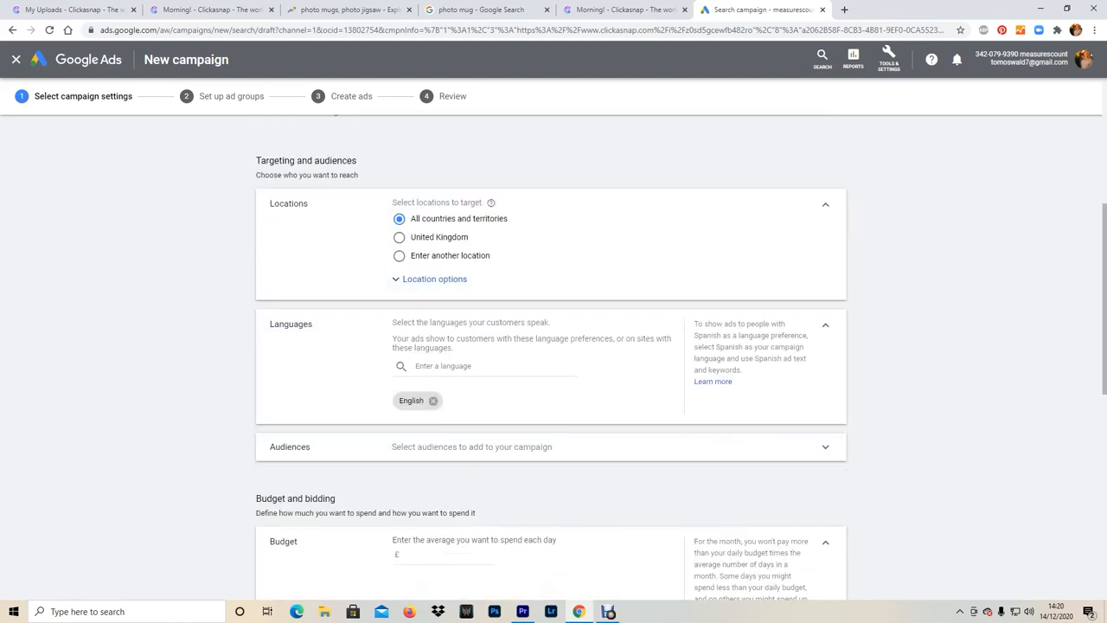
click(398, 237)
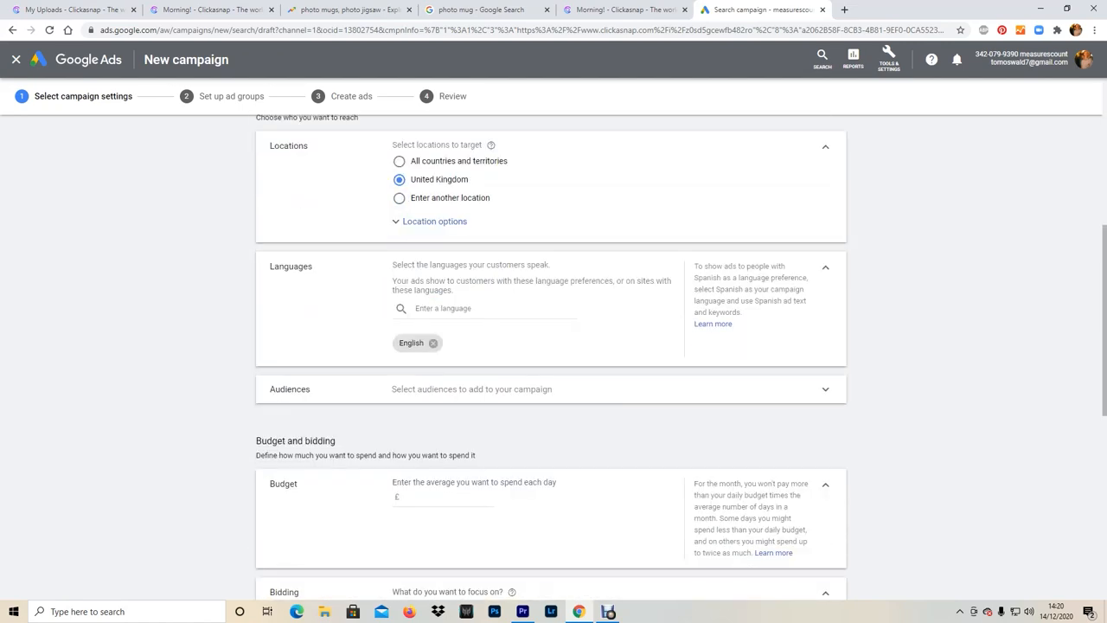
click(433, 222)
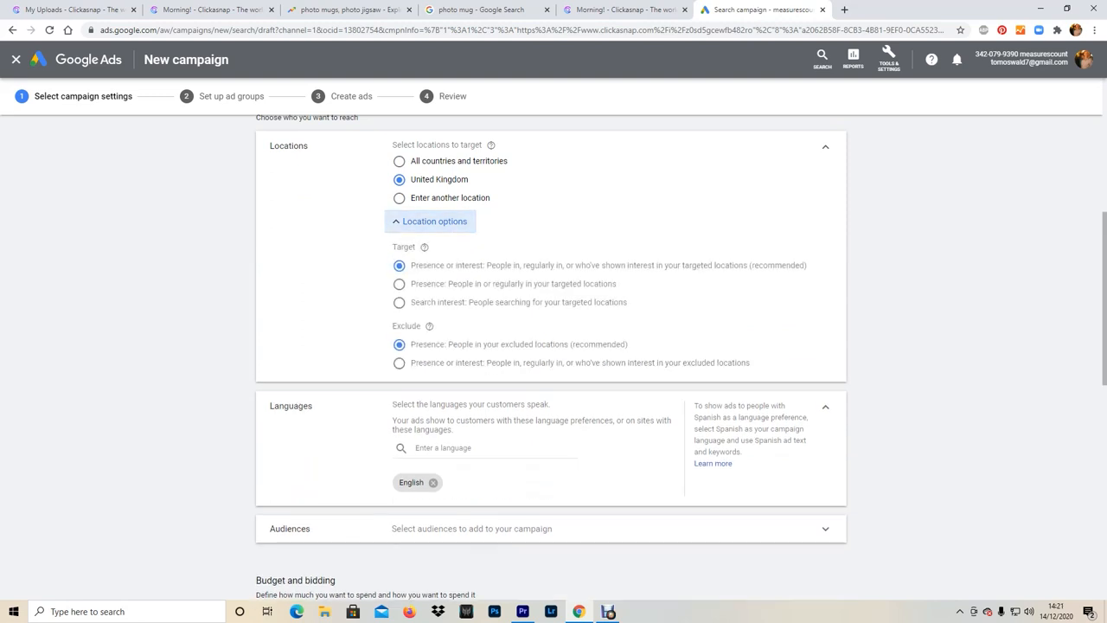
click(430, 222)
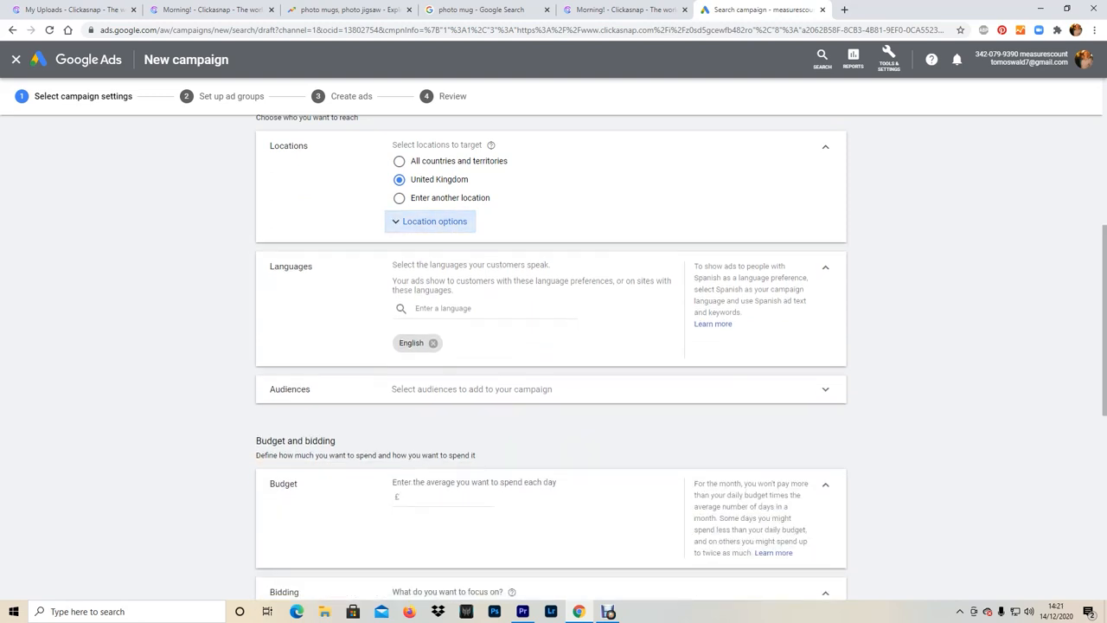
scroll(down, 3)
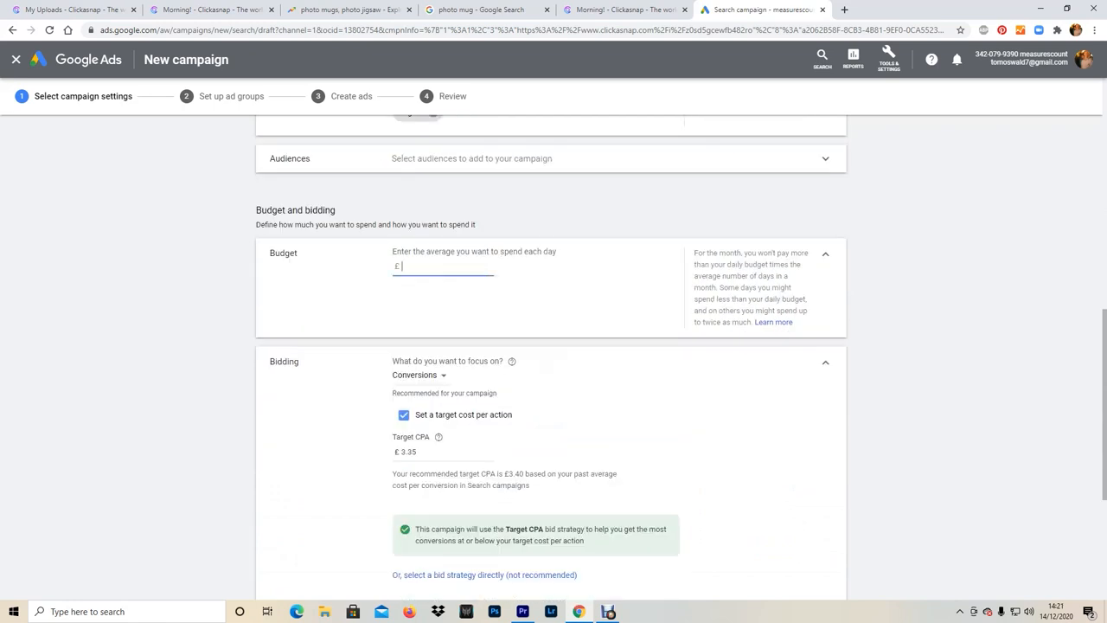
- Set a £10 daily budget and turn on a maximum cost-per-click bid limit
text(10)
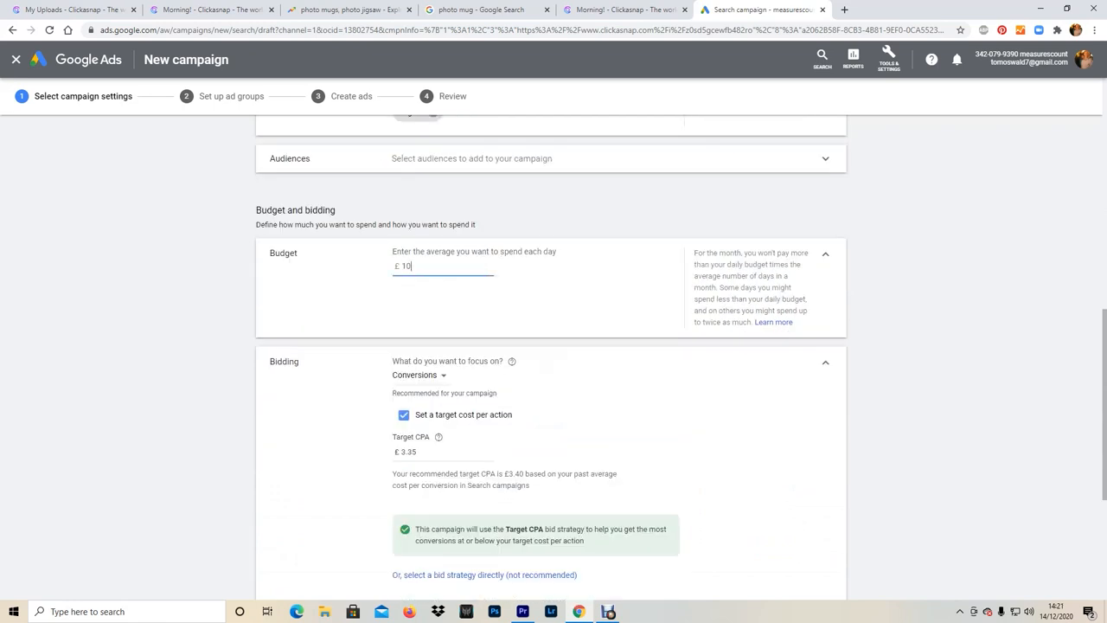
scroll(down, 3)
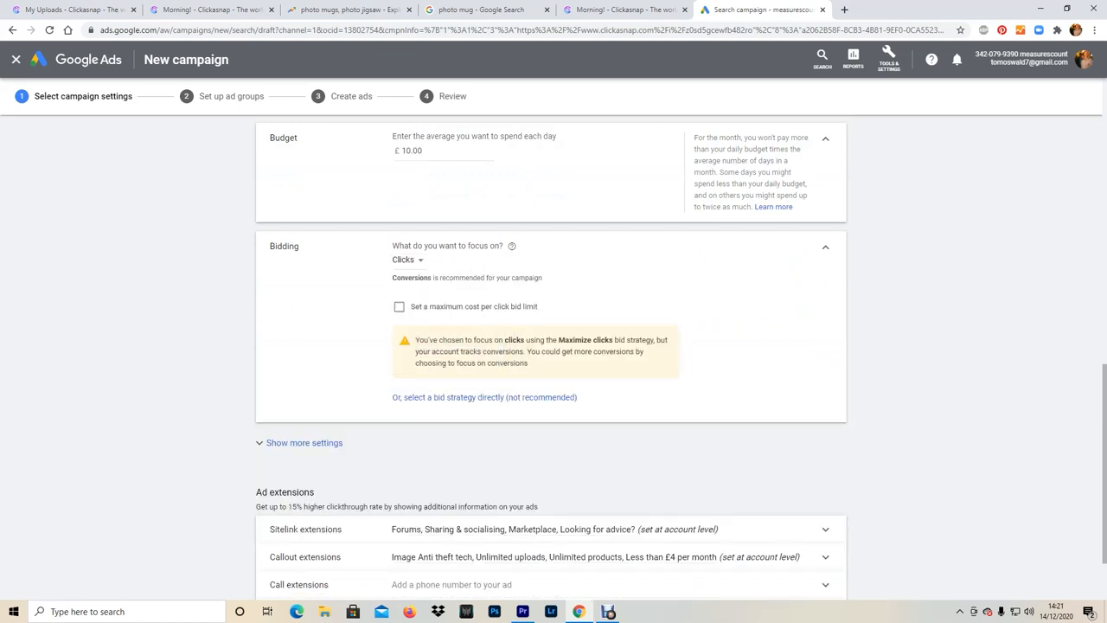
click(399, 306)
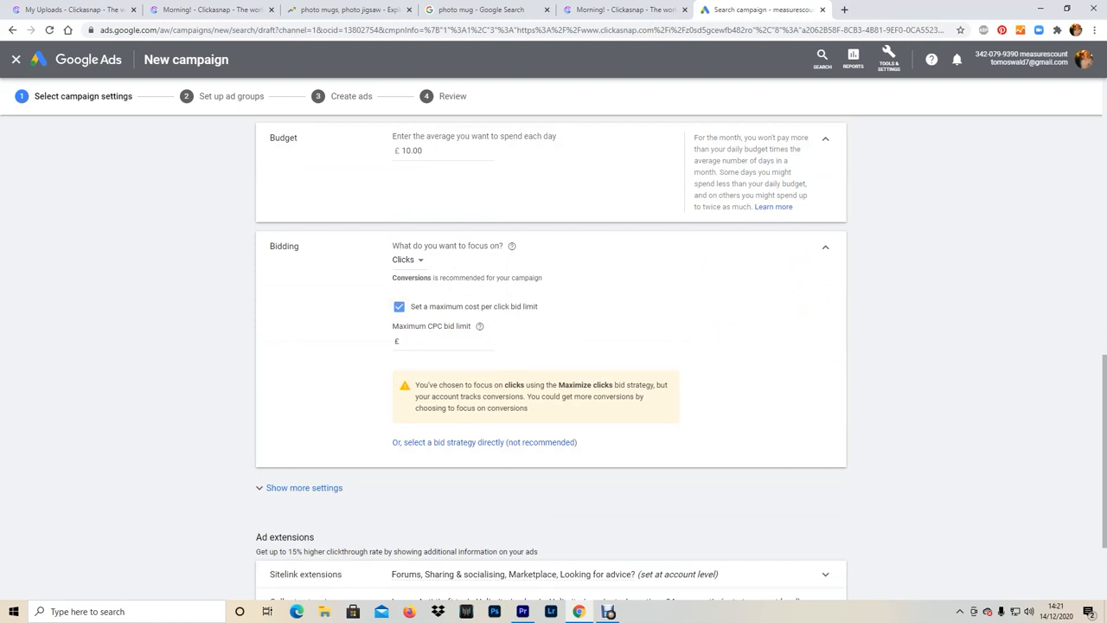
click(441, 342)
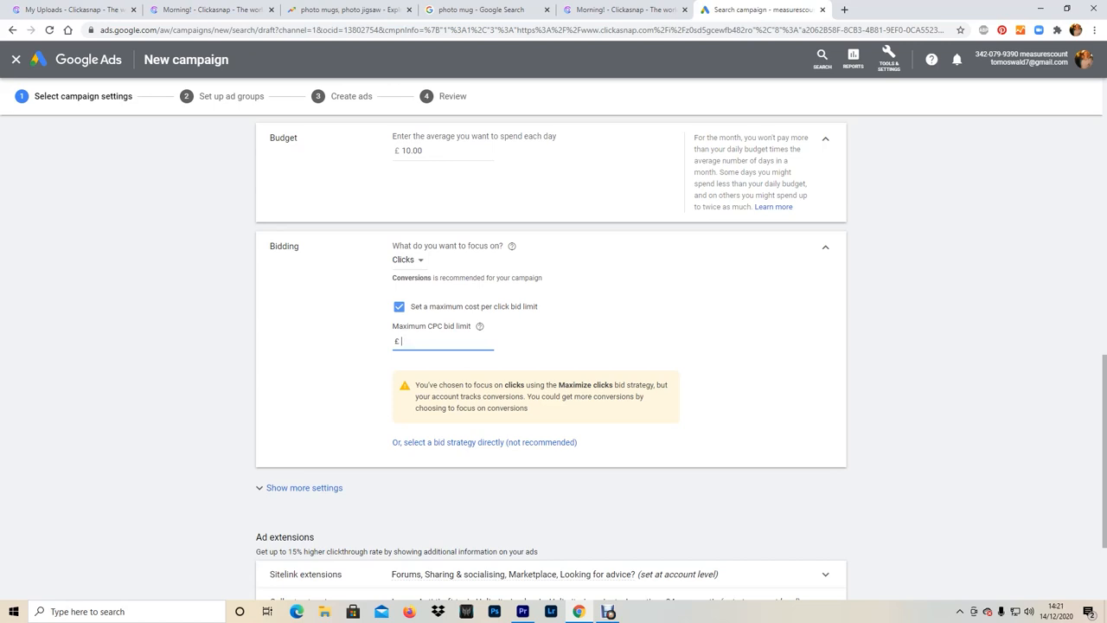
click(963, 9)
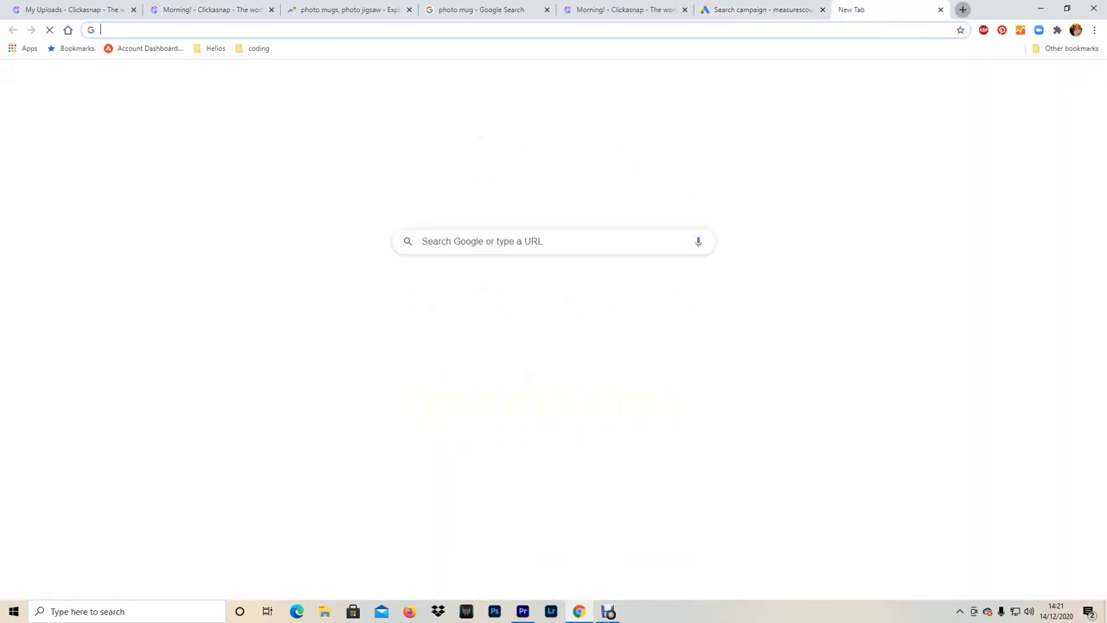
text(google ads)
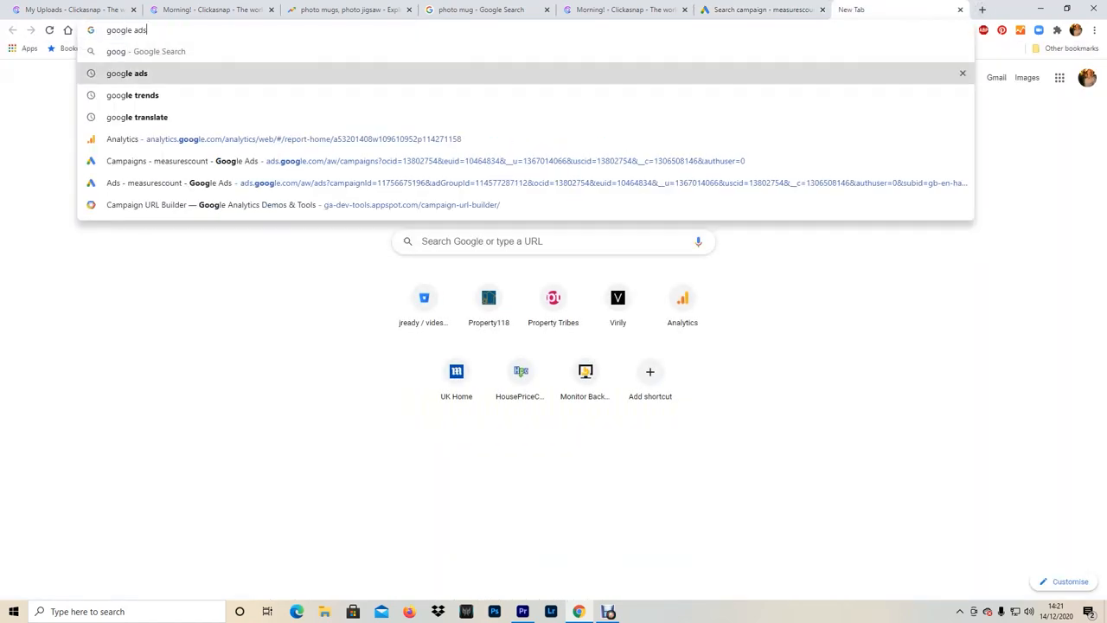
click(145, 140)
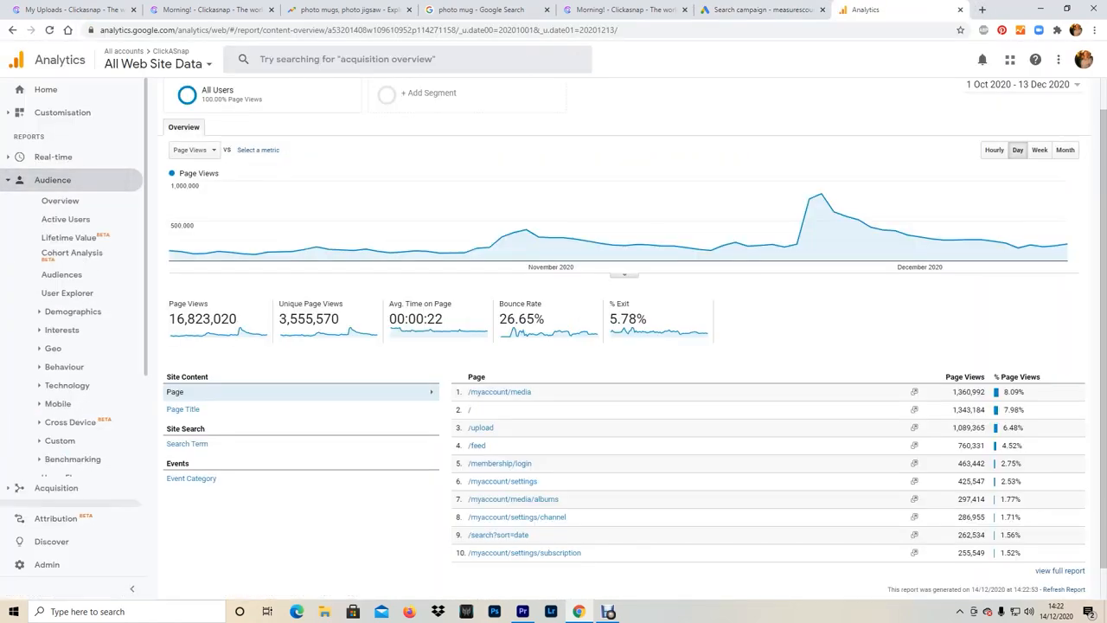
click(60, 200)
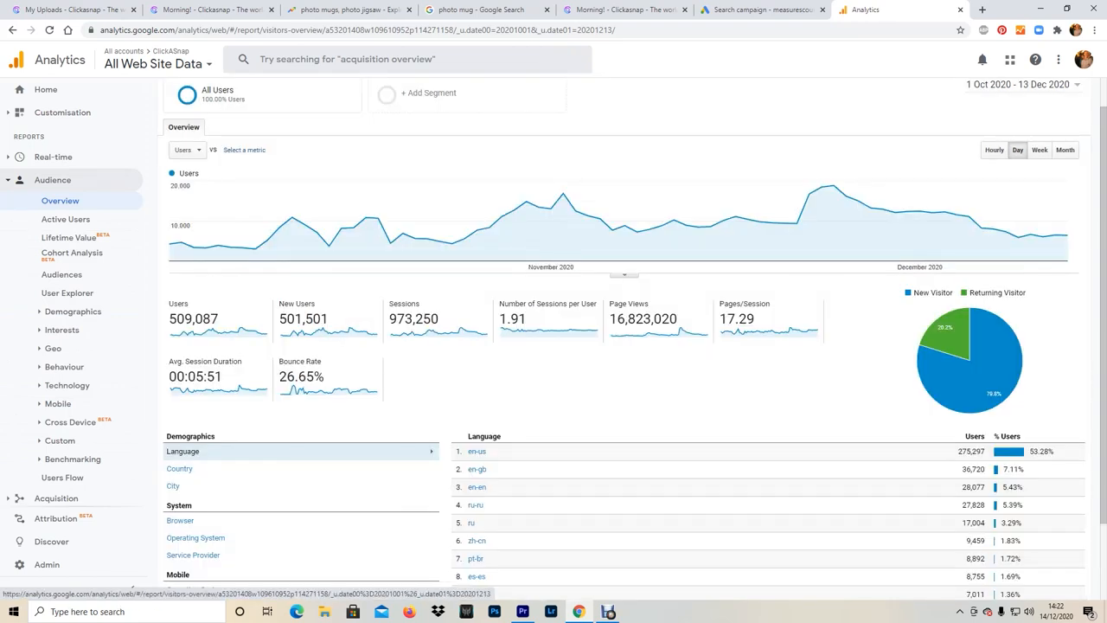
double_click(738, 319)
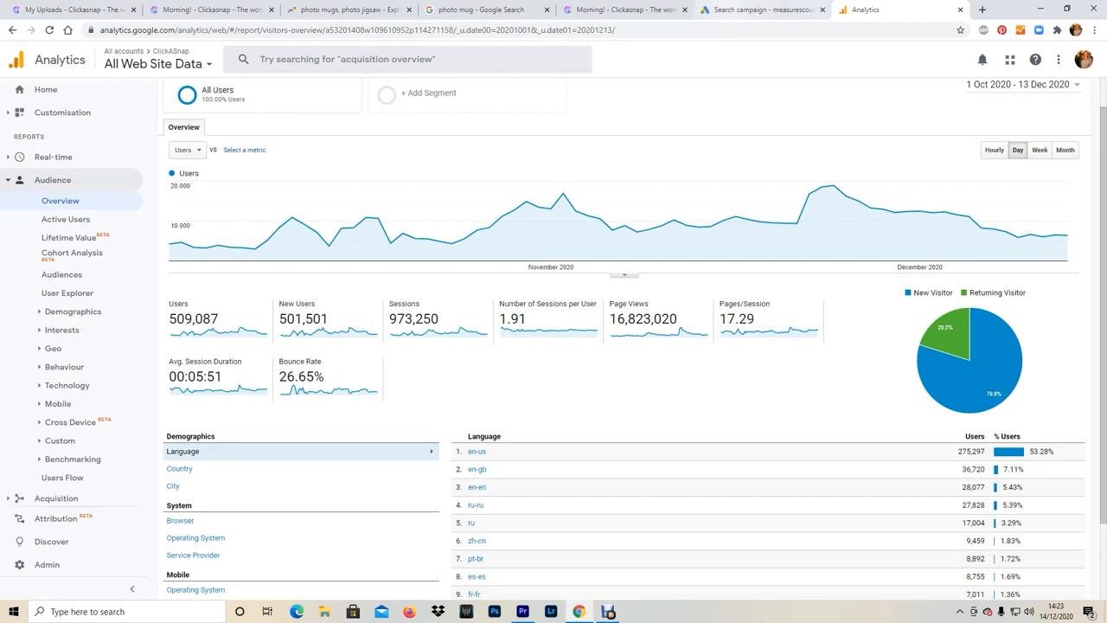
click(770, 10)
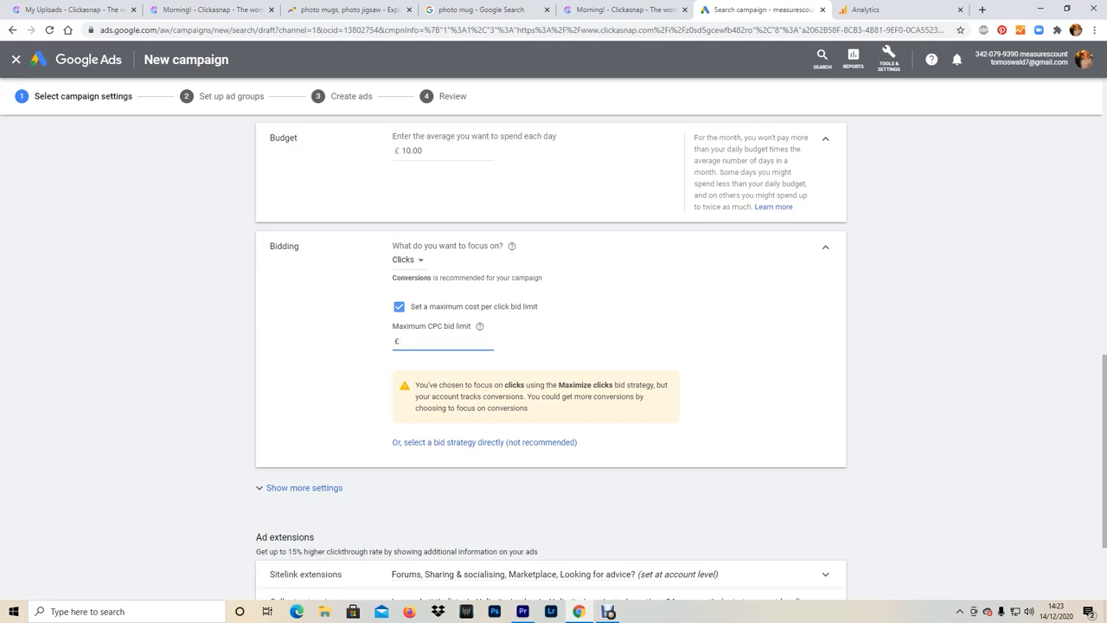
- Enter a £0.10 maximum CPC bid limit and save the campaign settings
text(0.10)
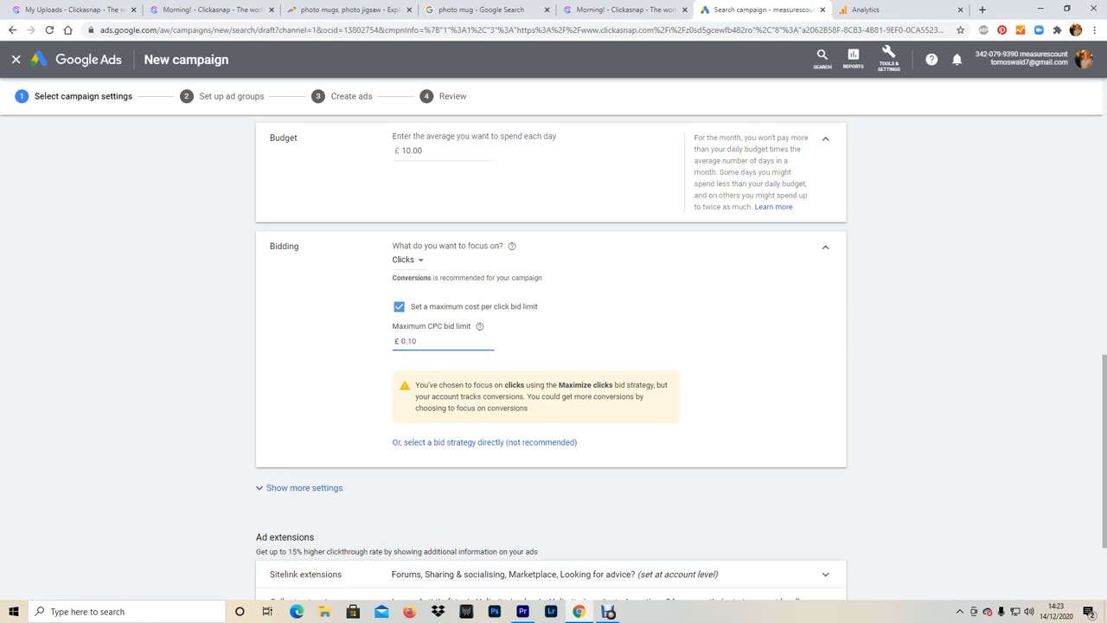
scroll(down, 3)
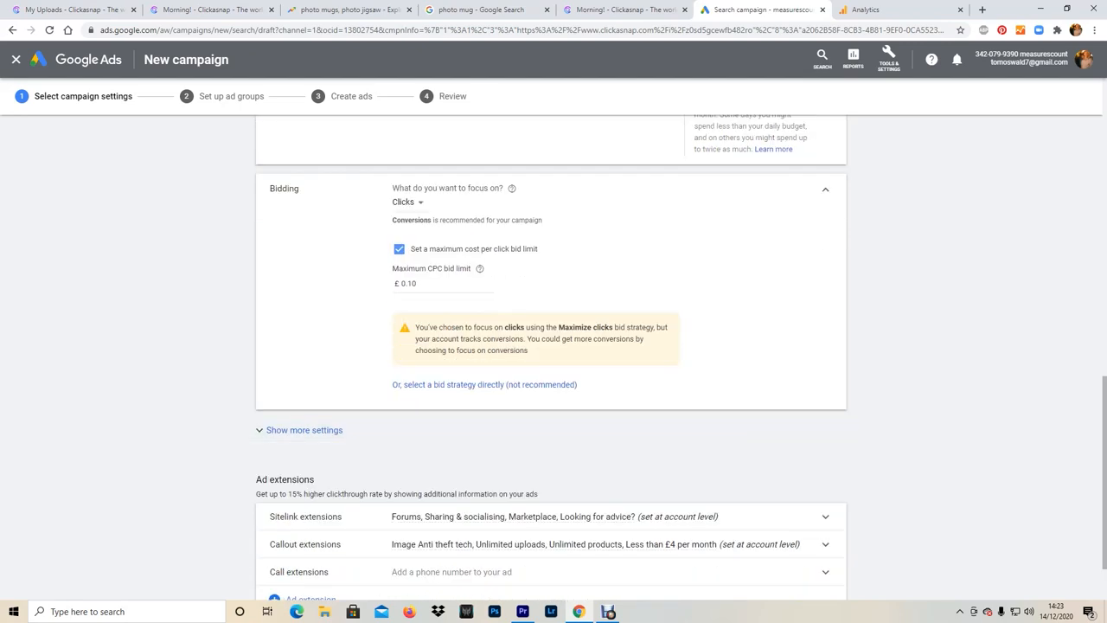
scroll(down, 3)
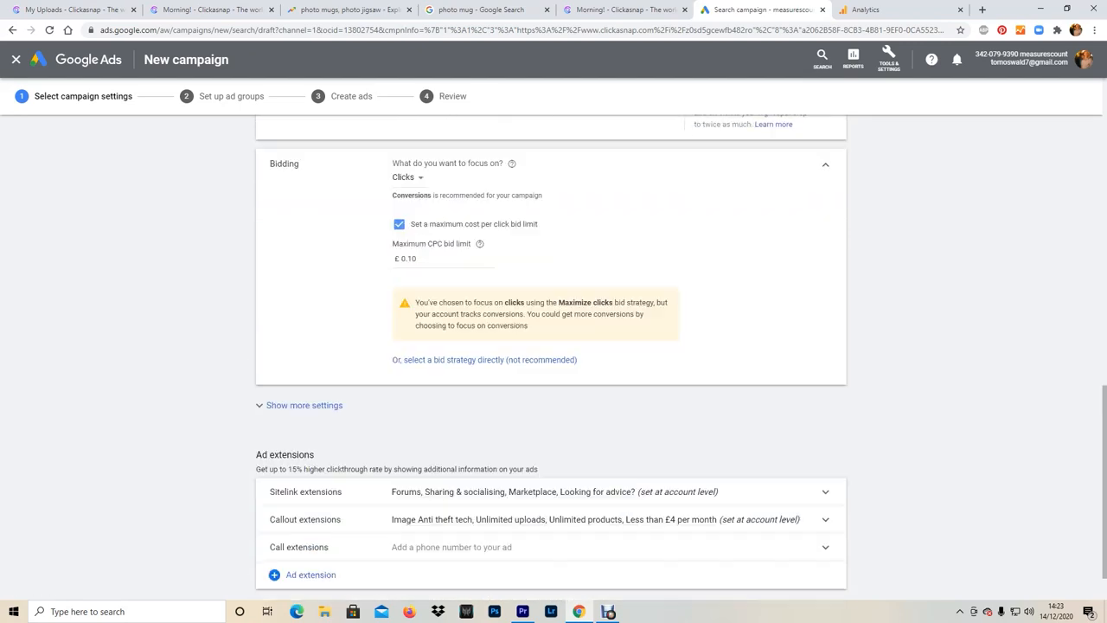
scroll(down, 3)
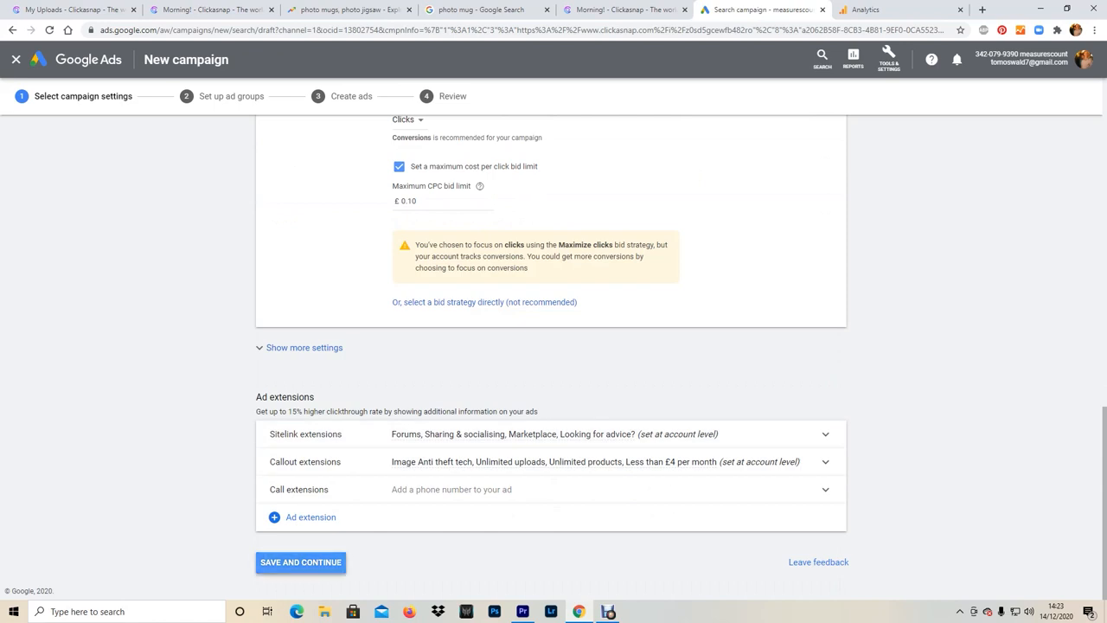
click(299, 562)
text(s)
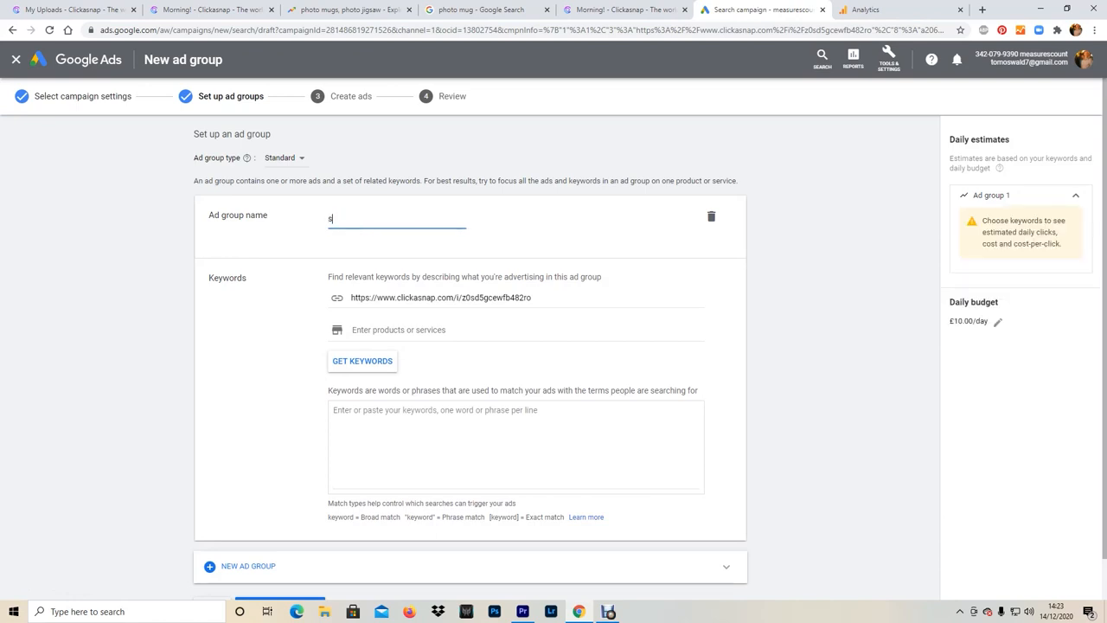
- Name the ad group 'socks jigsaw puzzle 1', add 'jigsaw puzzle' keyword suggestions, and save
text(ocks jigsaw puzzle 1)
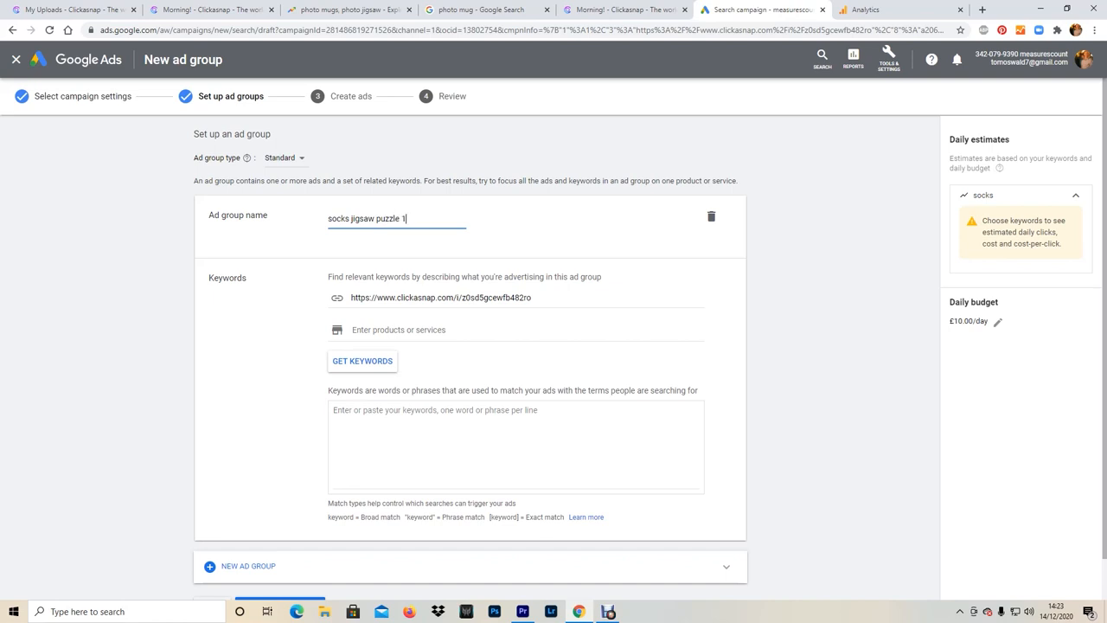
scroll(down, 3)
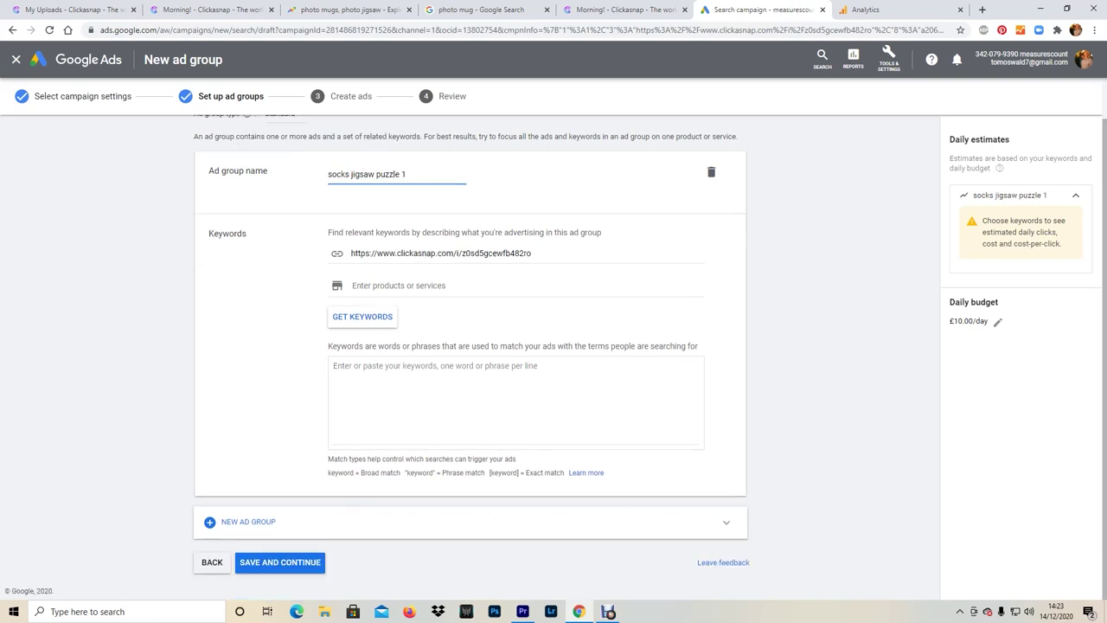
click(519, 285)
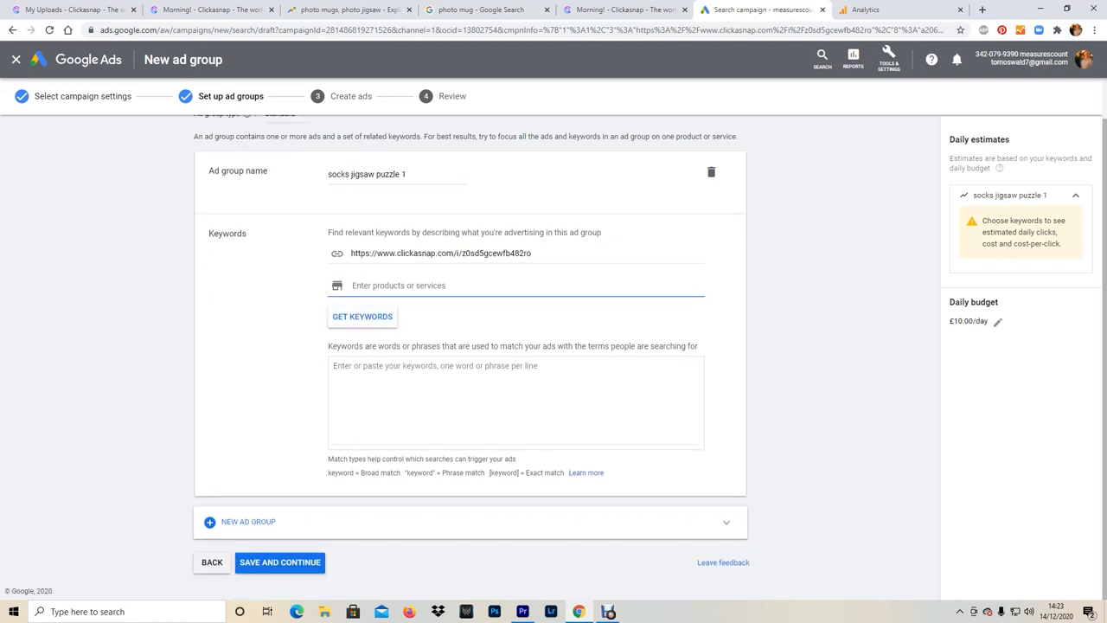
text(jigsawm)
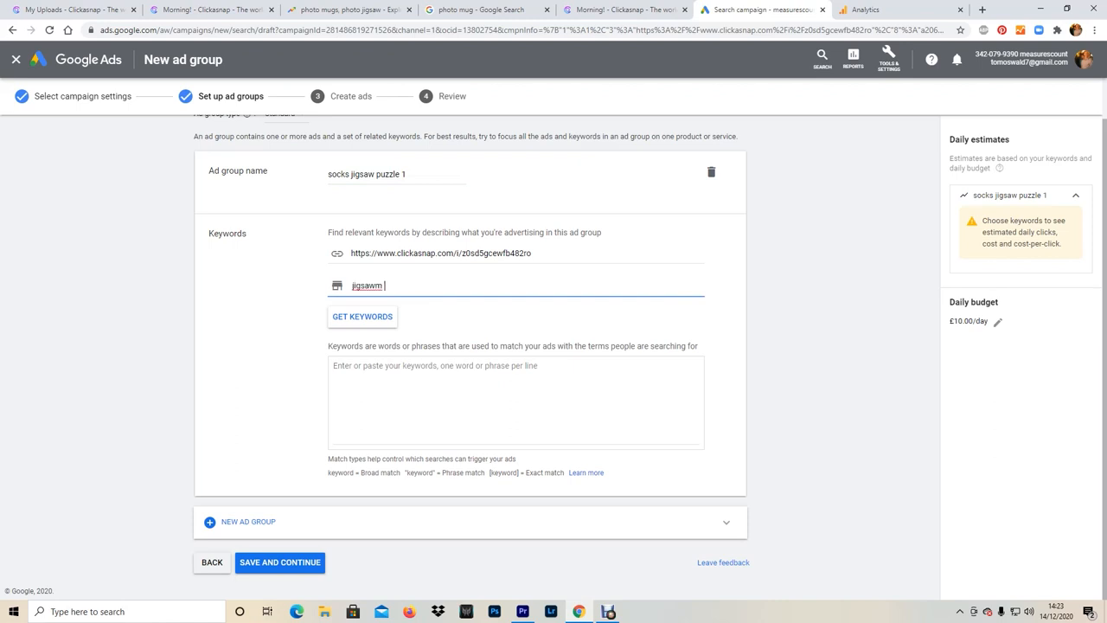
text(jigsaw puzzle)
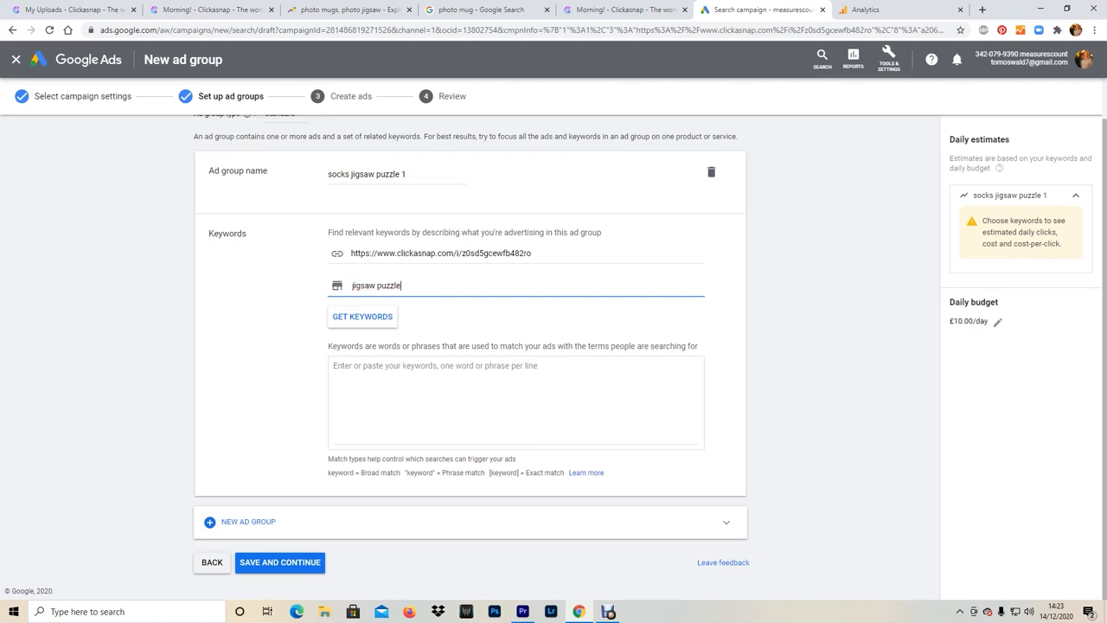
key(Enter)
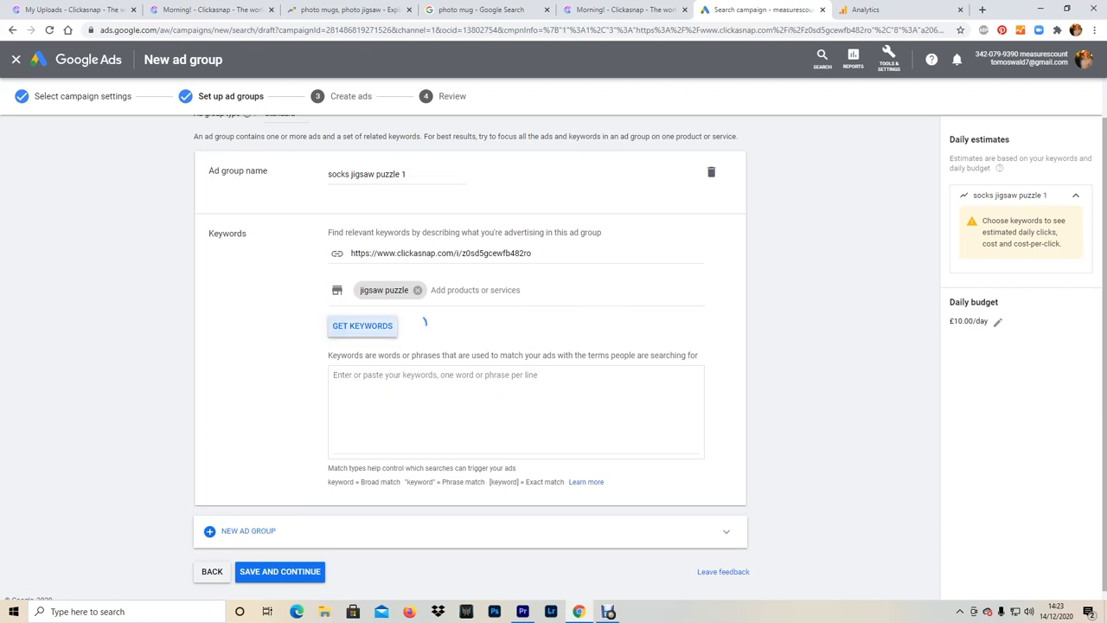
click(362, 326)
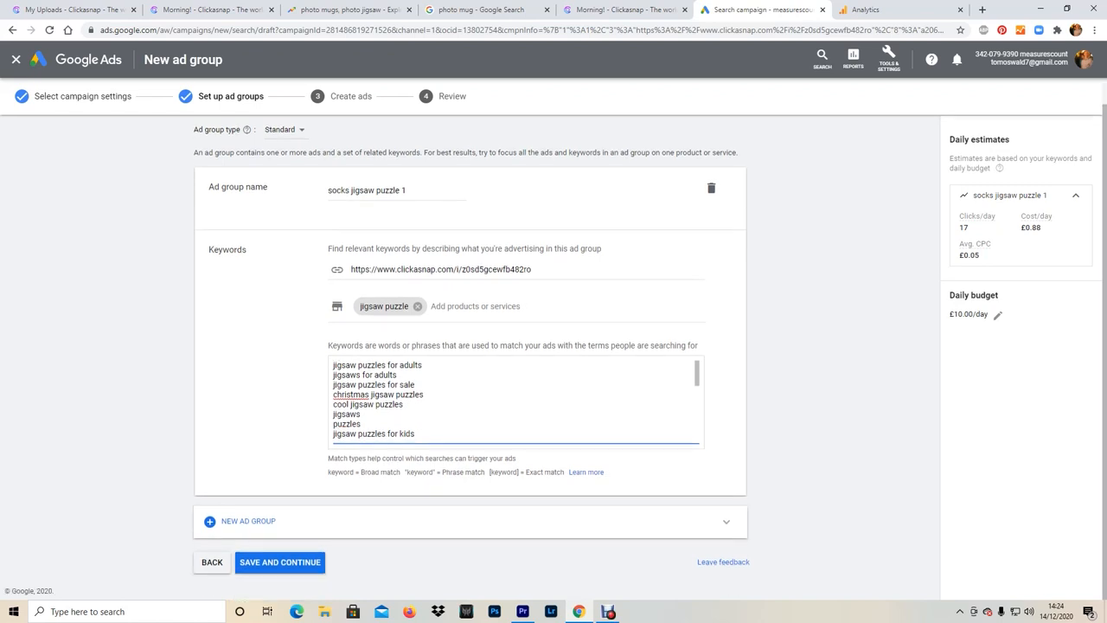
click(279, 563)
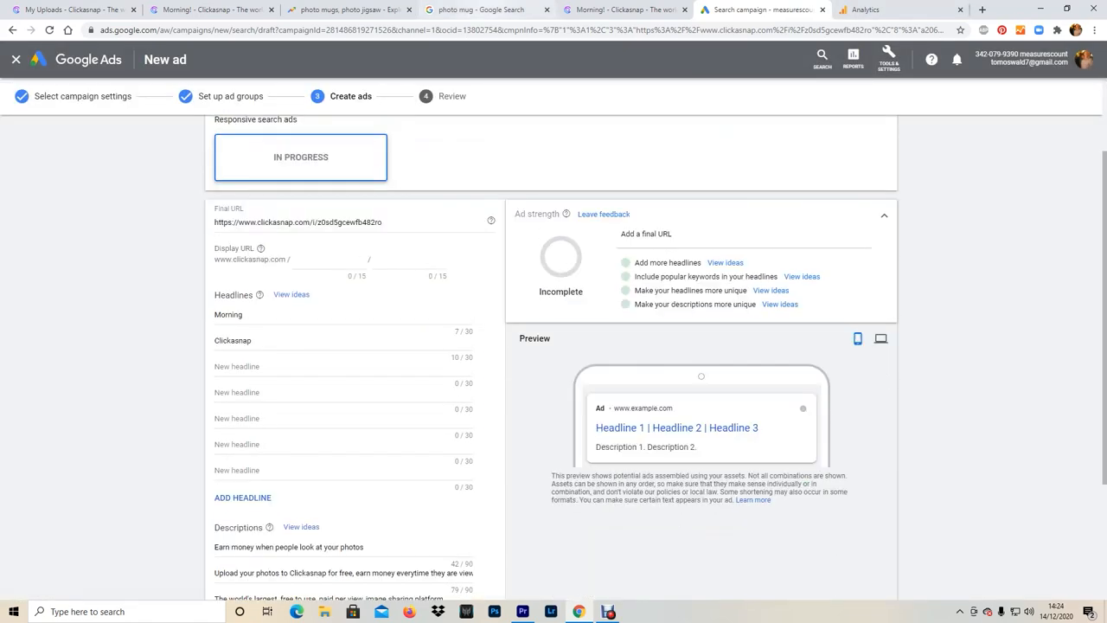
- Scroll the Google 'jigsaw puzzle' results to review competitor ads and shopping listings
click(498, 10)
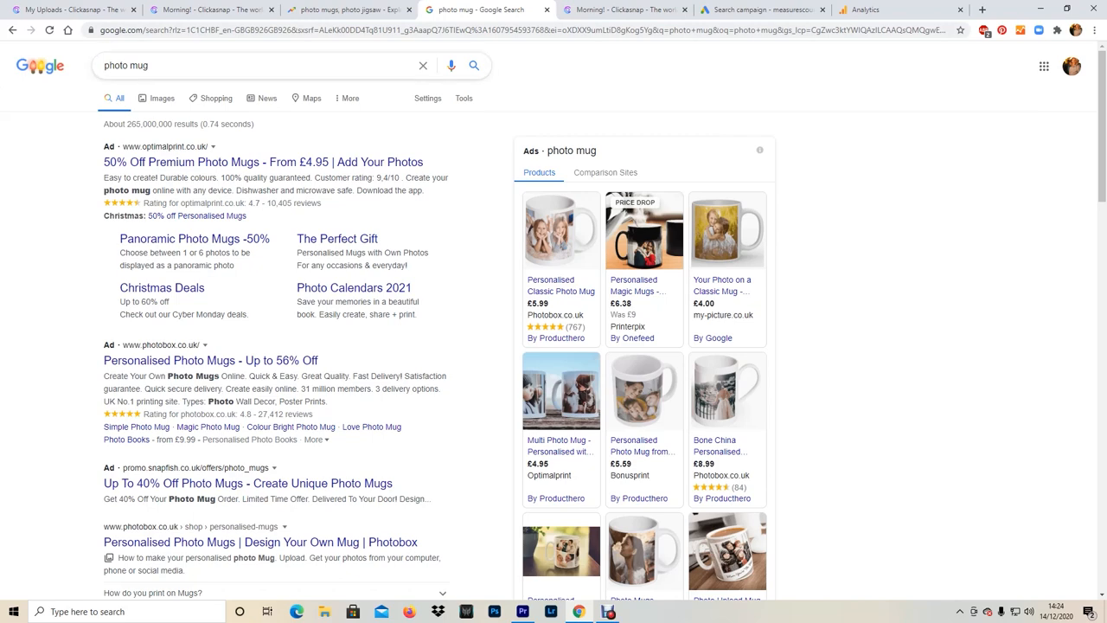
text(jigsaw puzzle)
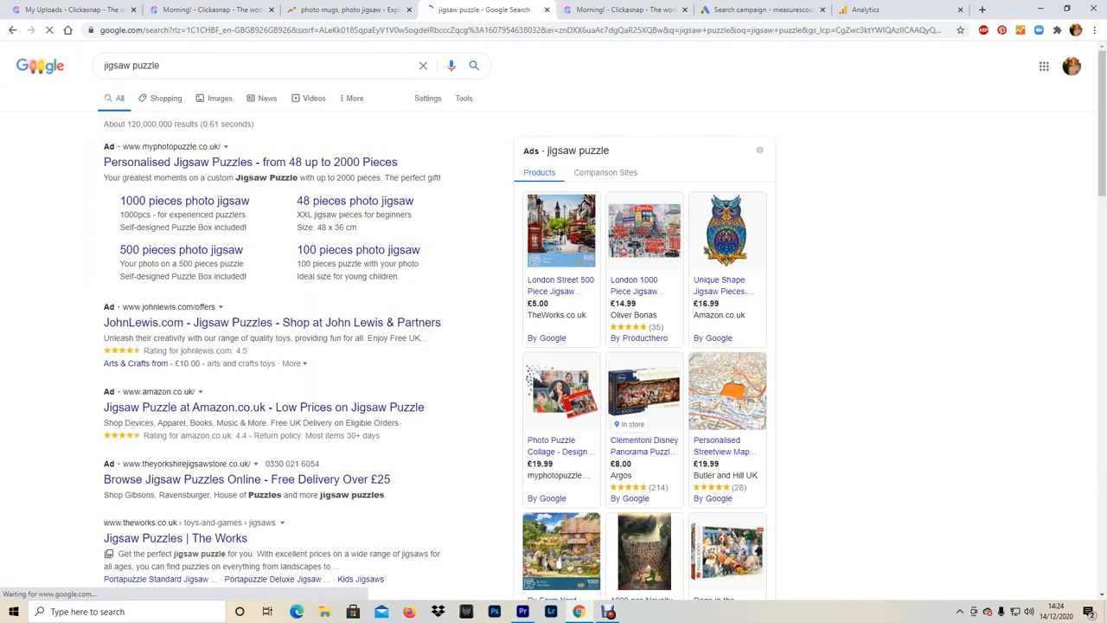
scroll(down, 3)
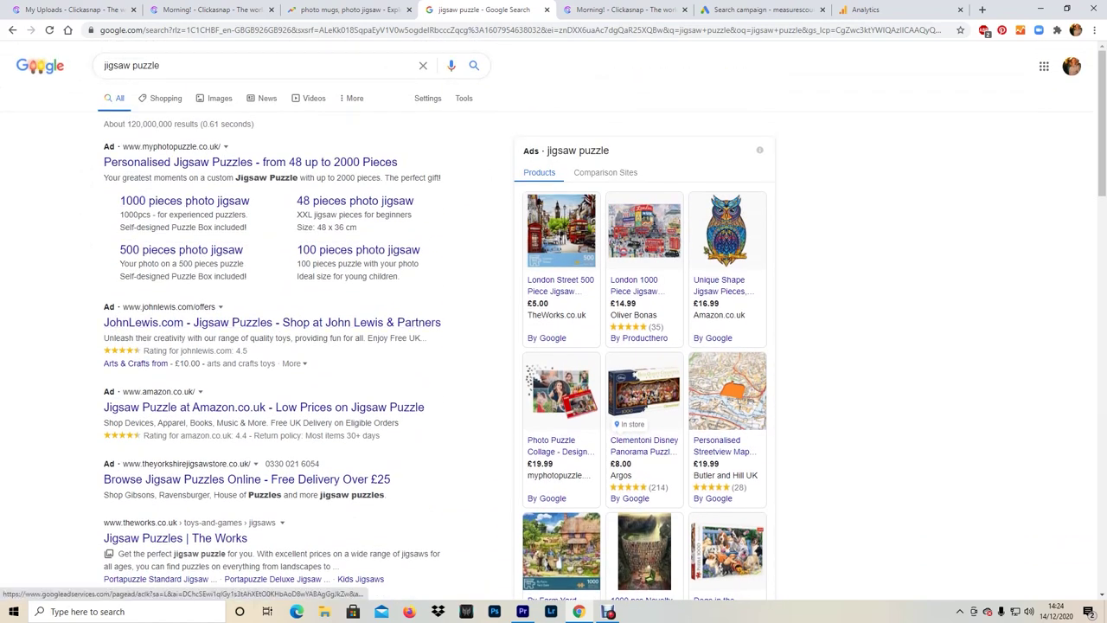
scroll(down, 3)
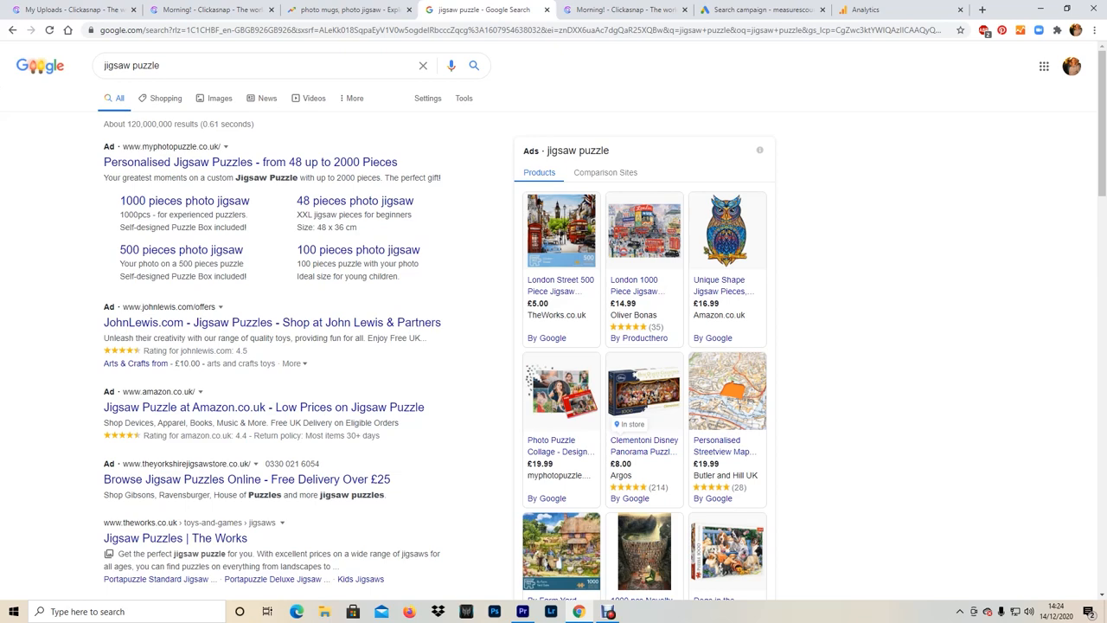
- Set the ad's display paths to Socksthesheltie/jigsawpuzzles, then glance back at the search results
click(761, 9)
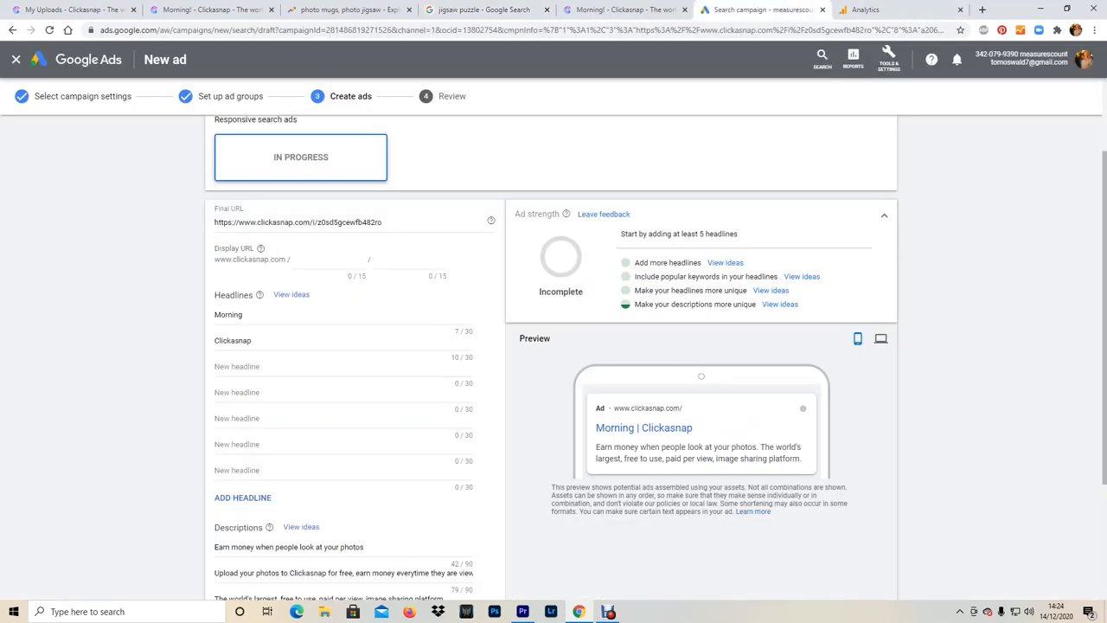
click(320, 259)
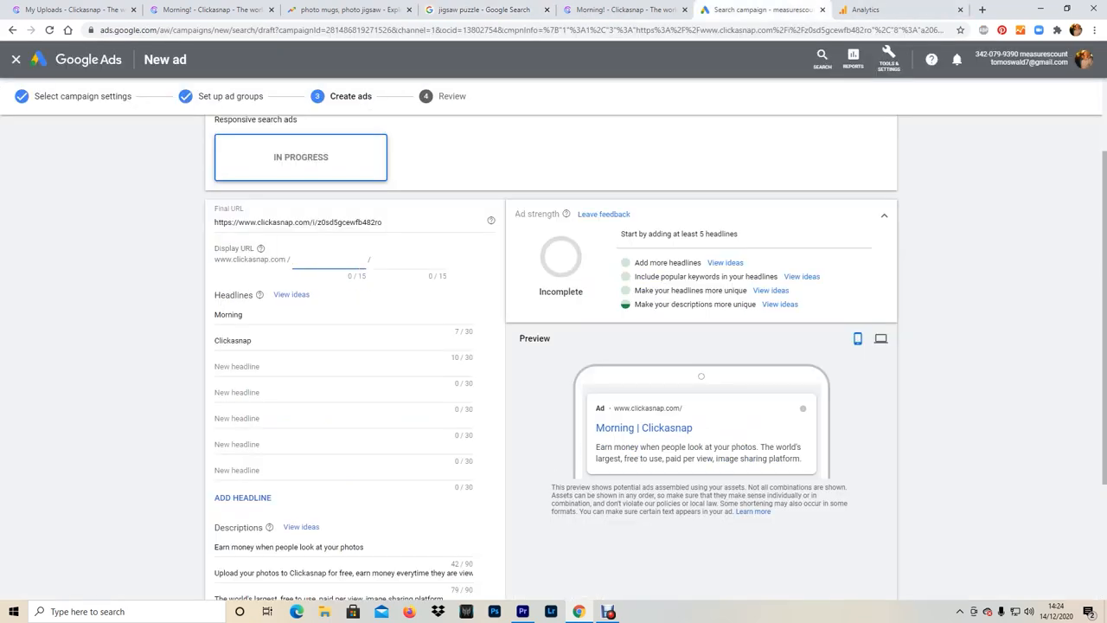
text(jigsawpuzzles)
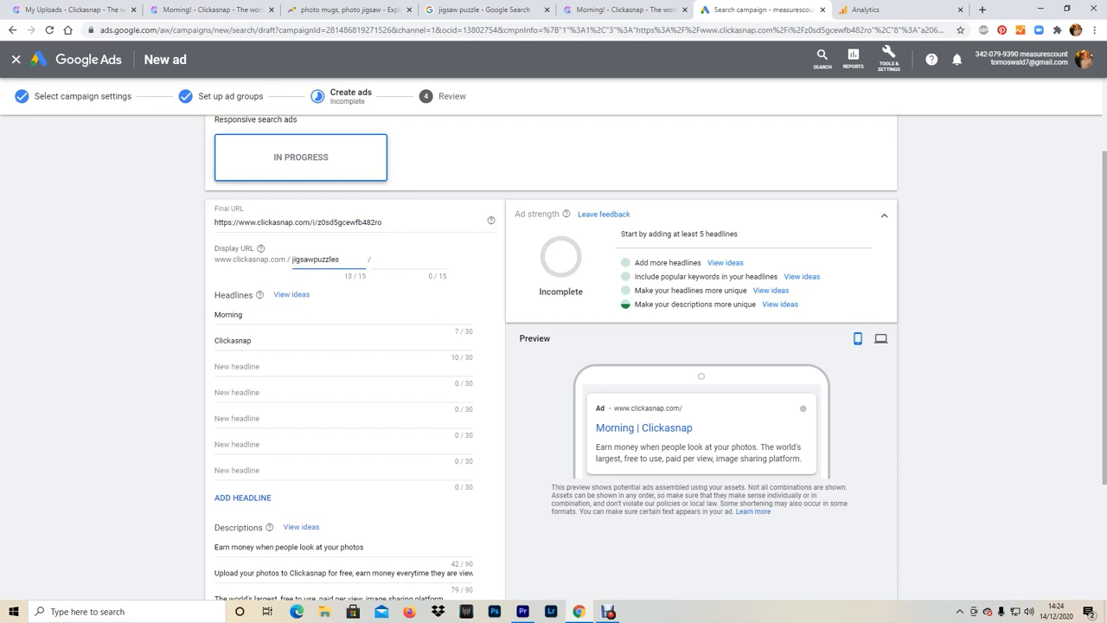
text(Socksthe)
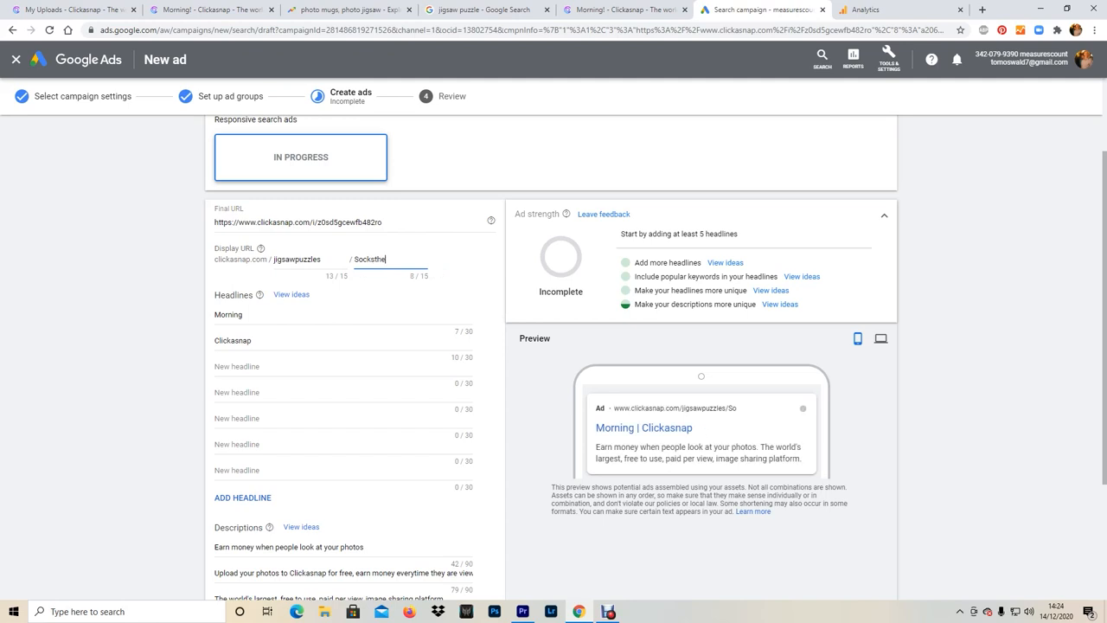
text(sheltie)
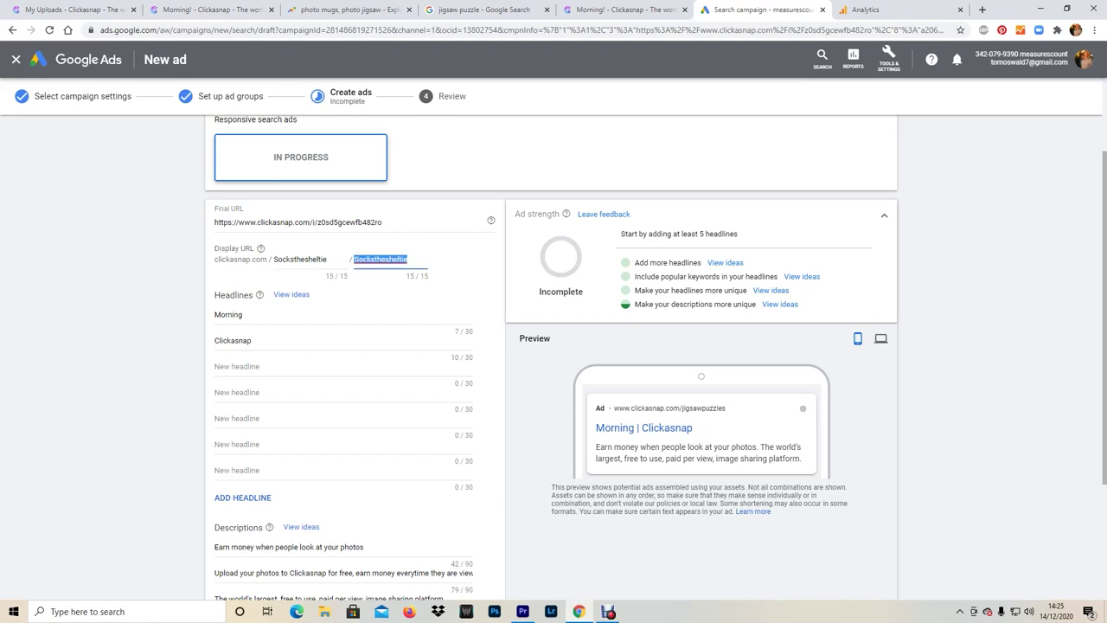
text(jigsaw p)
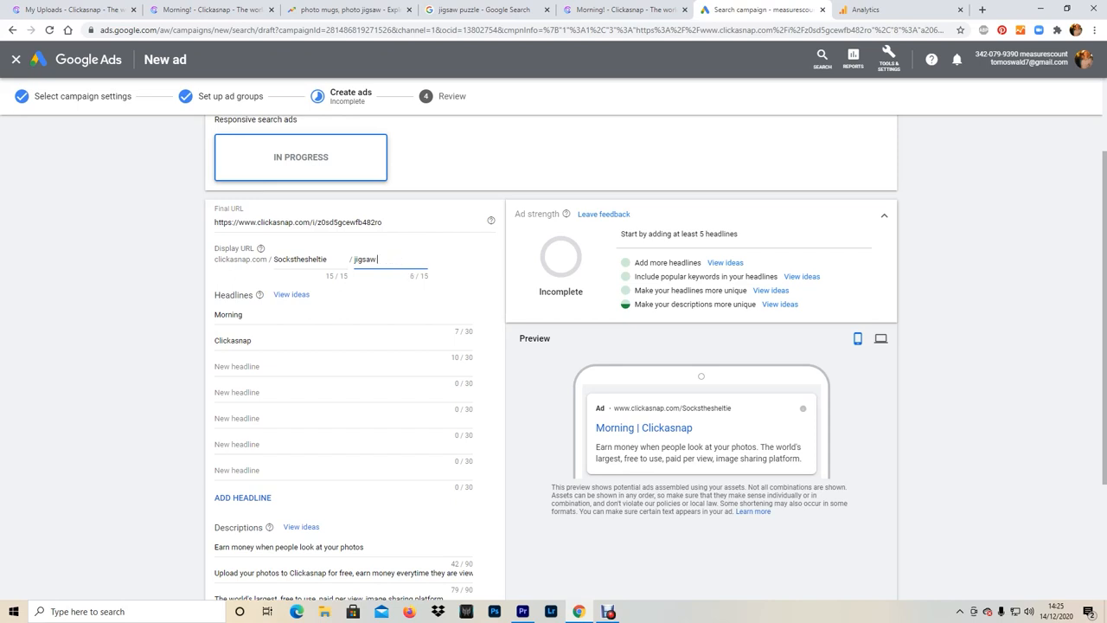
text(puzzles)
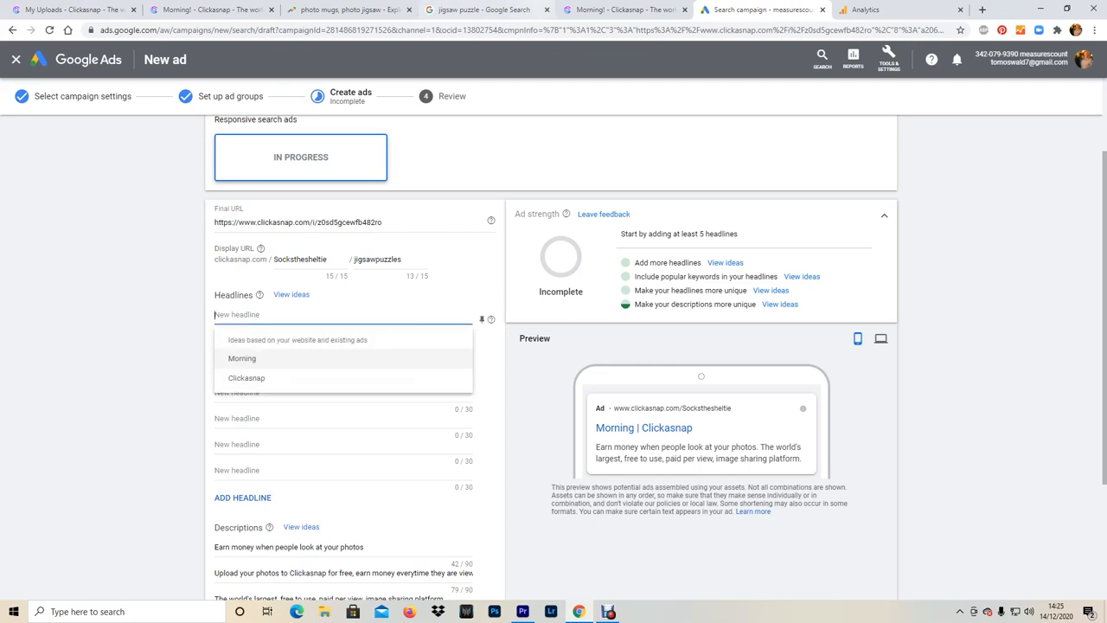
click(485, 10)
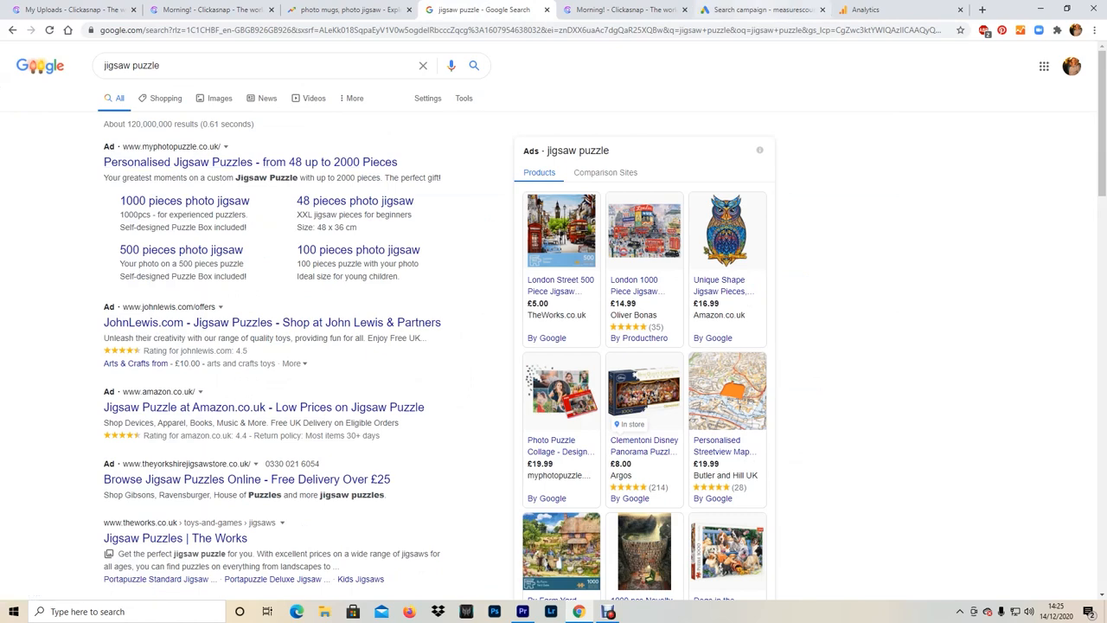
- Enter headlines 'Cute puppy jigsaw puzzles', 'Thee Shetland Sheepdog' and 'From SocksTheSheltie'
click(761, 10)
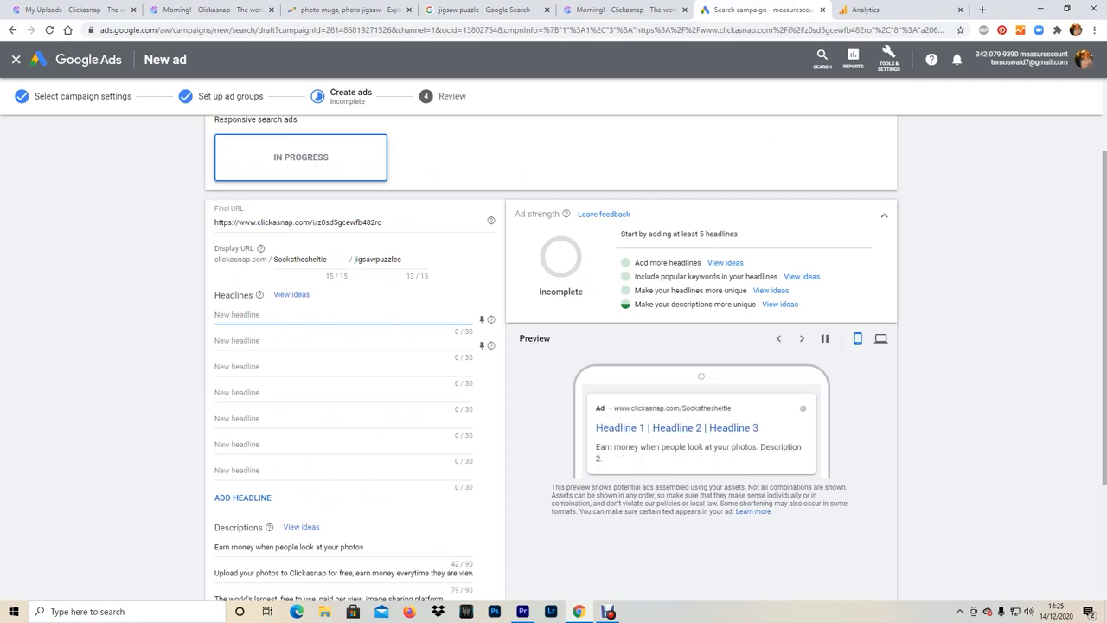
text(Cute puppy jigsaw puzzles)
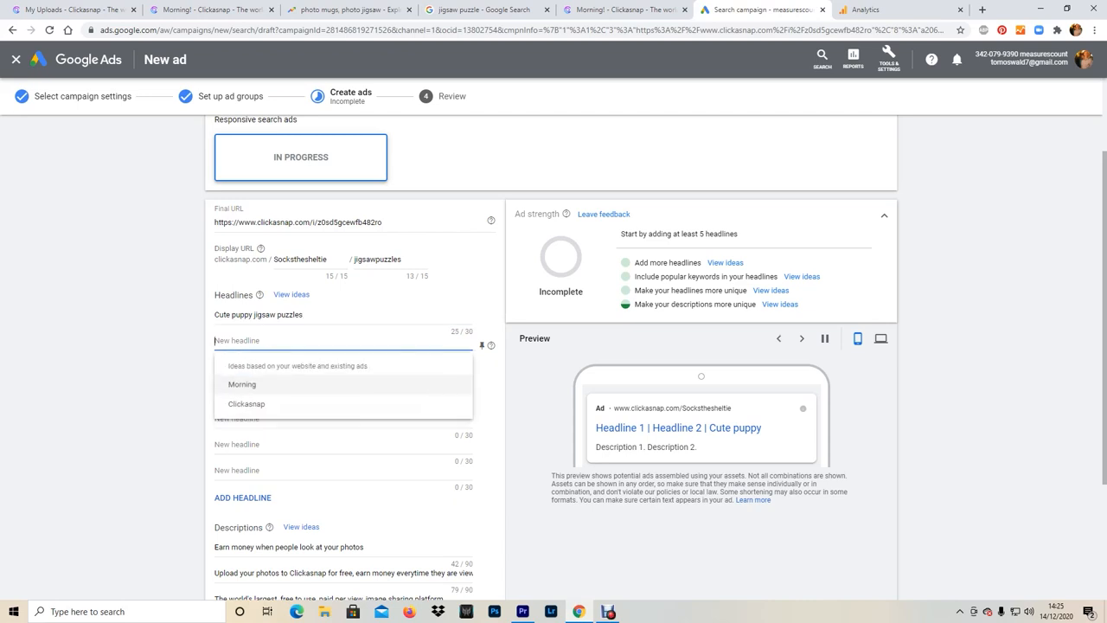
text(Sheltie)
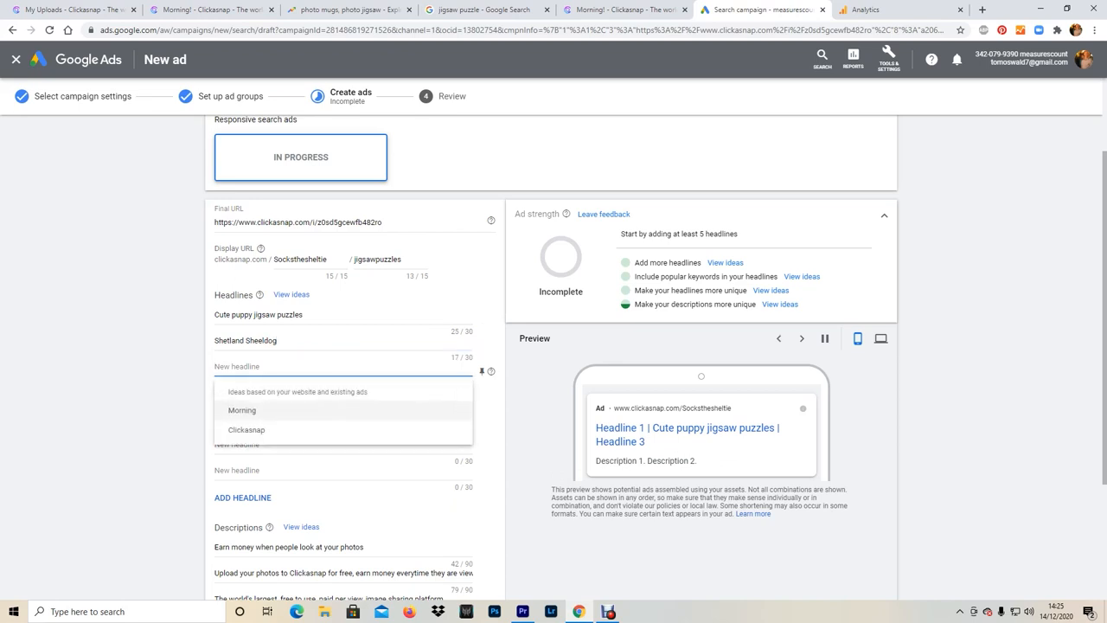
text(From)
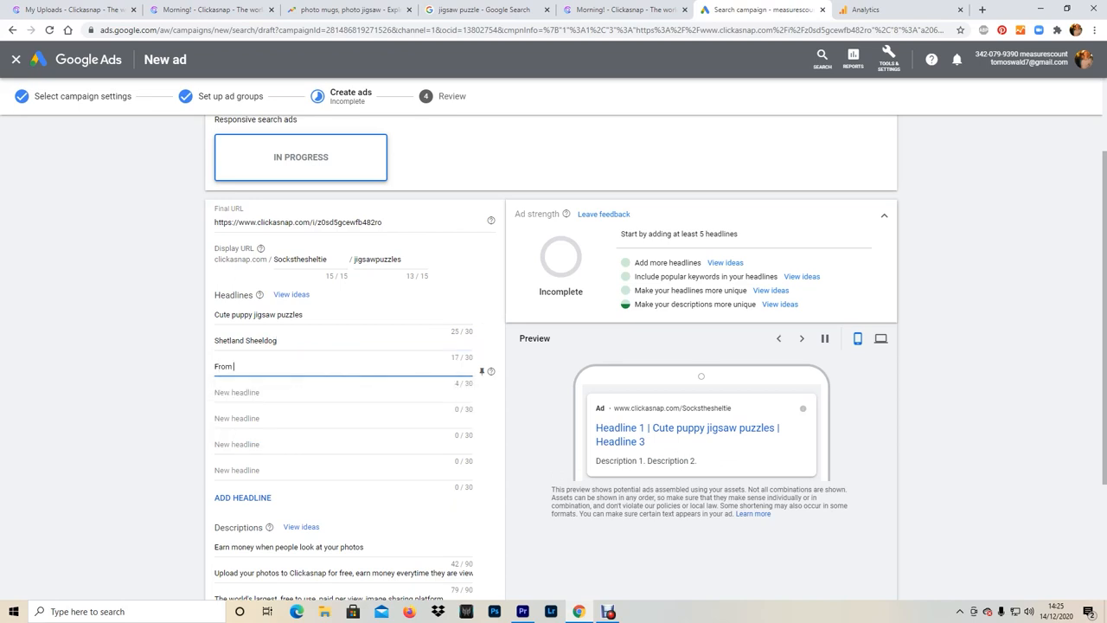
text(SocksThe S)
click(343, 341)
text(Thee )
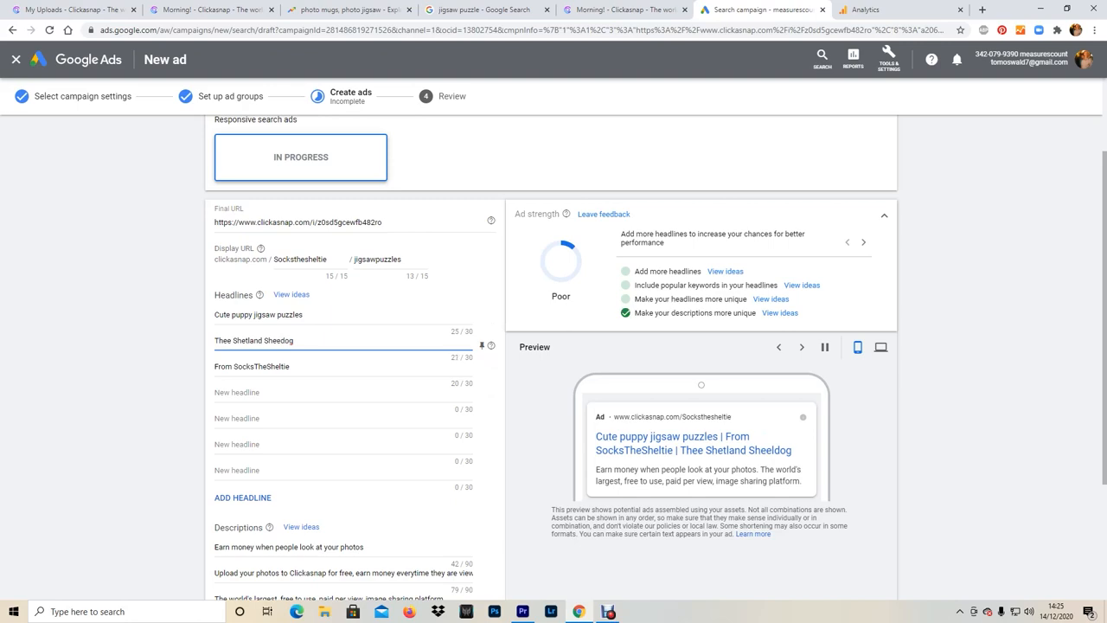
scroll(down, 3)
text(p)
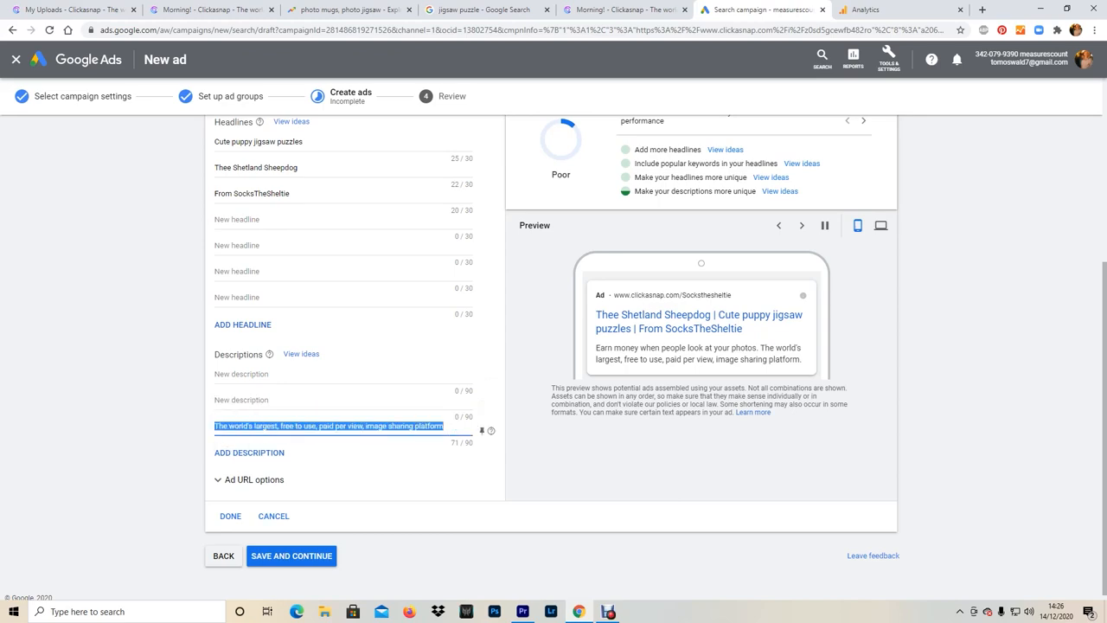
- Check the photo mugs vs photo jigsaw trends and competitor jigsaw ad wording
click(349, 9)
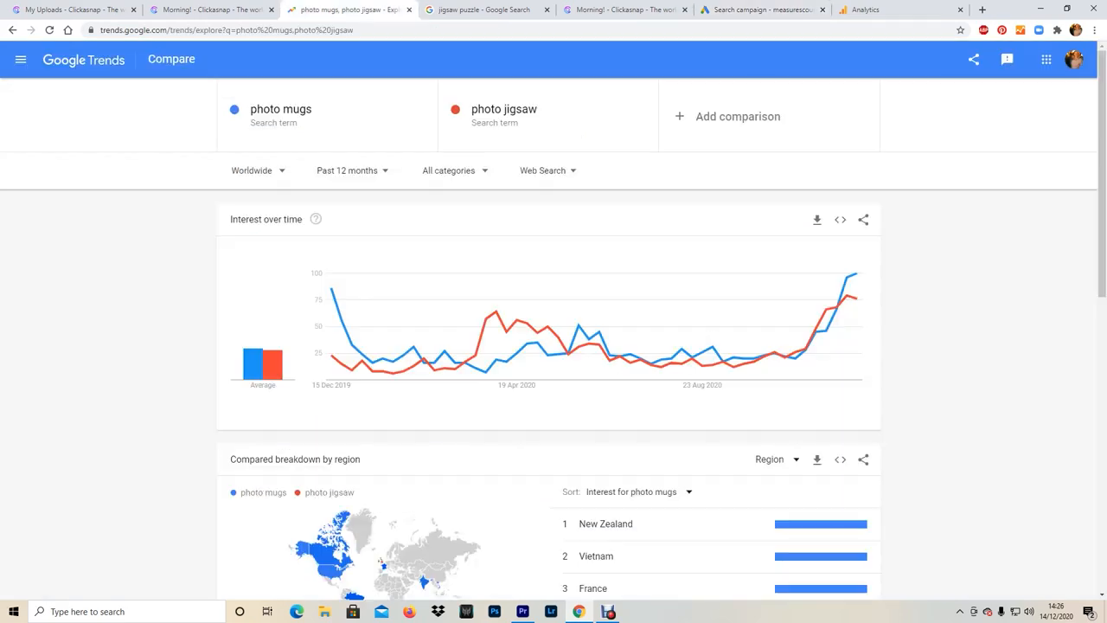
click(496, 10)
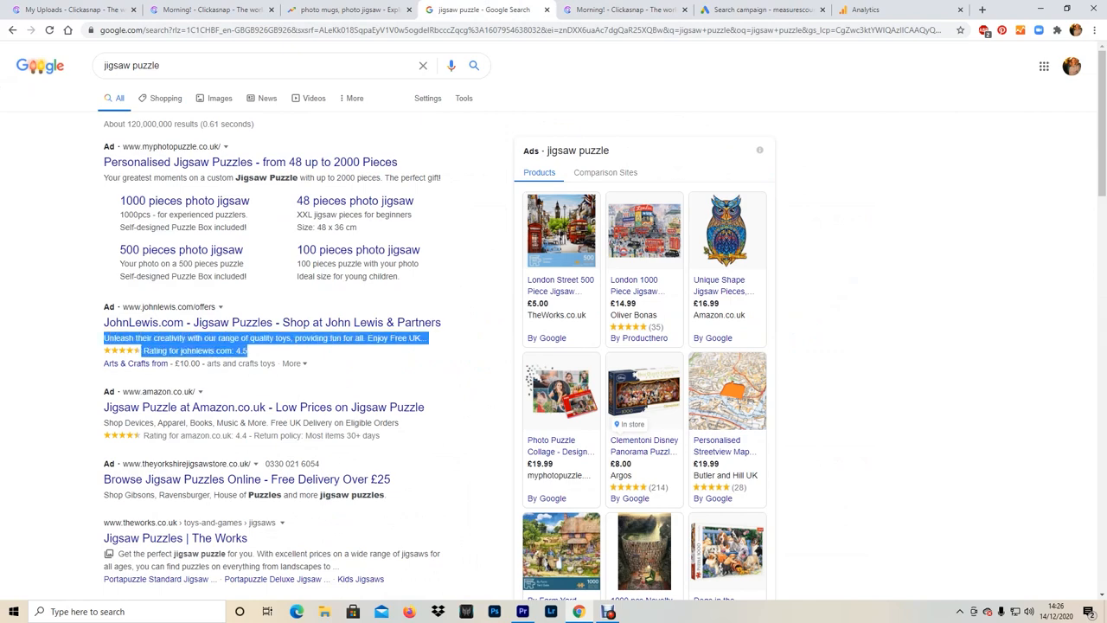
scroll(down, 3)
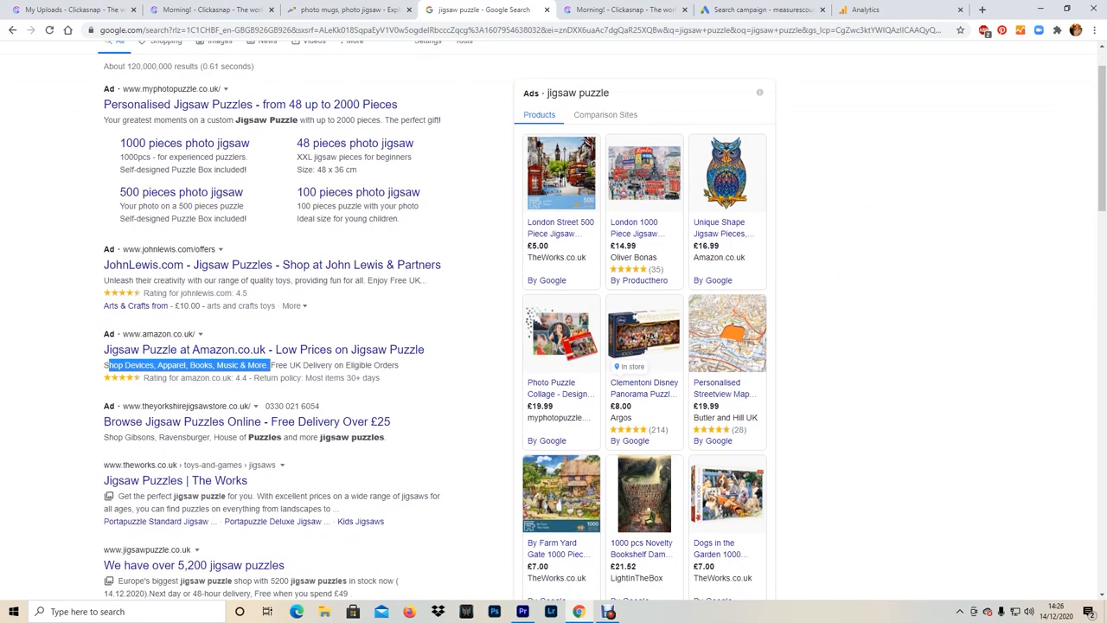
scroll(down, 3)
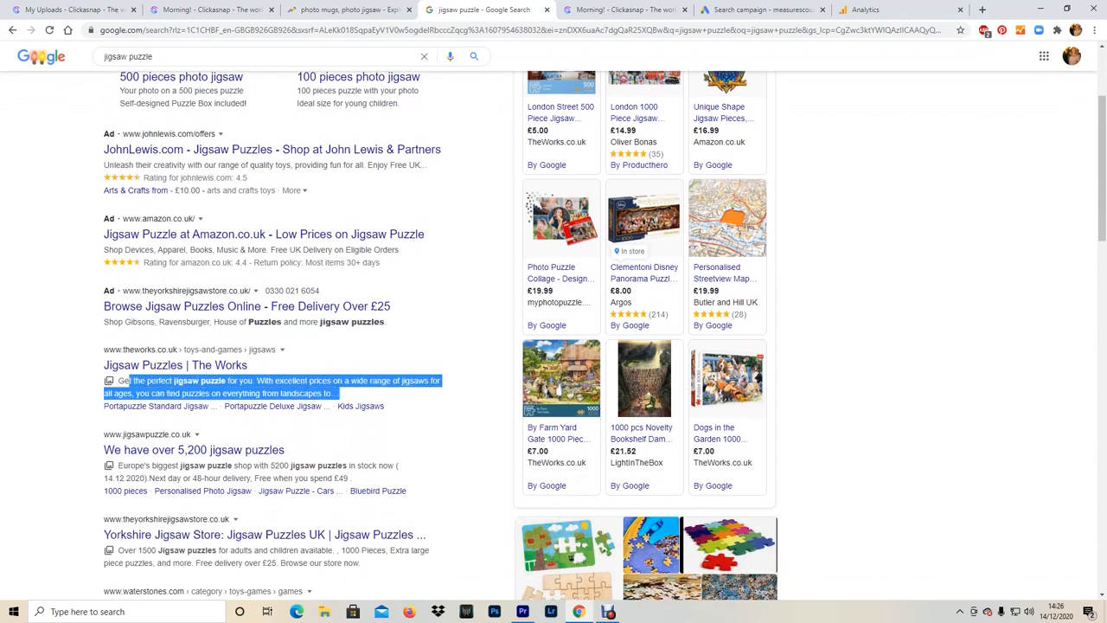
click(755, 11)
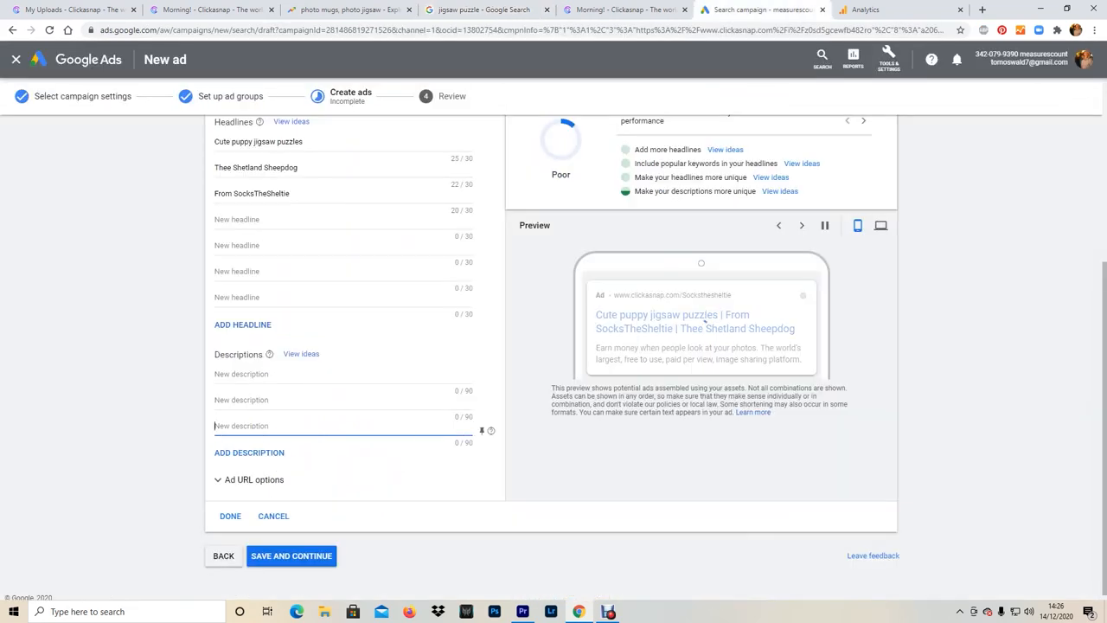
- Write descriptions 'Get these cute puppy jigsaw puzzles today', 'Made in the UK', 'Money back guarantee'
text(Get this cute puppy)
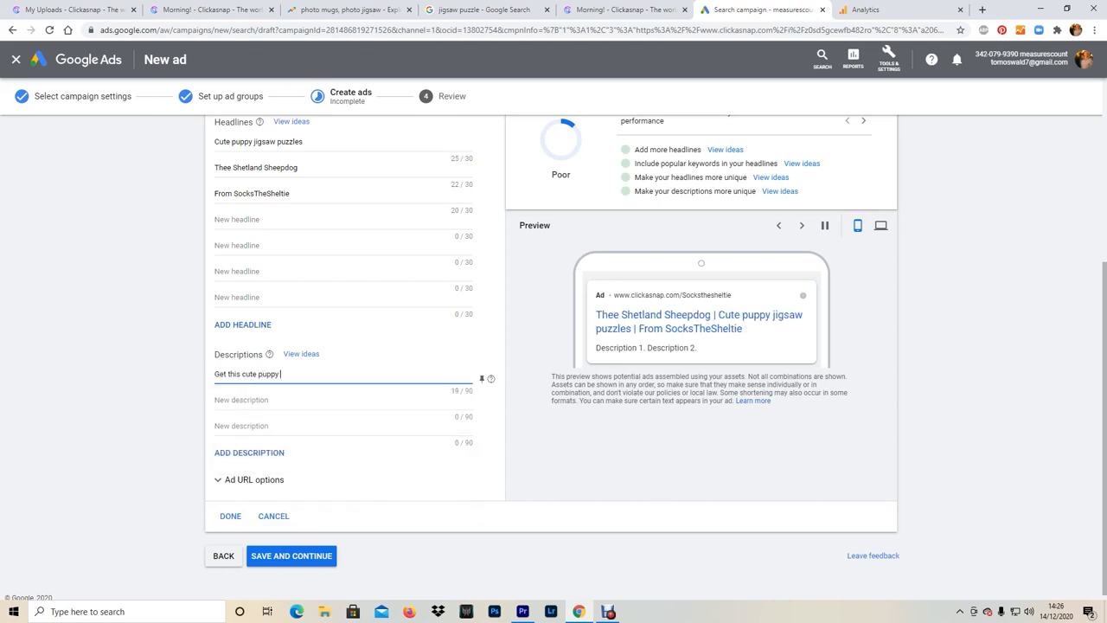
text(jigsaw puzzles today)
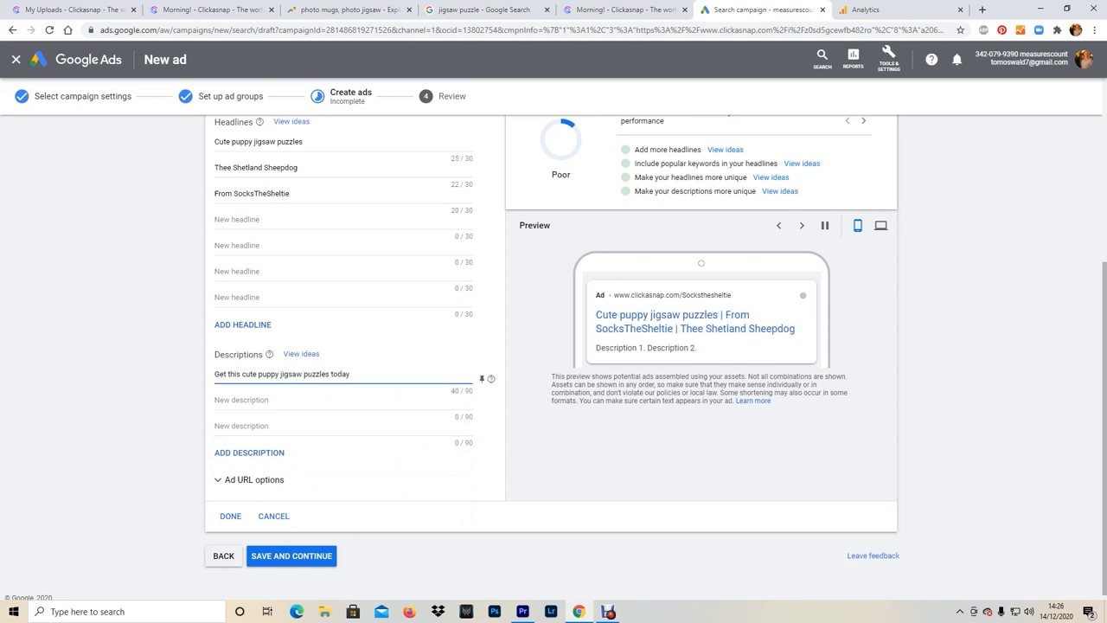
click(333, 400)
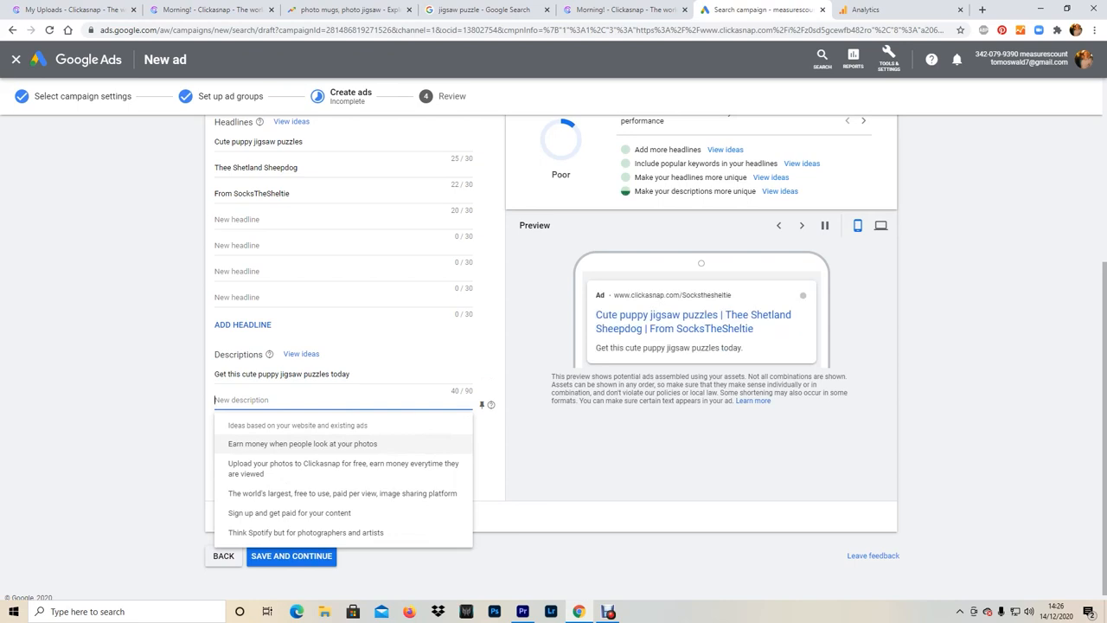
text(Made in the UK)
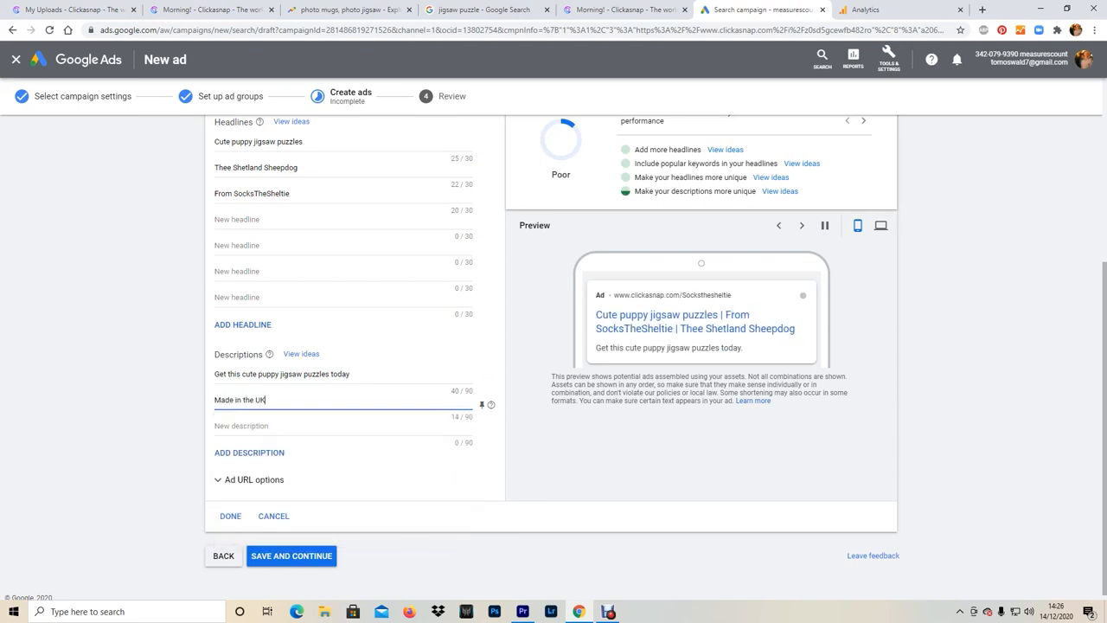
text(, shipped befr)
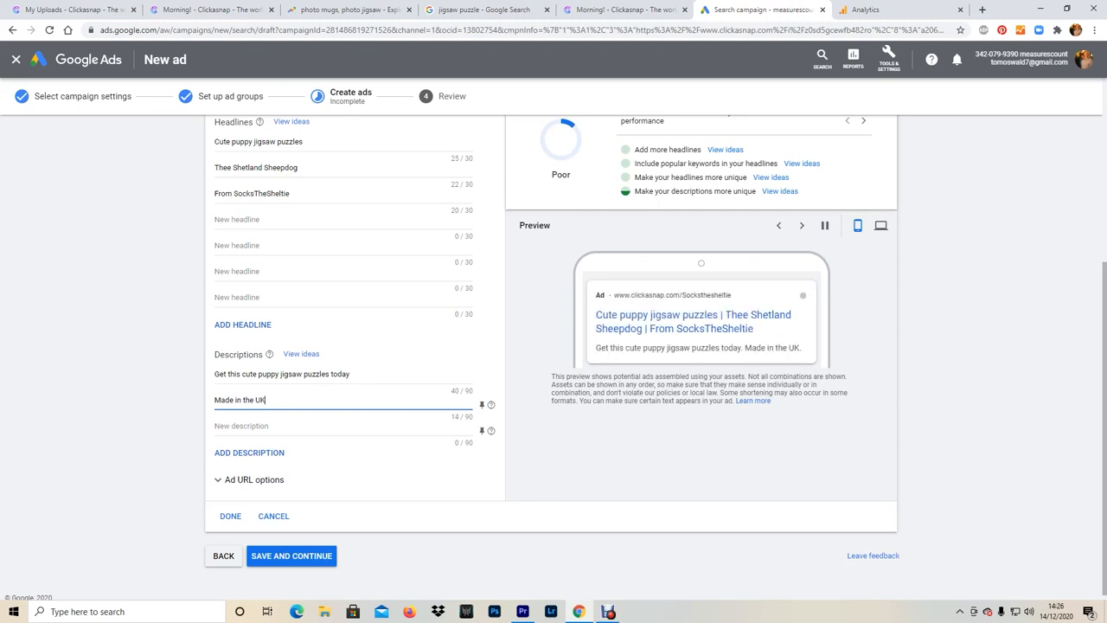
text(Money back guara)
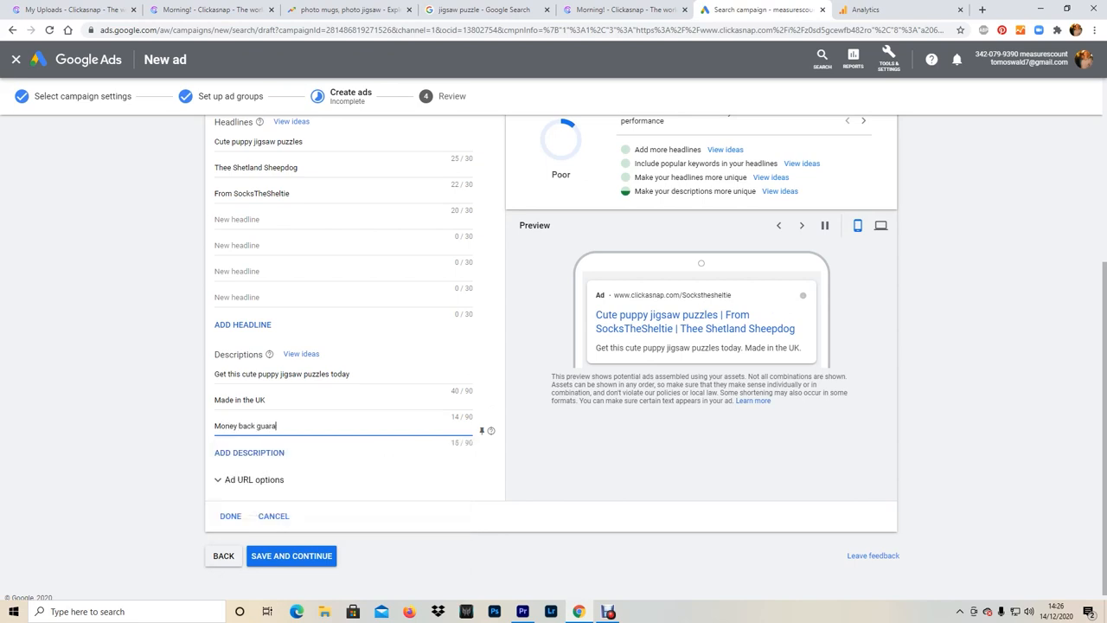
text(ntee)
click(344, 374)
text(ese)
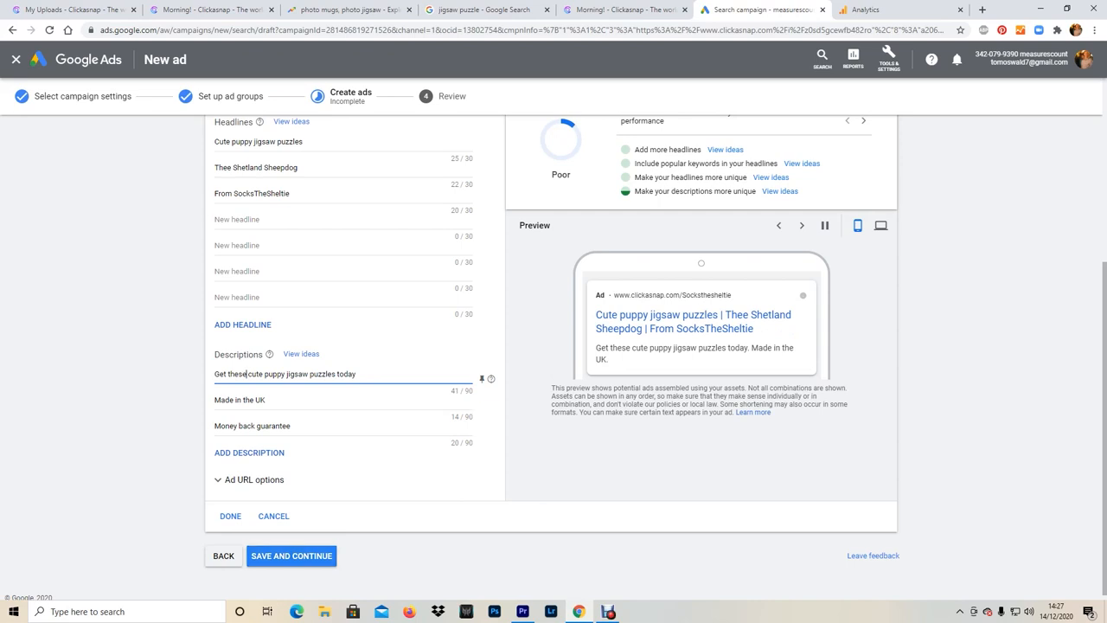
- Save the finished ad and publish the Socks Jigsaw sales campaign
click(230, 515)
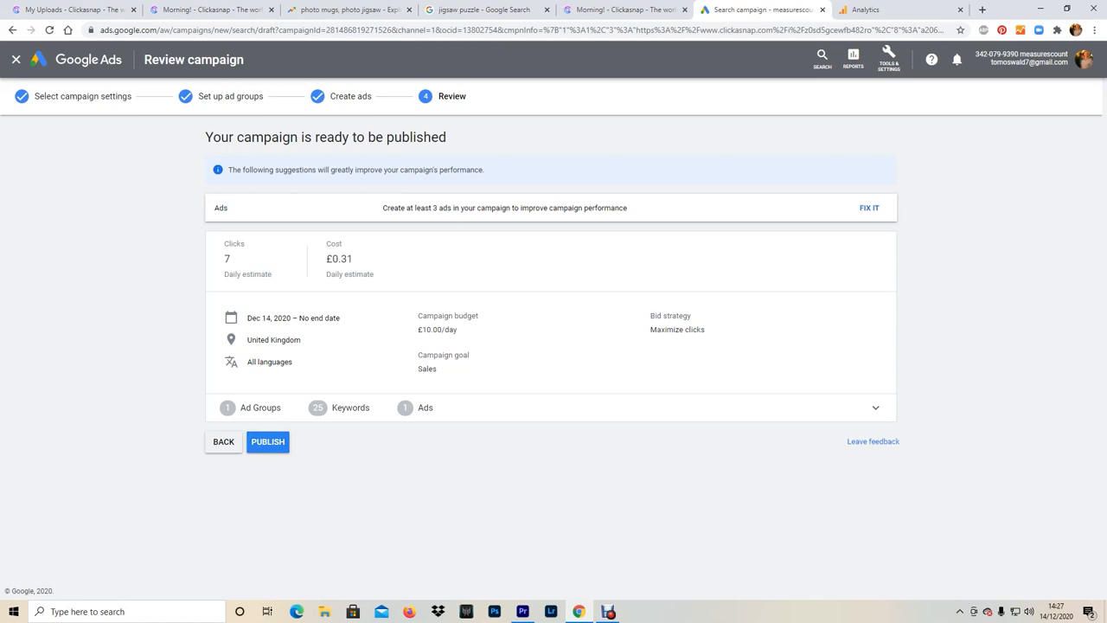
click(267, 442)
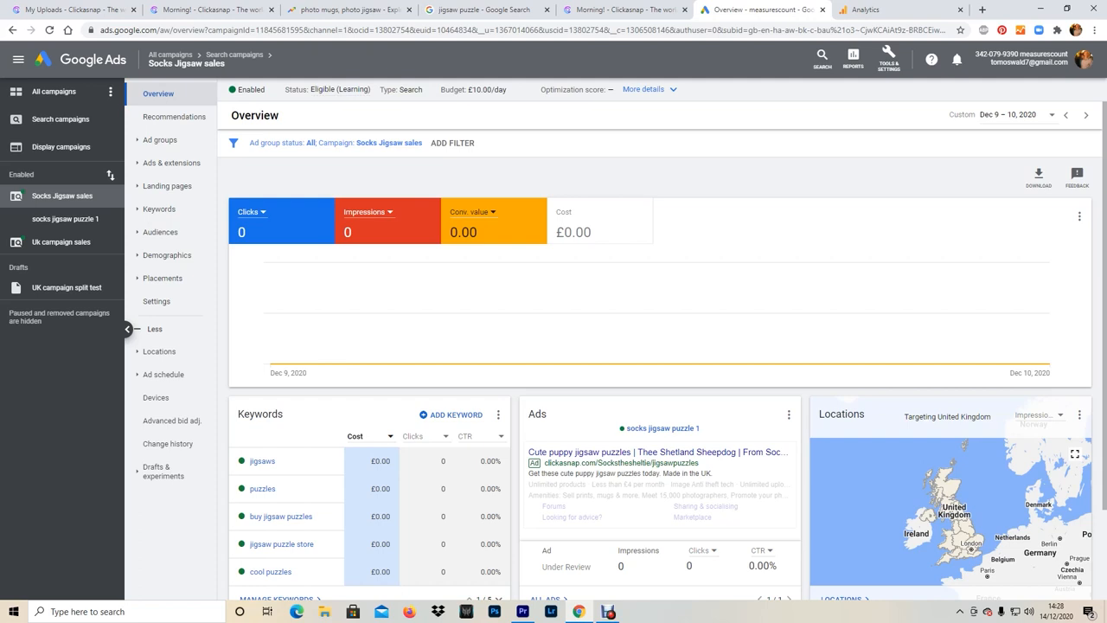
mouse_move(1047, 9)
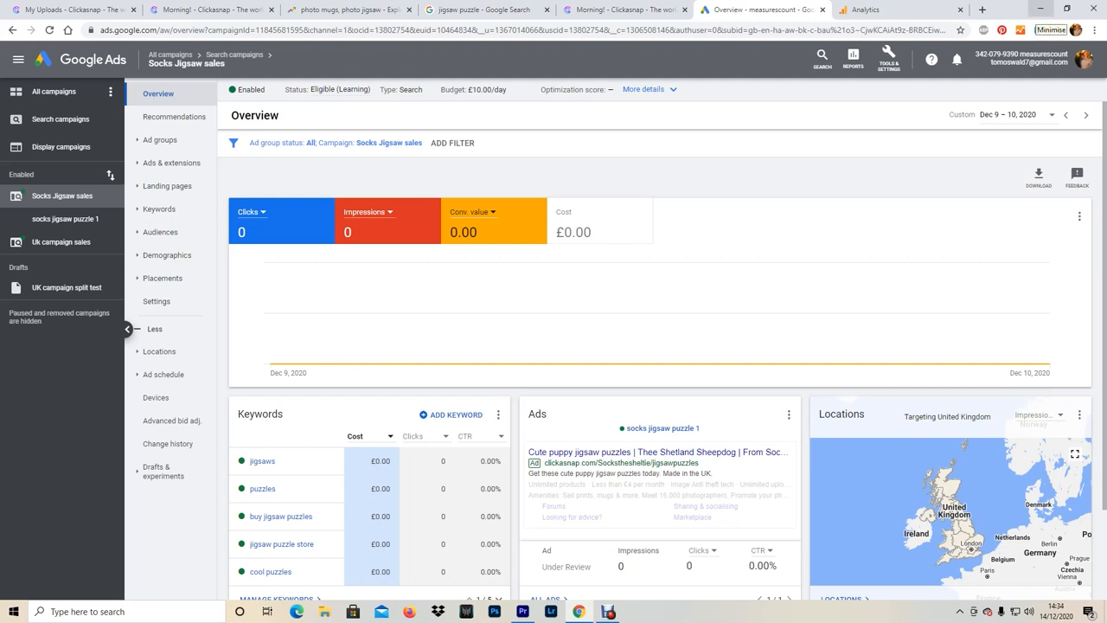